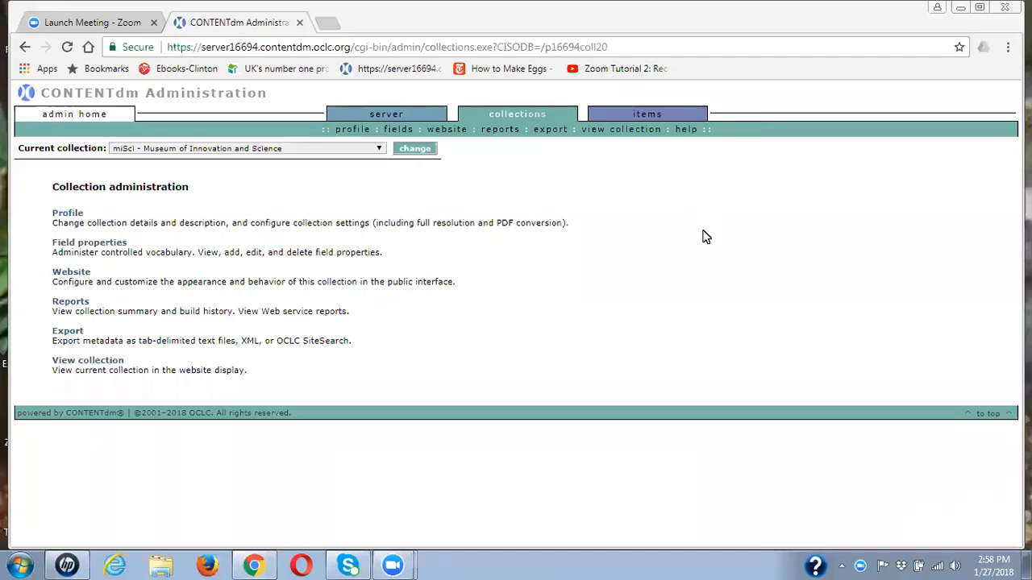
{"action": "mouse_move", "coordinate": [696, 245]}
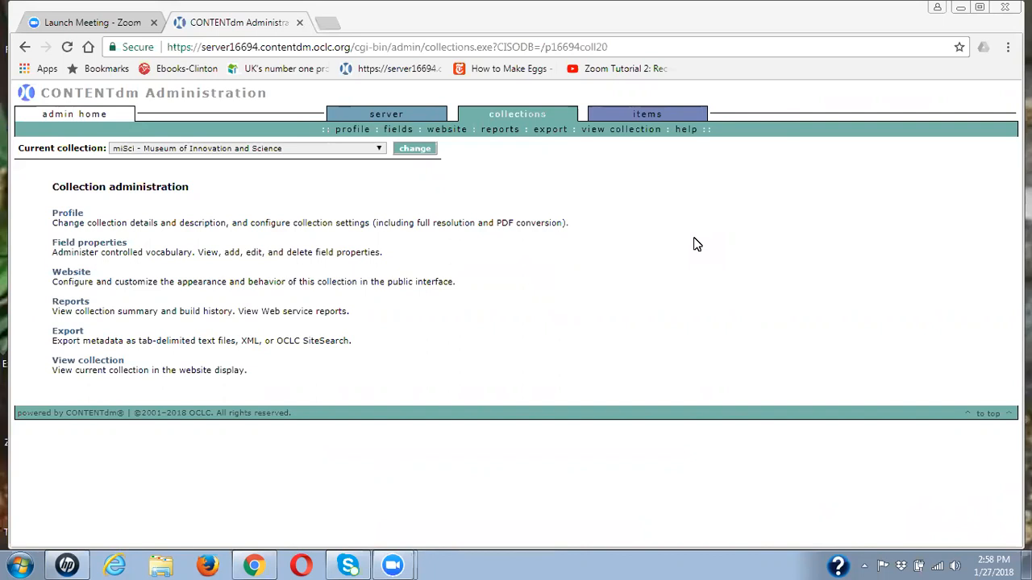
{"action": "mouse_move", "coordinate": [635, 239]}
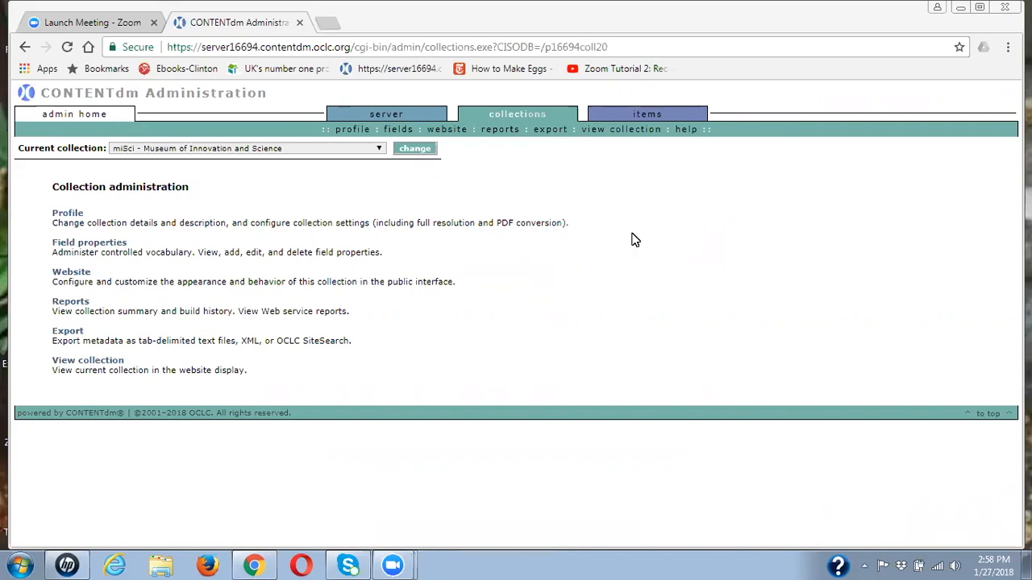
{"action": "mouse_move", "coordinate": [328, 179]}
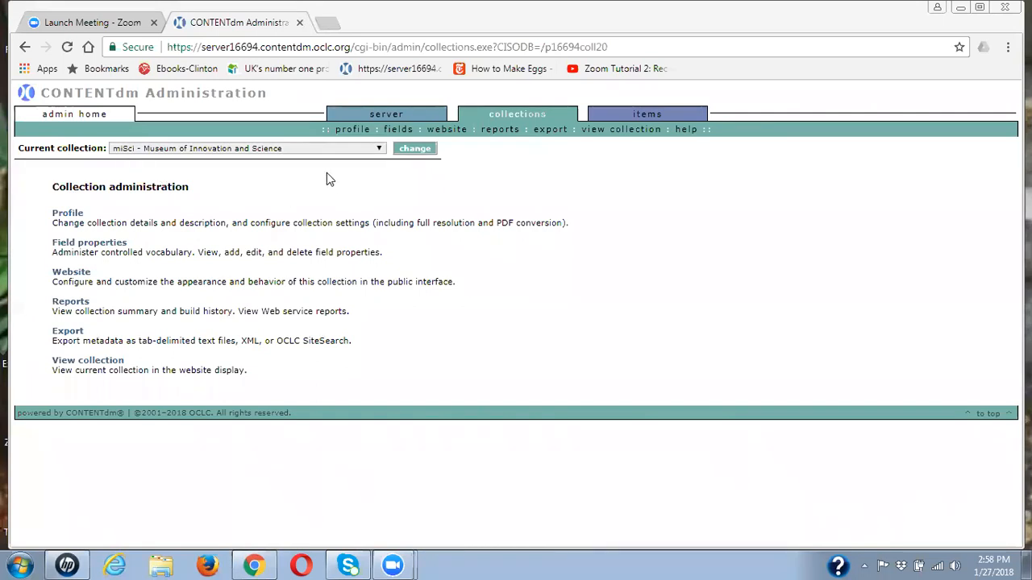
{"action": "mouse_move", "coordinate": [250, 178]}
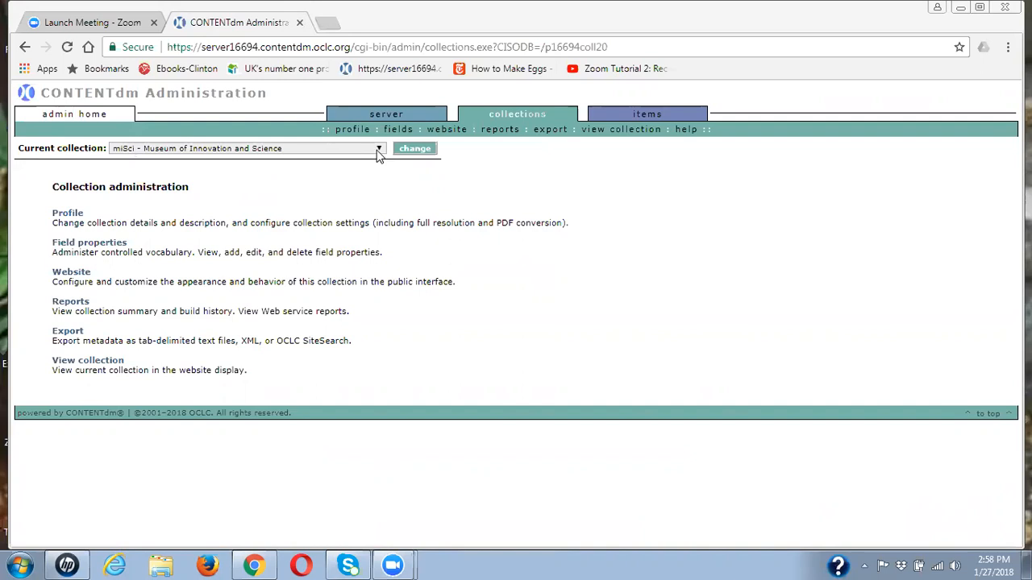
{"action": "mouse_move", "coordinate": [510, 160]}
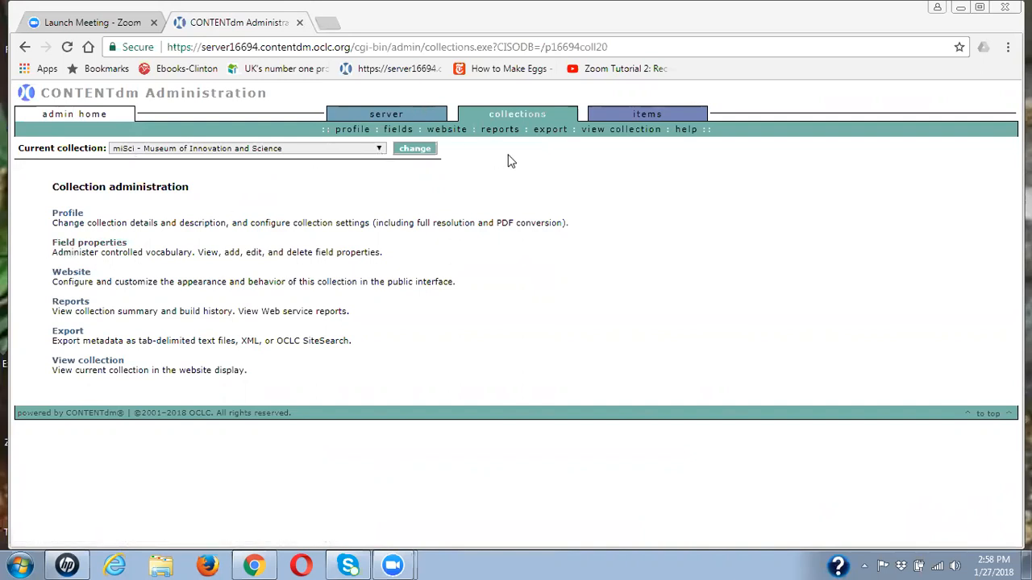
{"action": "mouse_move", "coordinate": [557, 187]}
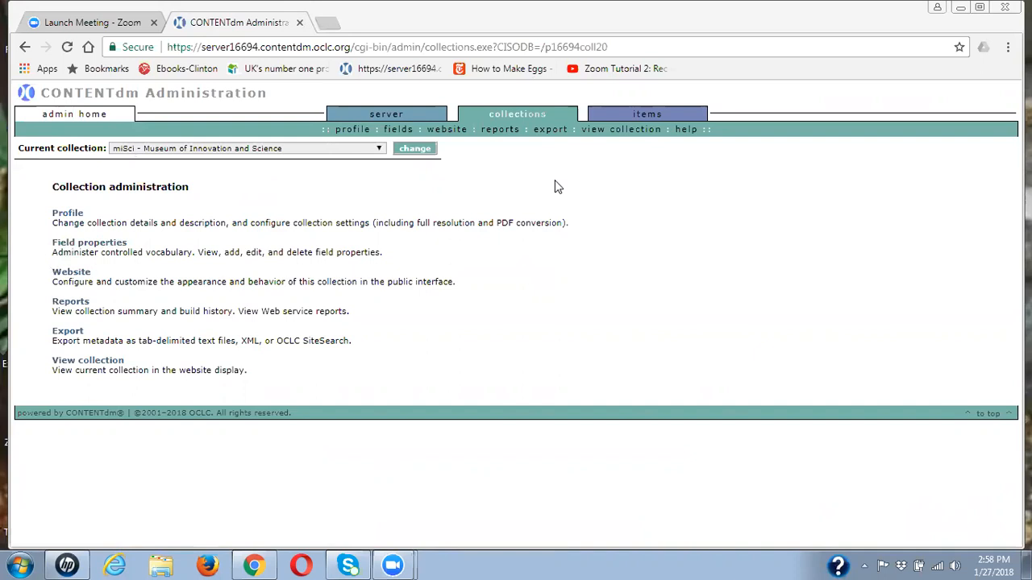
Step: Show the MiSci collection's Field properties list with its Dublin Core mappings
{"action": "left_click", "coordinate": [88, 242]}
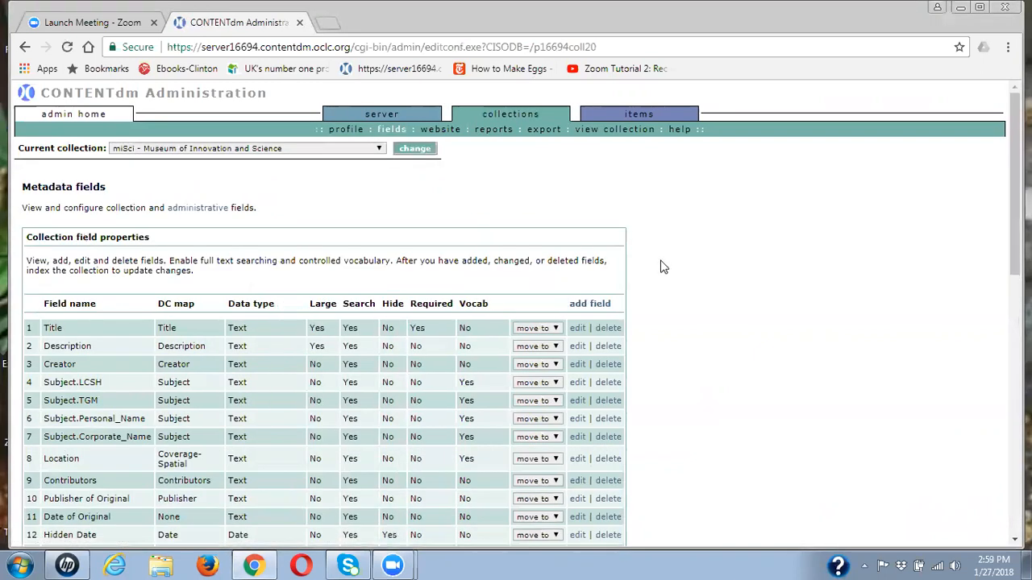
{"action": "scroll", "scroll_direction": "down", "scroll_amount": 3}
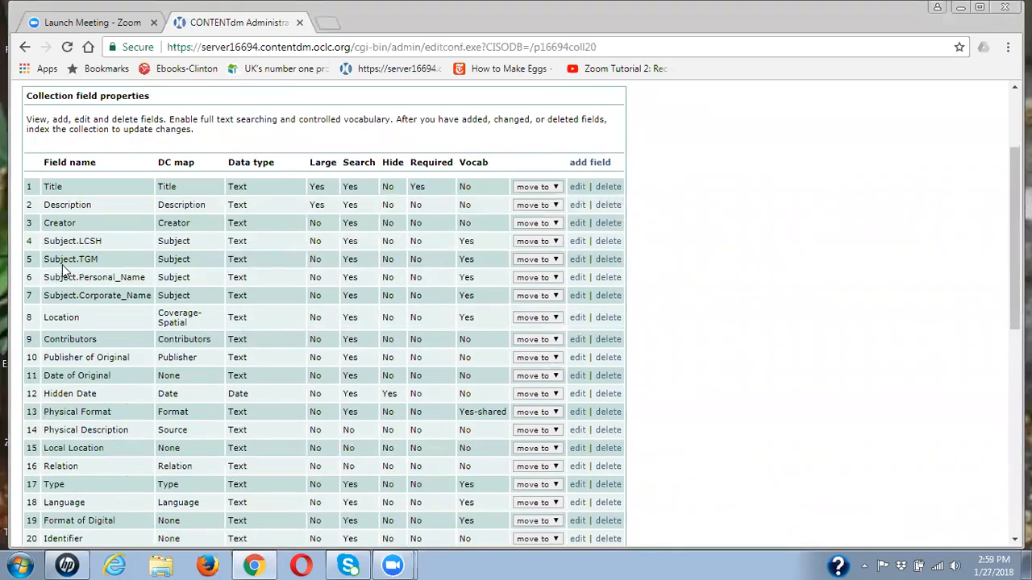
{"action": "mouse_move", "coordinate": [577, 277]}
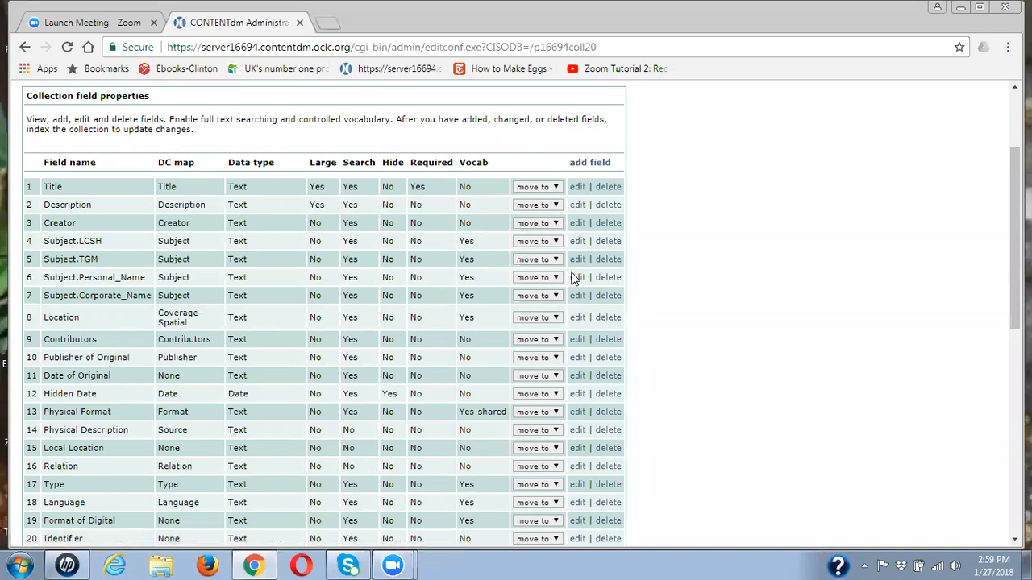
{"action": "mouse_move", "coordinate": [577, 277]}
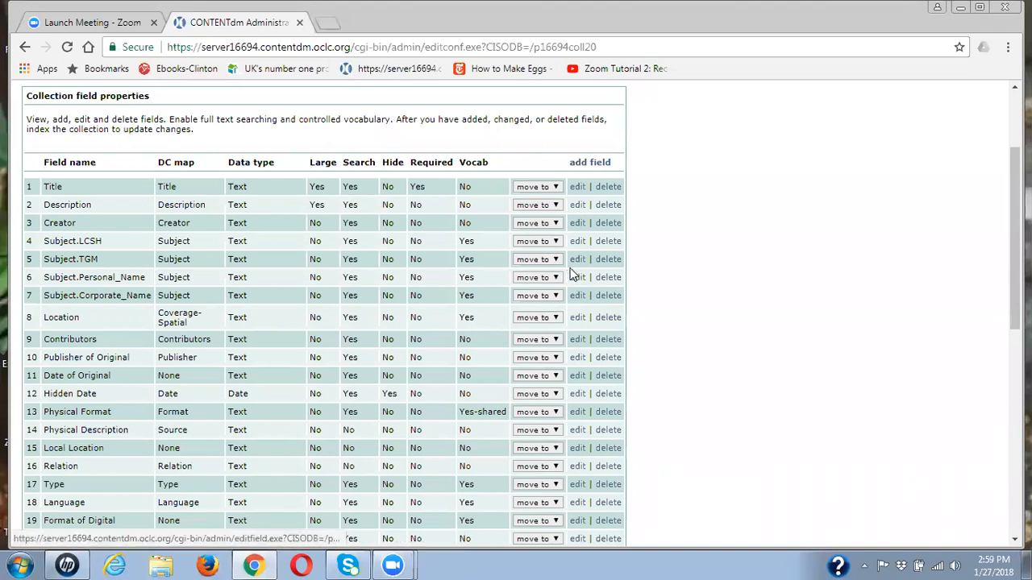
{"action": "mouse_move", "coordinate": [574, 277]}
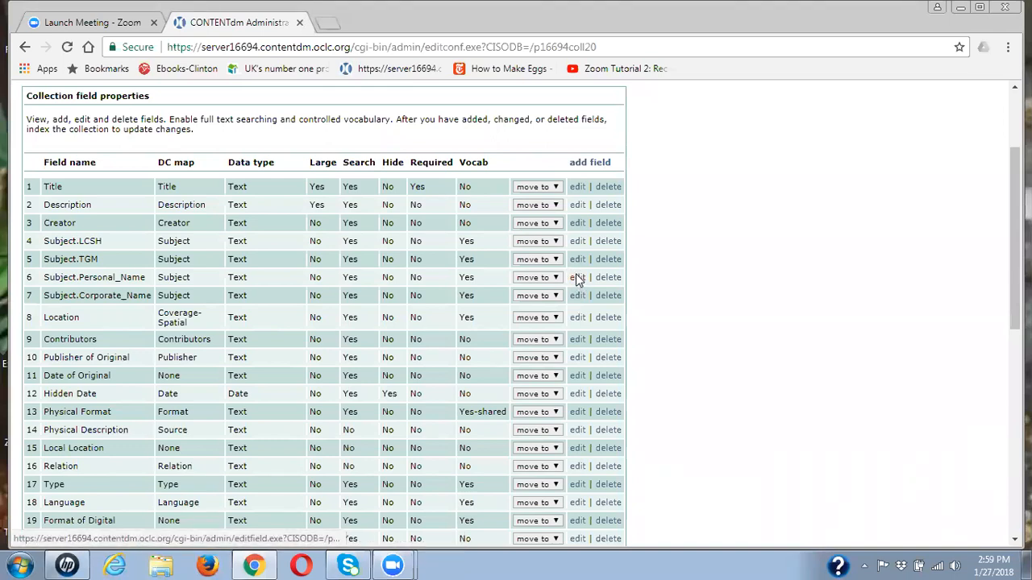
Step: Edit the Subject.Personal_Name field and reach its controlled vocabulary administration page
{"action": "left_click", "coordinate": [577, 277]}
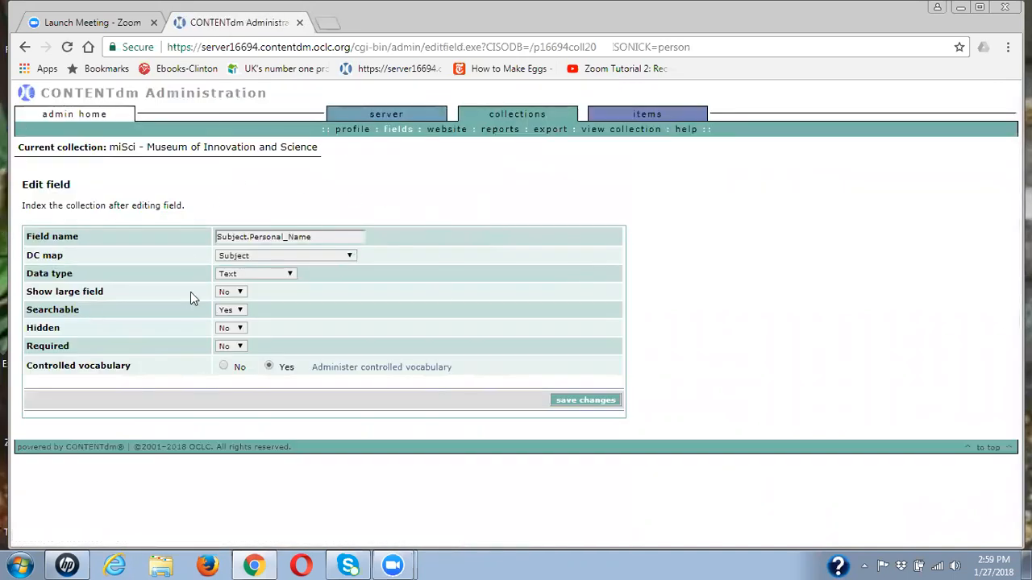
{"action": "mouse_move", "coordinate": [332, 381]}
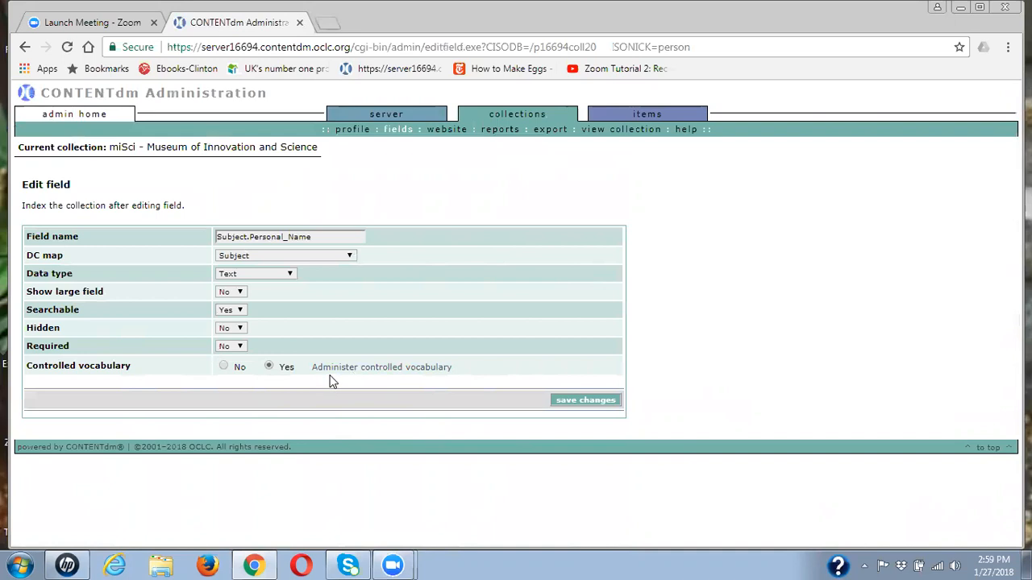
{"action": "mouse_move", "coordinate": [367, 374]}
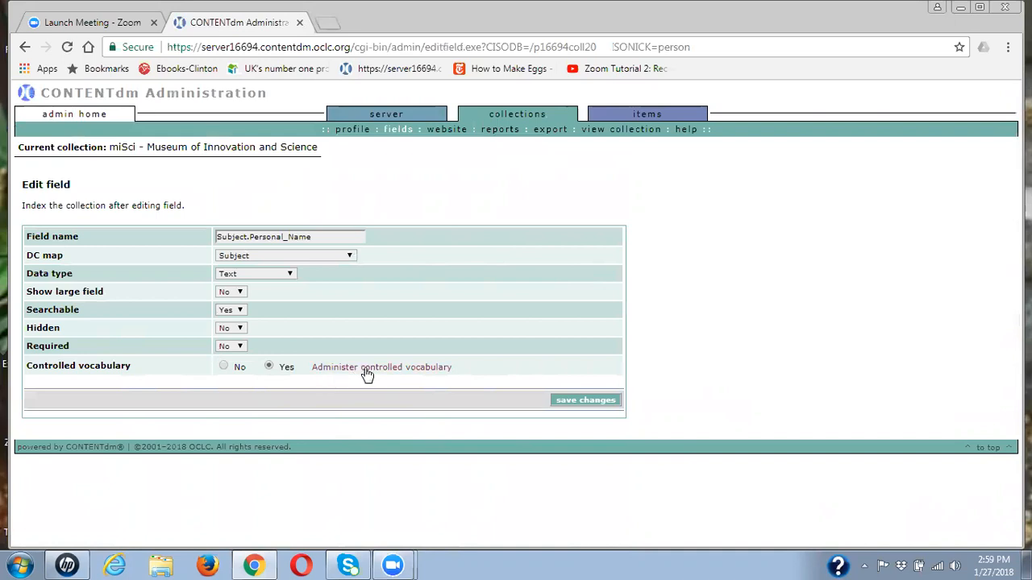
{"action": "left_click", "coordinate": [380, 367]}
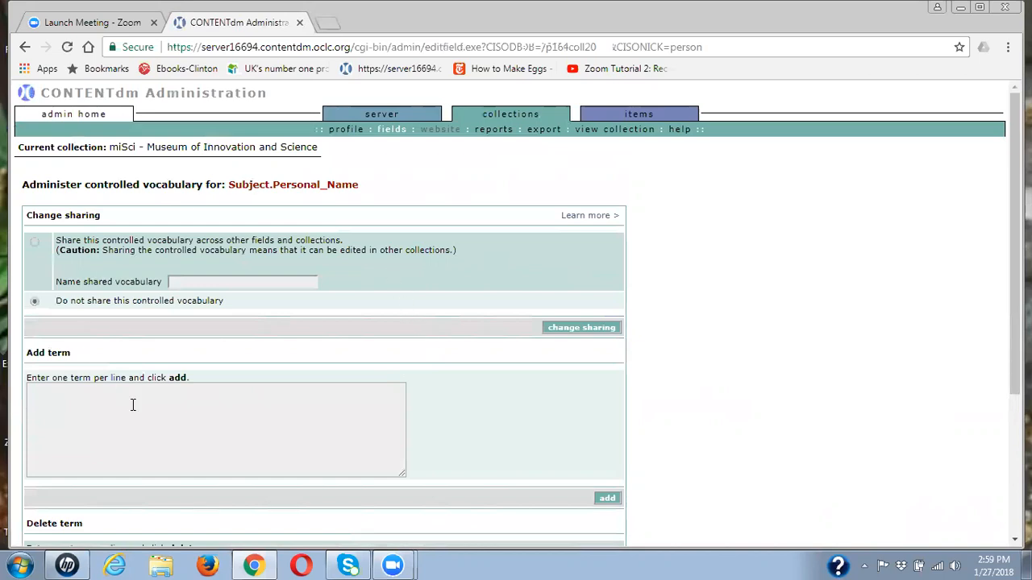
{"action": "scroll", "scroll_direction": "down", "scroll_amount": 3}
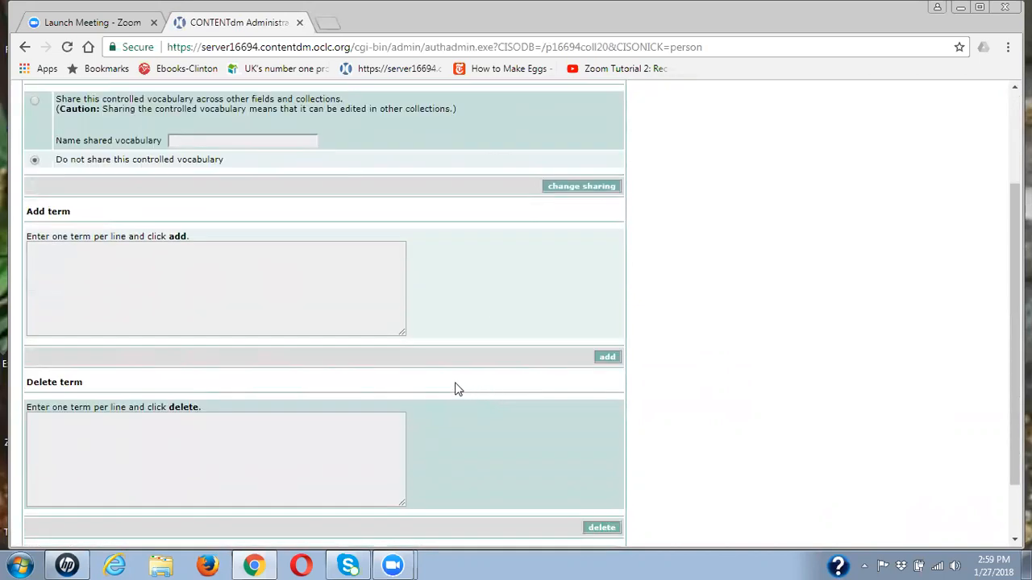
{"action": "left_click", "coordinate": [116, 309]}
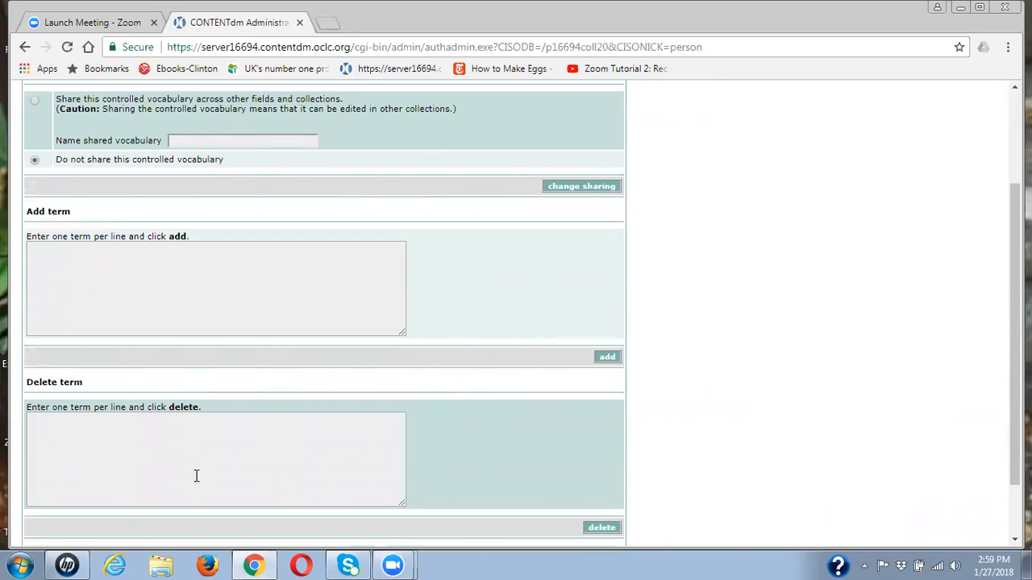
{"action": "mouse_move", "coordinate": [374, 383]}
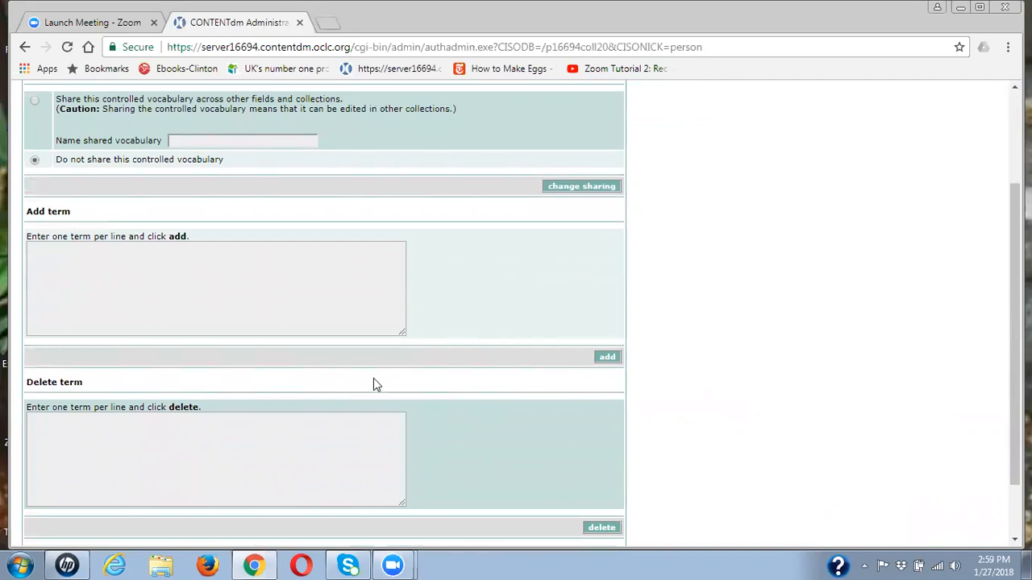
{"action": "scroll", "scroll_direction": "down", "scroll_amount": 3}
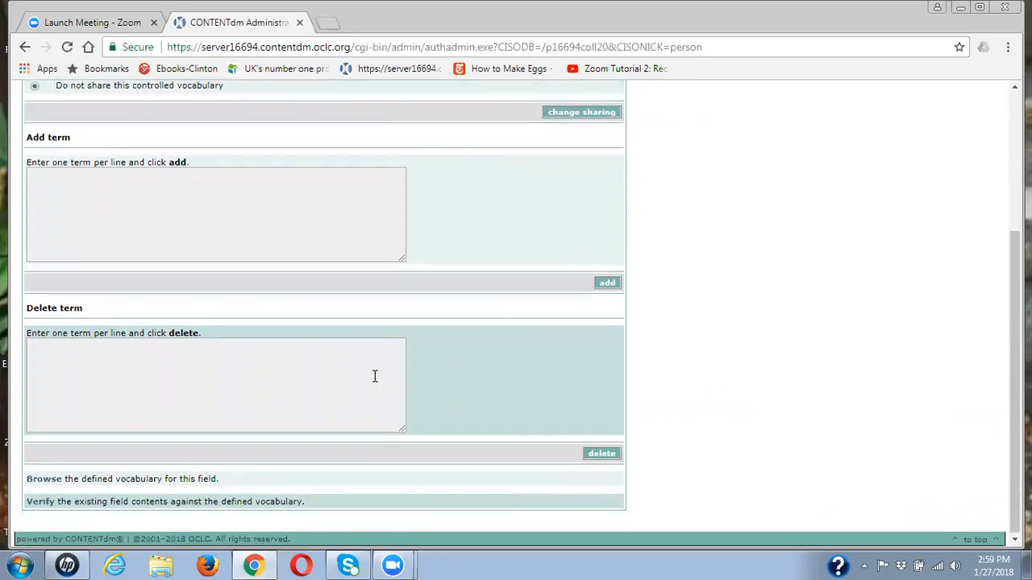
{"action": "mouse_move", "coordinate": [44, 478]}
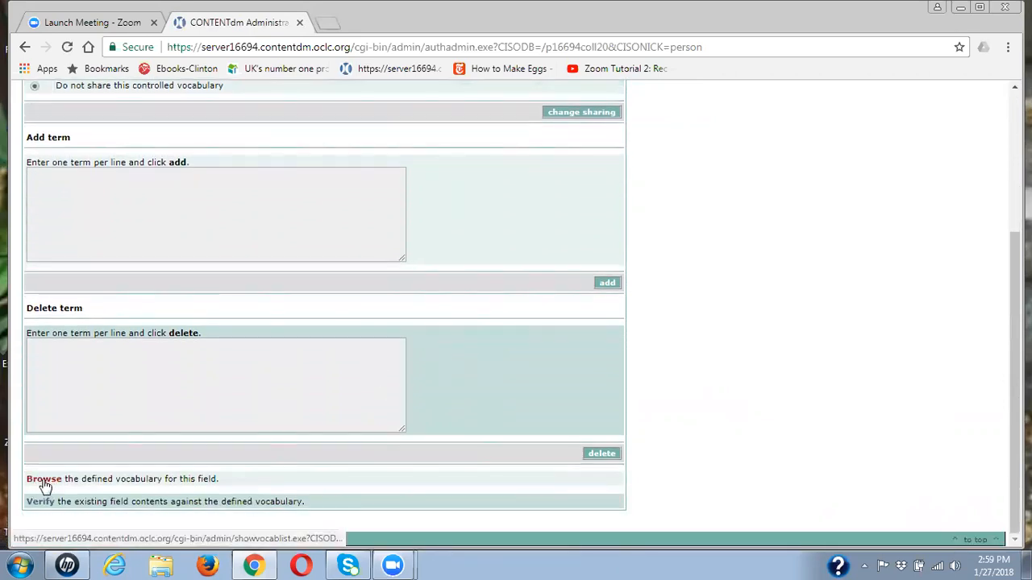
{"action": "left_click", "coordinate": [43, 479]}
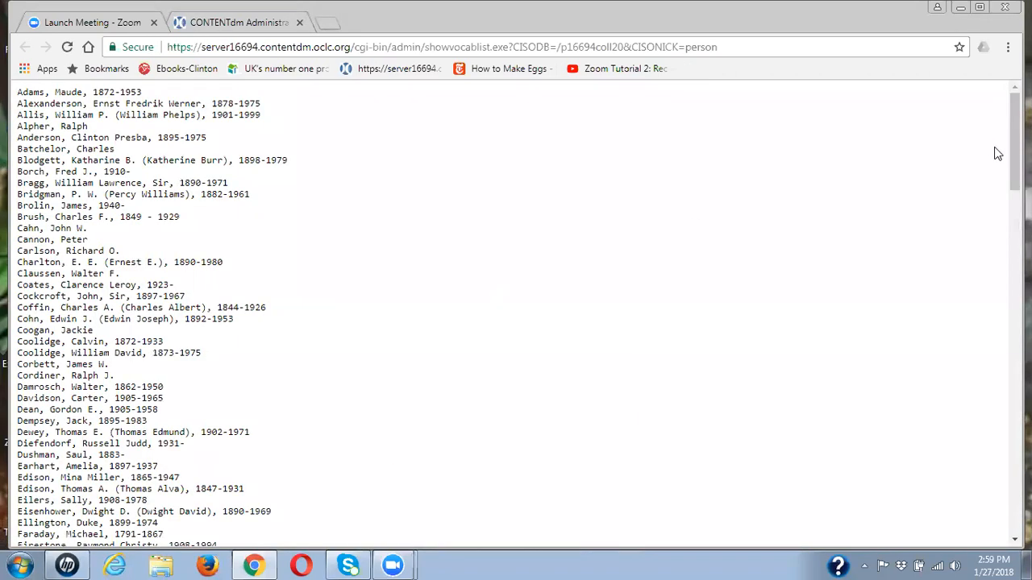
{"action": "scroll", "scroll_direction": "down", "scroll_amount": 3}
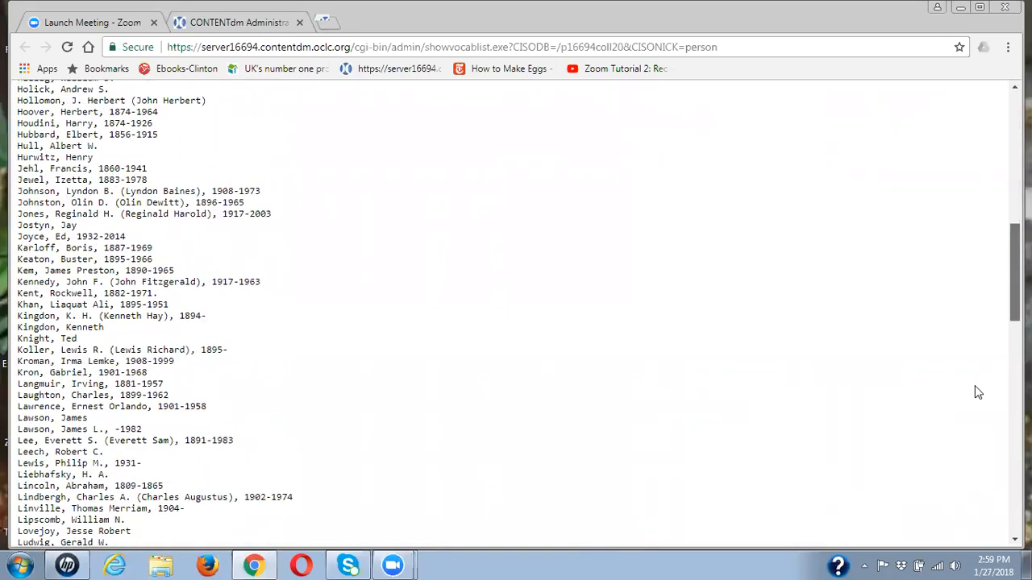
{"action": "scroll", "scroll_direction": "down", "scroll_amount": 3}
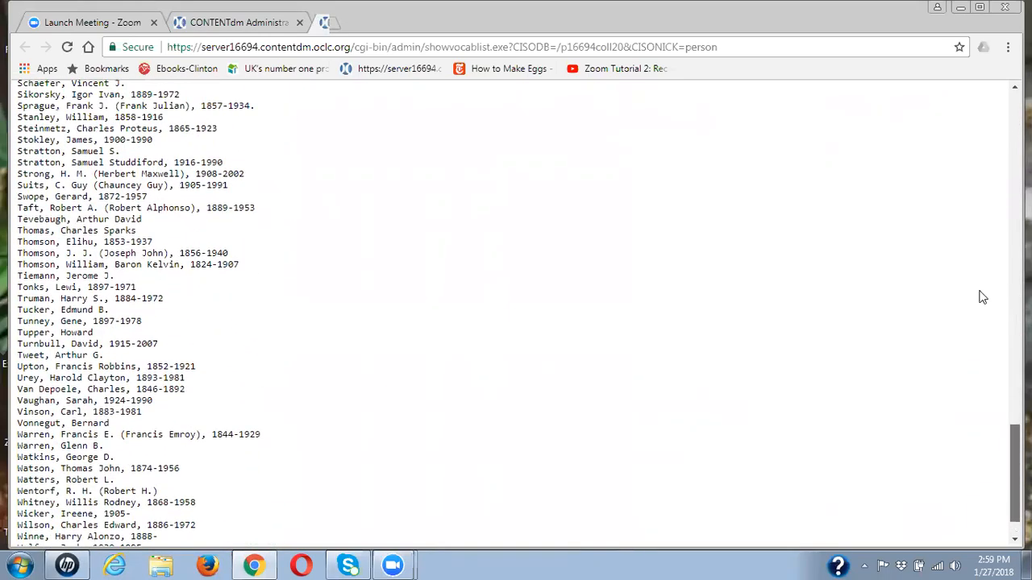
{"action": "scroll", "scroll_direction": "up", "scroll_amount": 3}
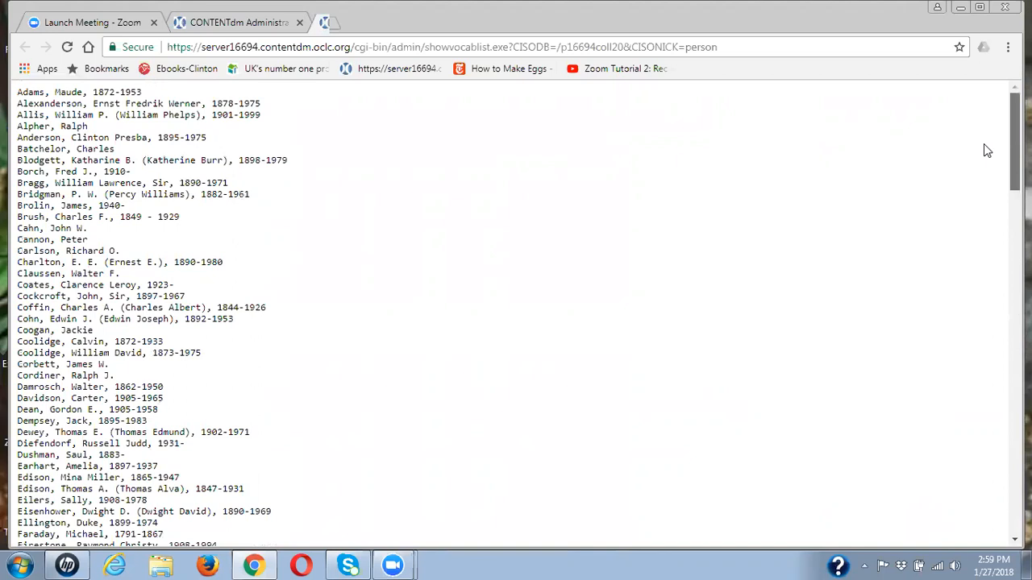
{"action": "mouse_move", "coordinate": [981, 148]}
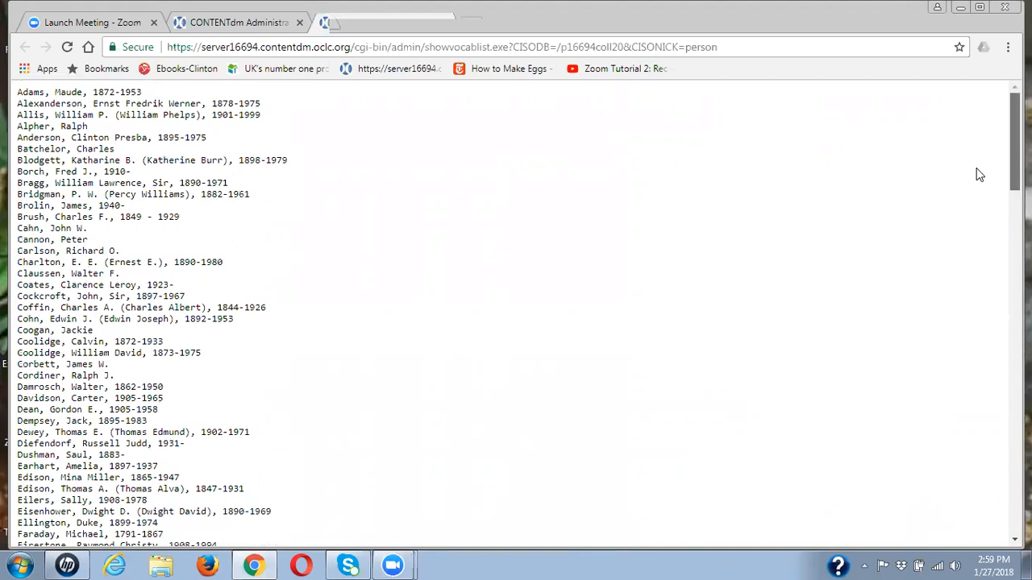
{"action": "scroll", "scroll_direction": "down", "scroll_amount": 3}
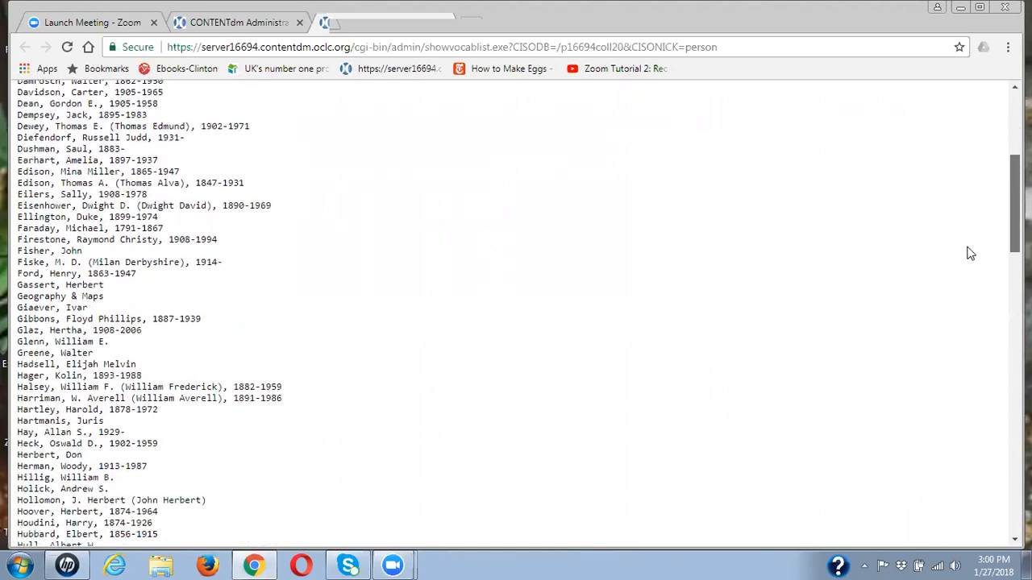
{"action": "scroll", "scroll_direction": "down", "scroll_amount": 3}
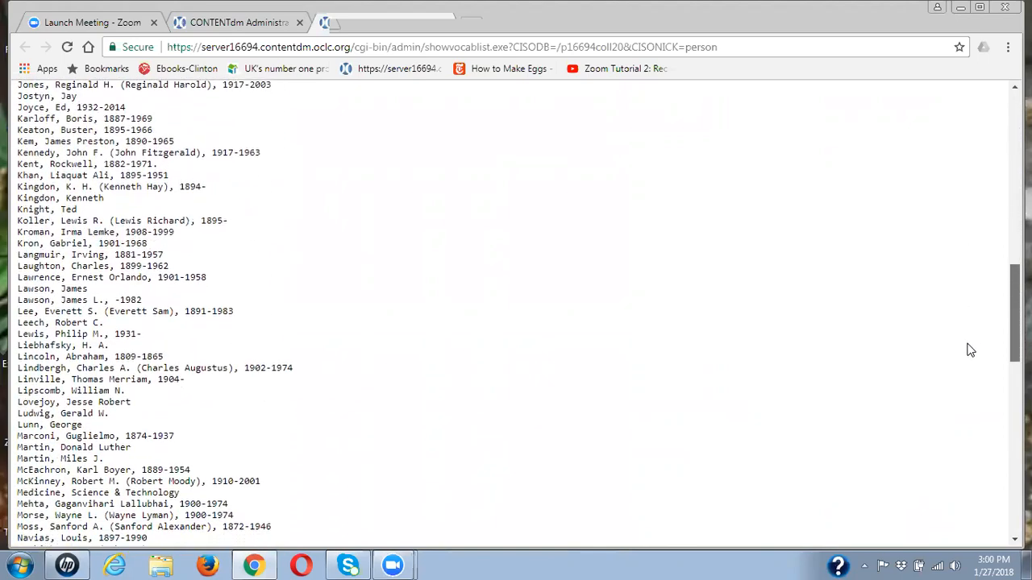
{"action": "scroll", "scroll_direction": "down", "scroll_amount": 3}
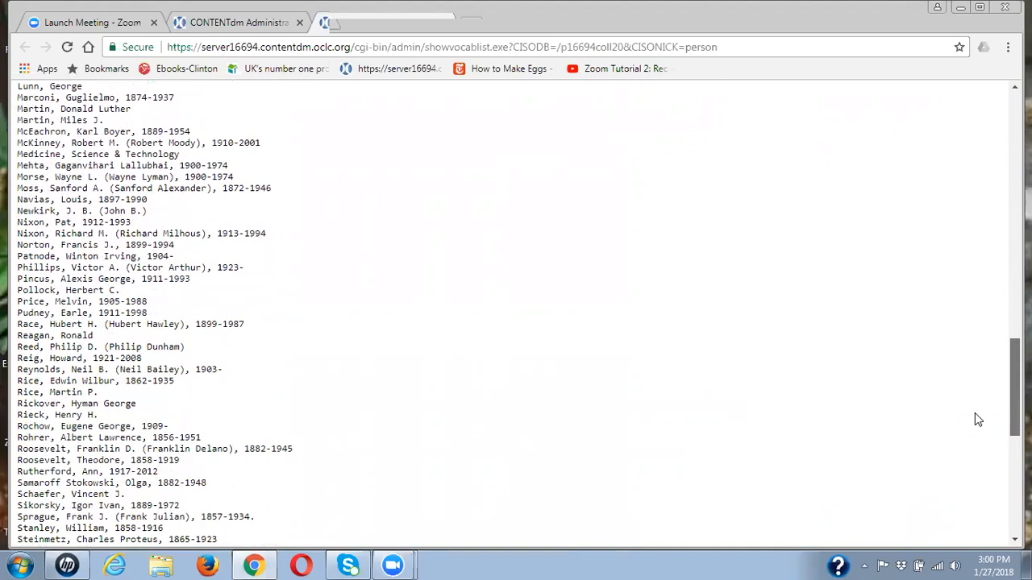
{"action": "scroll", "scroll_direction": "down", "scroll_amount": 3}
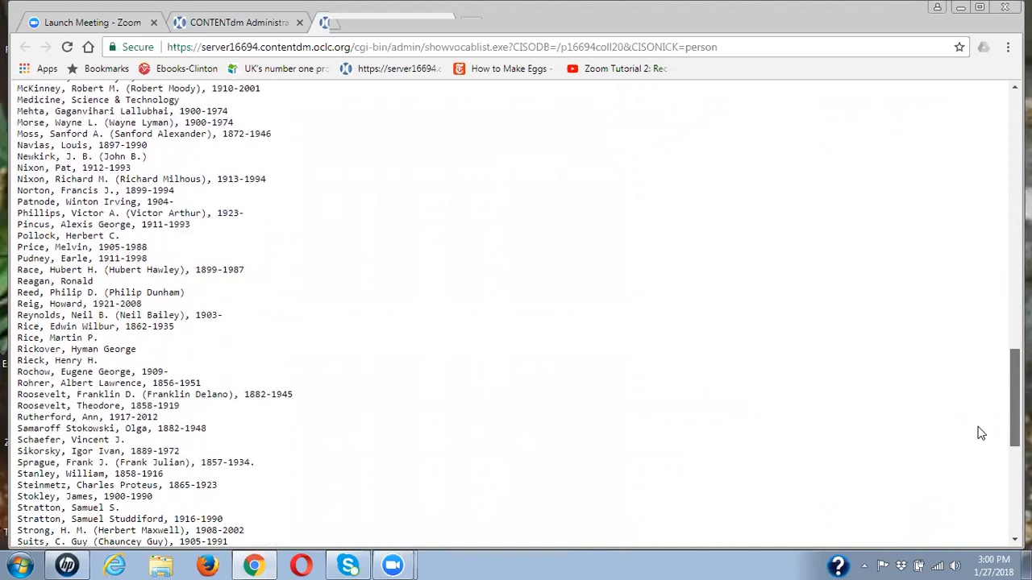
{"action": "scroll", "scroll_direction": "down", "scroll_amount": 3}
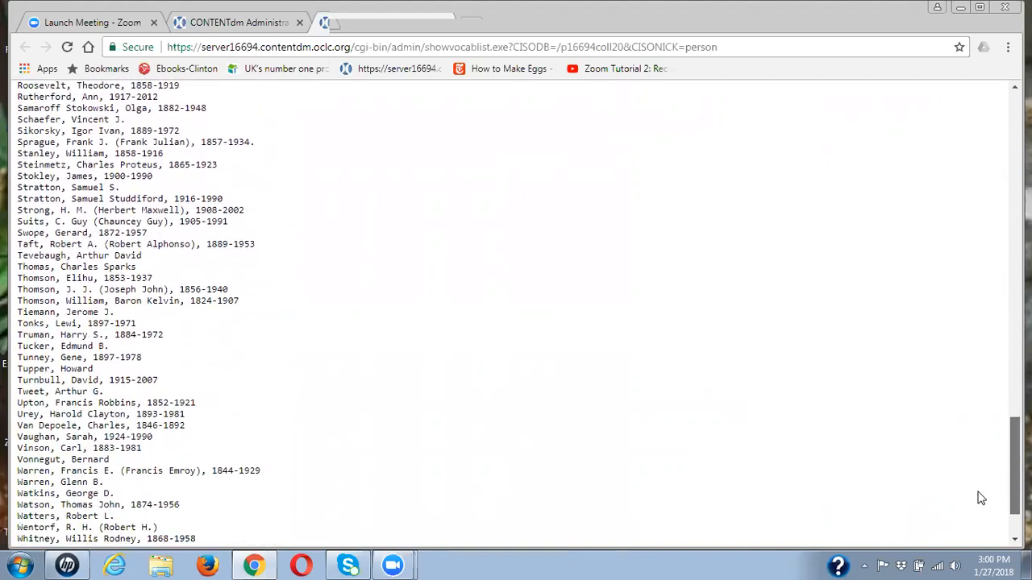
{"action": "scroll", "scroll_direction": "down", "scroll_amount": 3}
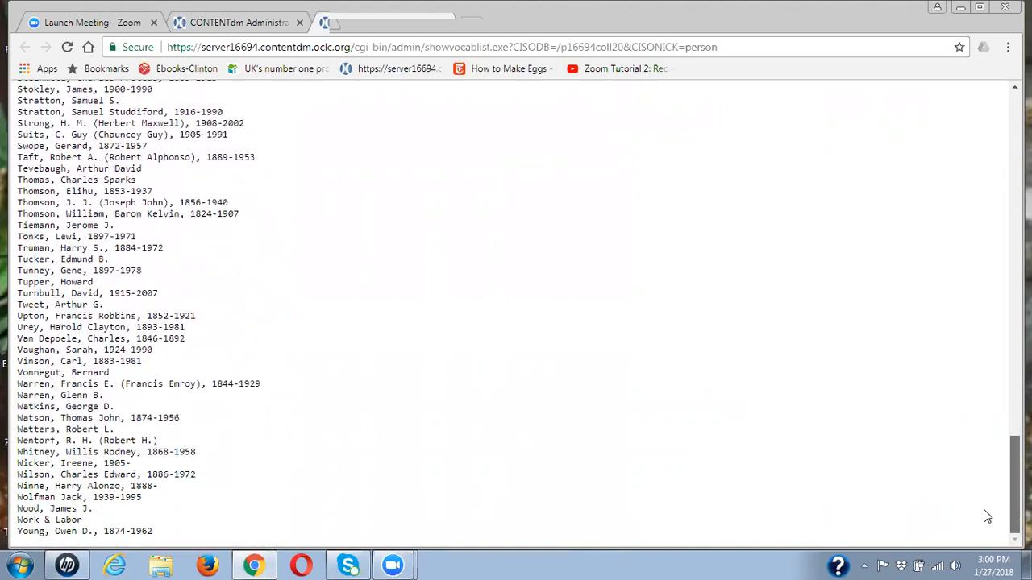
{"action": "scroll", "scroll_direction": "up", "scroll_amount": 3}
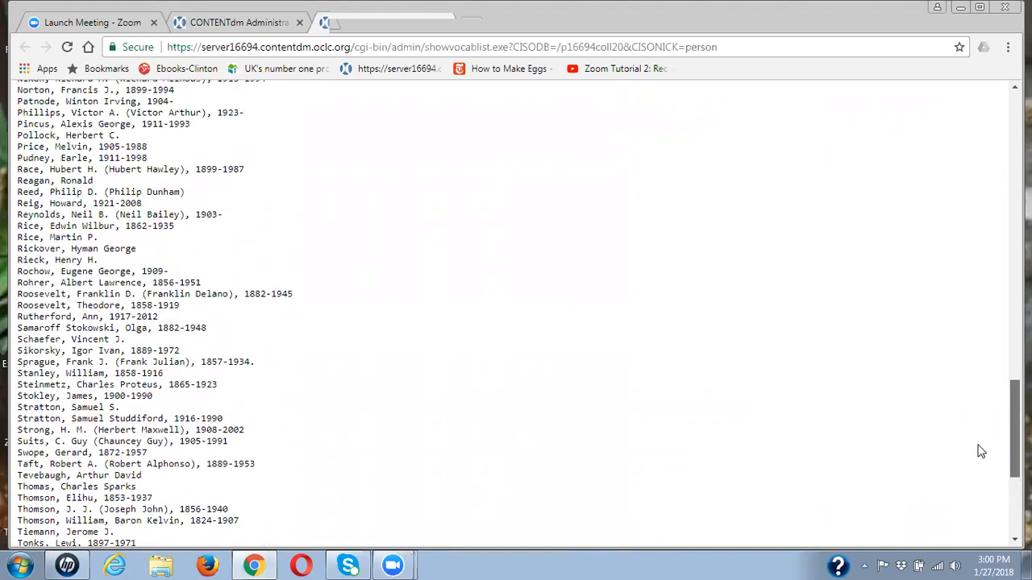
{"action": "scroll", "scroll_direction": "up", "scroll_amount": 3}
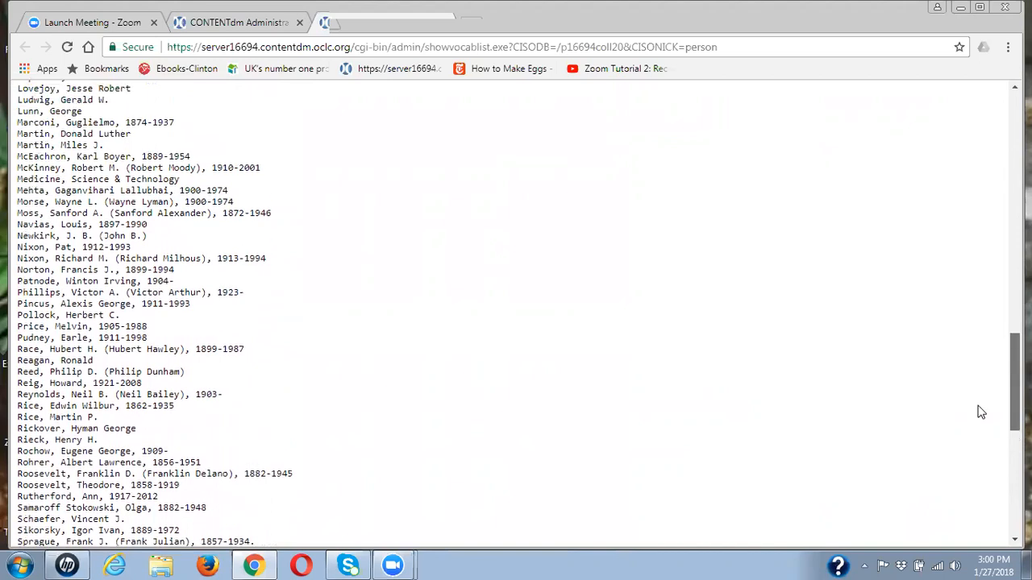
{"action": "scroll", "scroll_direction": "up", "scroll_amount": 3}
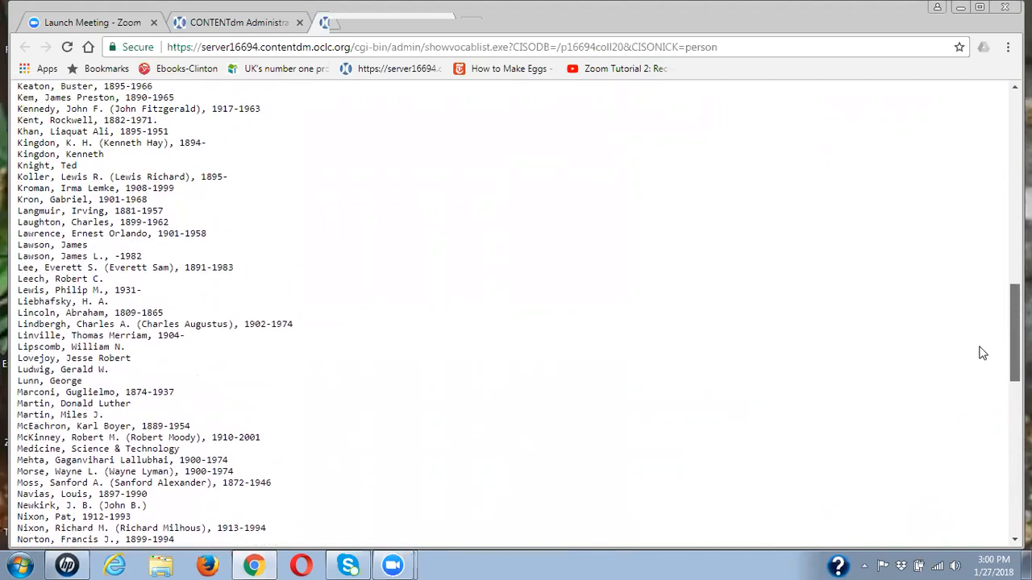
{"action": "scroll", "scroll_direction": "up", "scroll_amount": 3}
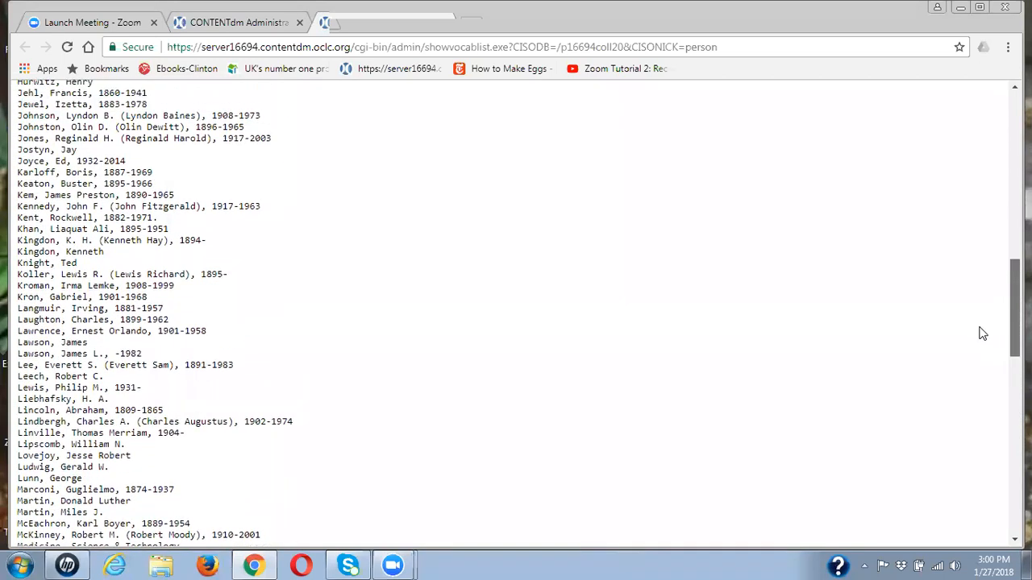
{"action": "scroll", "scroll_direction": "up", "scroll_amount": 3}
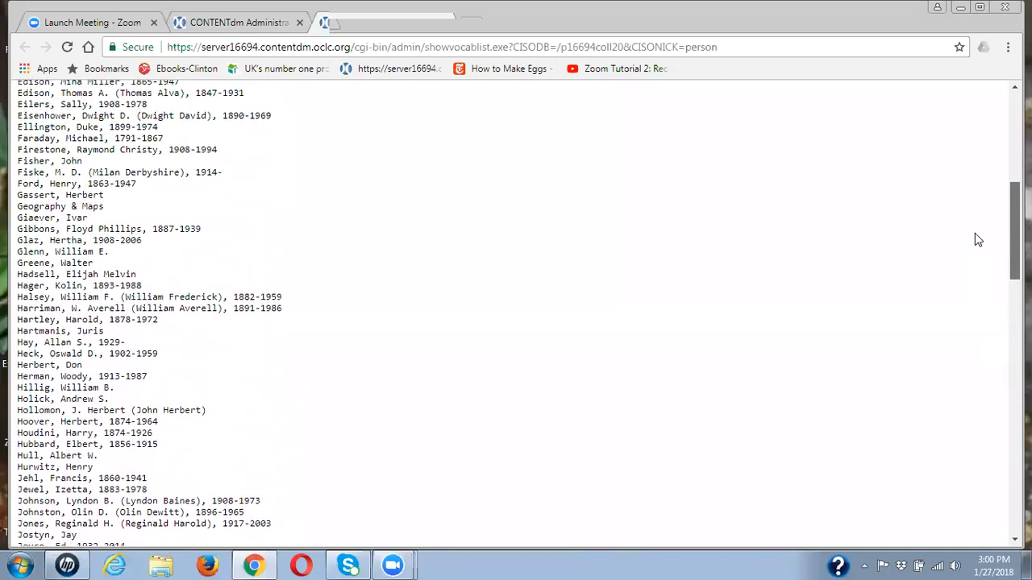
{"action": "scroll", "scroll_direction": "up", "scroll_amount": 3}
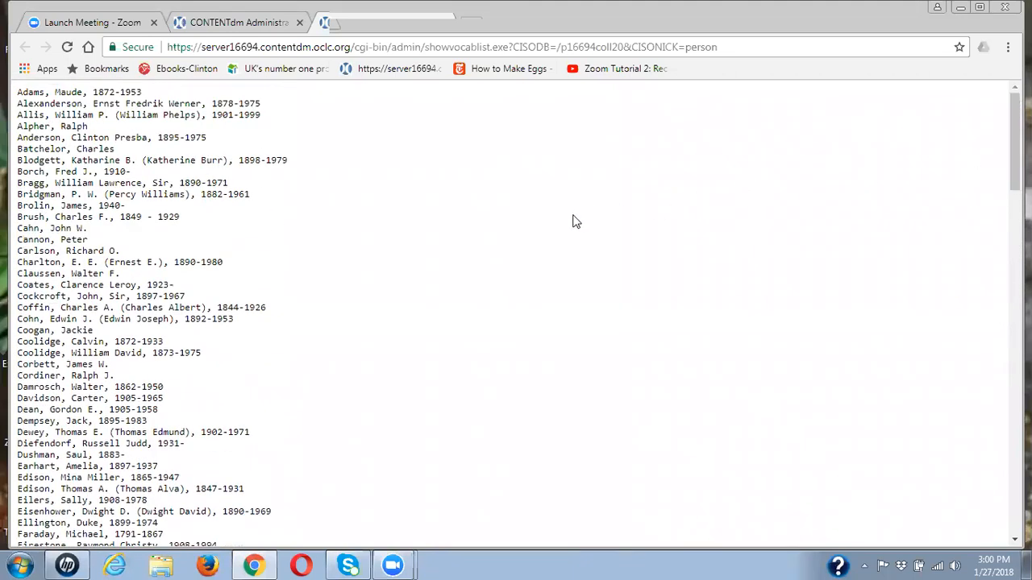
{"action": "mouse_move", "coordinate": [821, 26]}
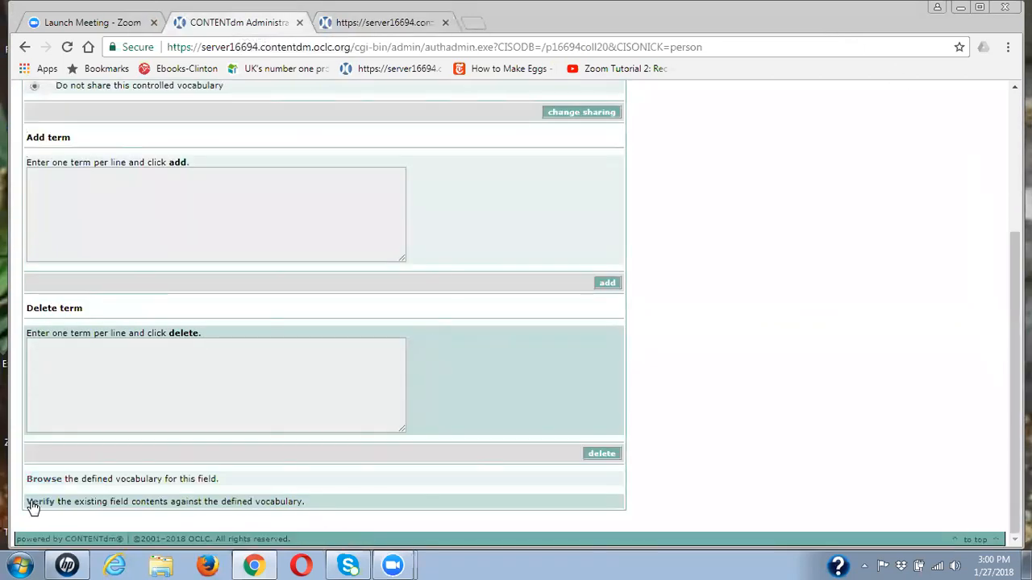
{"action": "mouse_move", "coordinate": [39, 501]}
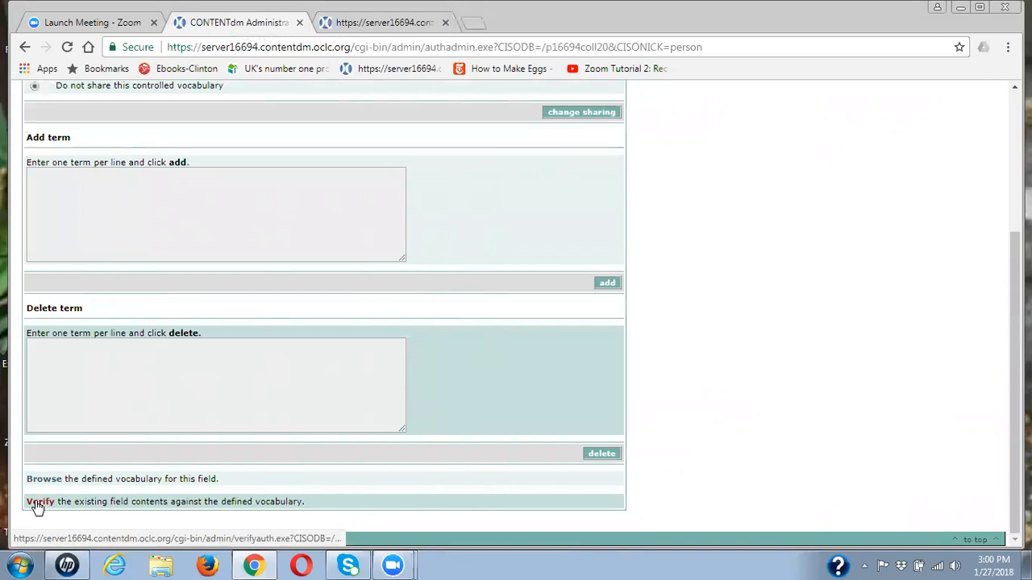
{"action": "mouse_move", "coordinate": [38, 501]}
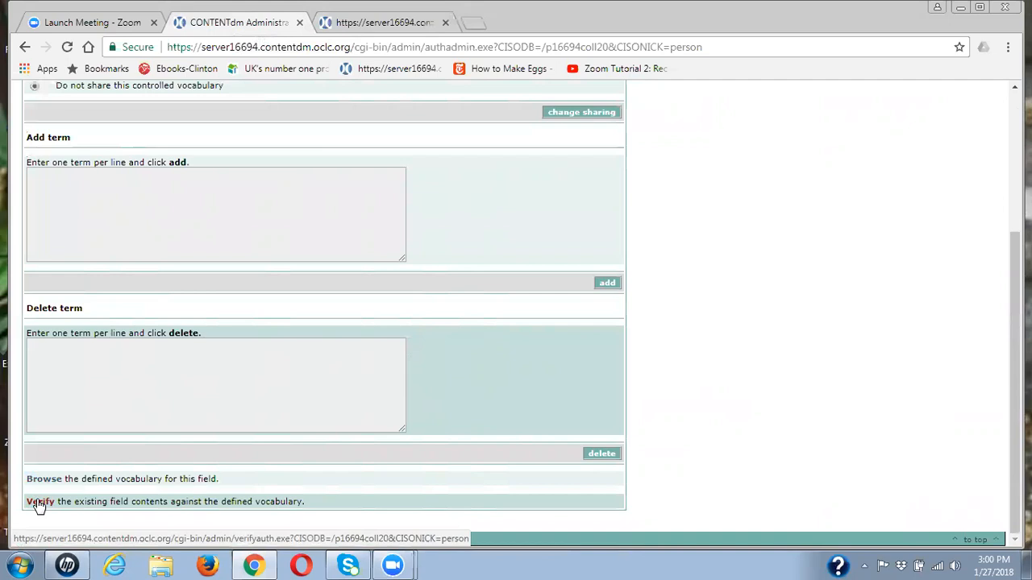
Step: Verify Subject.Personal_Name field contents against its vocabulary, revealing six unmatched terms
{"action": "left_click", "coordinate": [39, 502]}
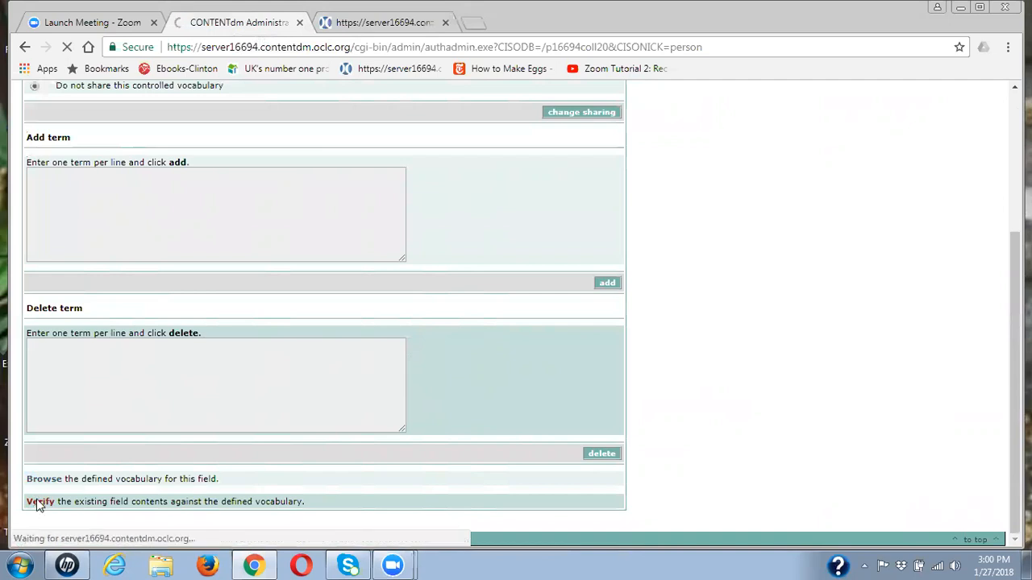
{"action": "left_click", "coordinate": [39, 502]}
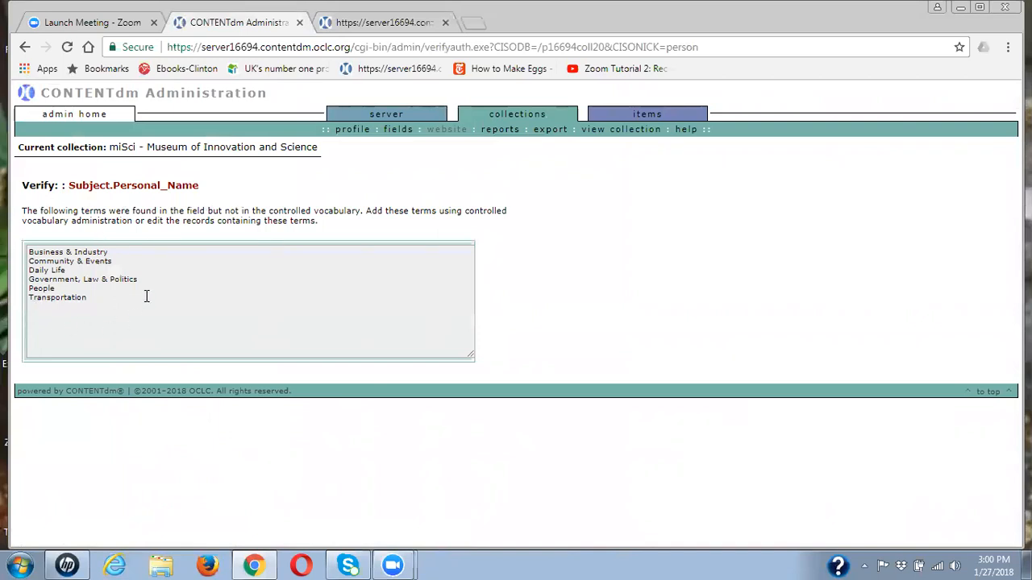
{"action": "mouse_move", "coordinate": [238, 314]}
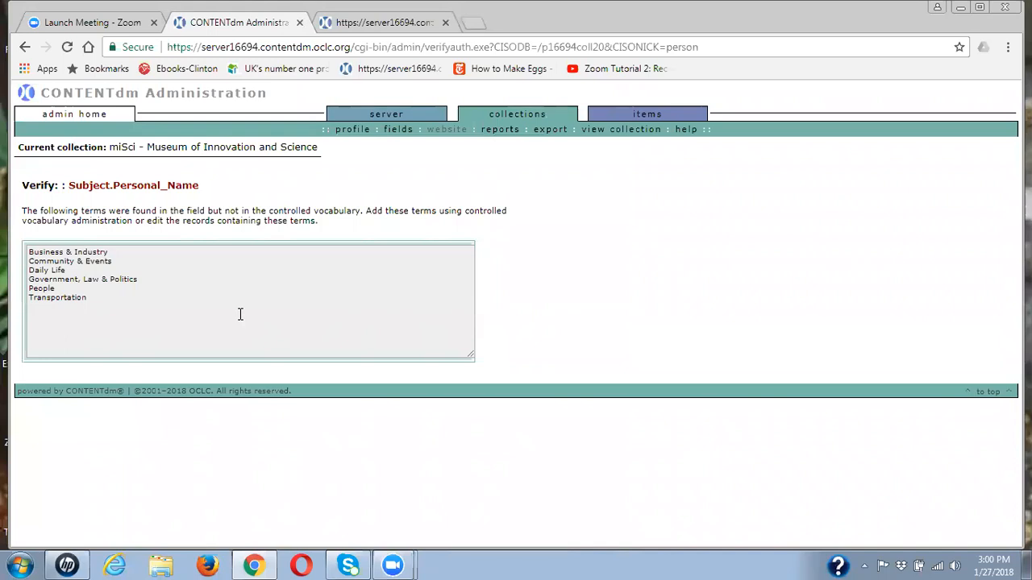
{"action": "mouse_move", "coordinate": [109, 337]}
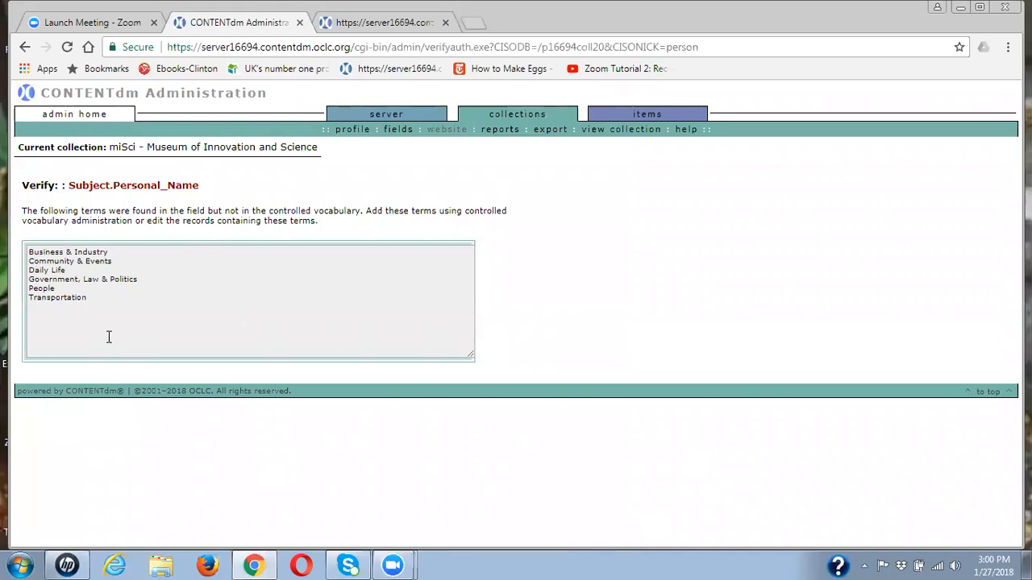
{"action": "mouse_move", "coordinate": [197, 287]}
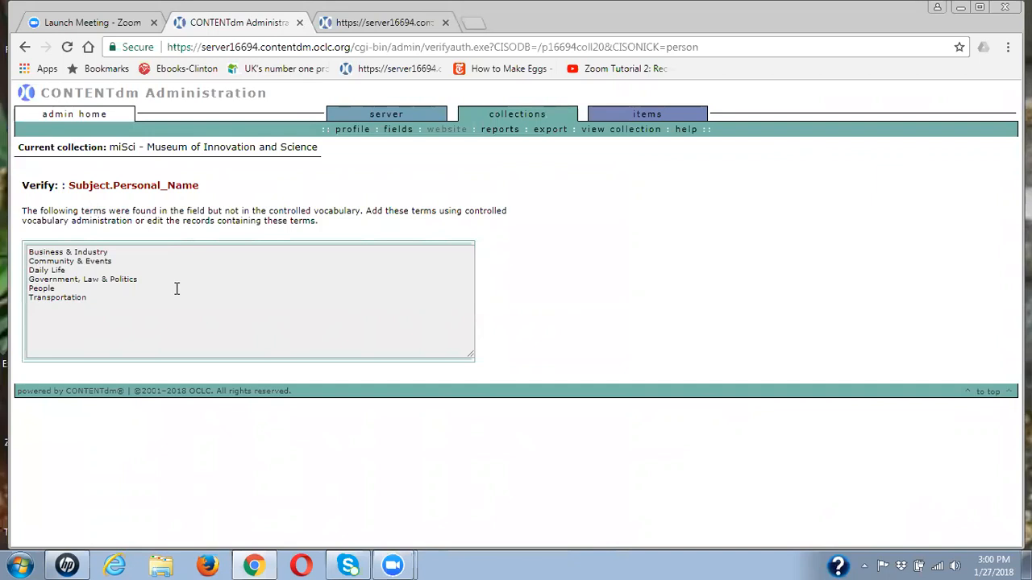
{"action": "mouse_move", "coordinate": [171, 283]}
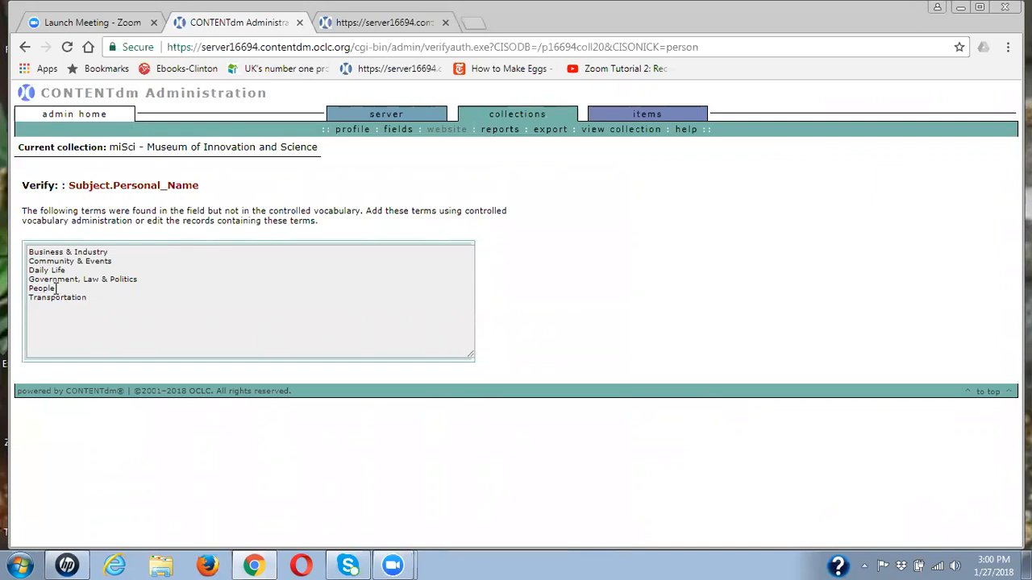
Step: Copy the stray term People from the unmatched-terms list
{"action": "double_click", "coordinate": [42, 287]}
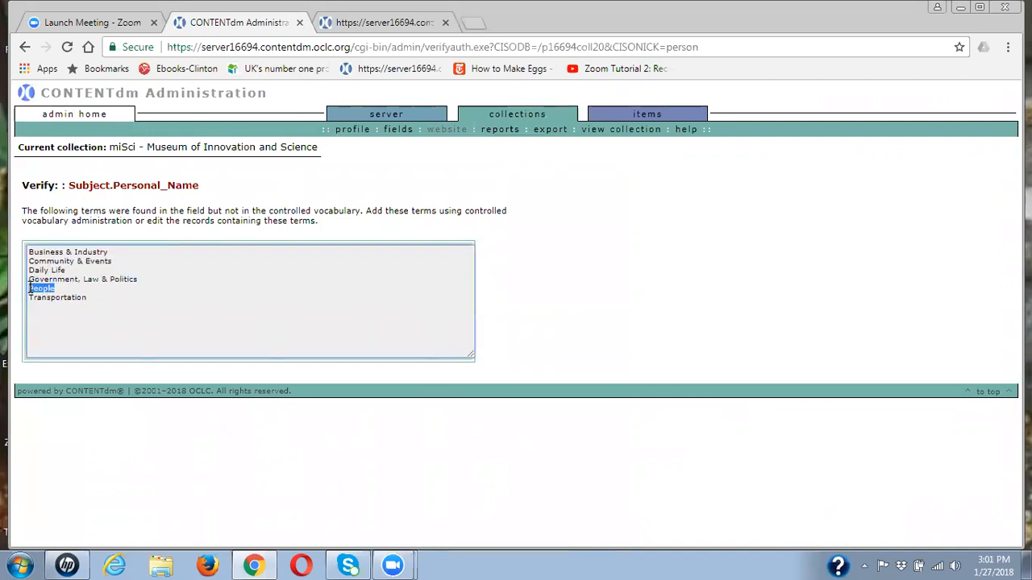
{"action": "right_click", "coordinate": [42, 287]}
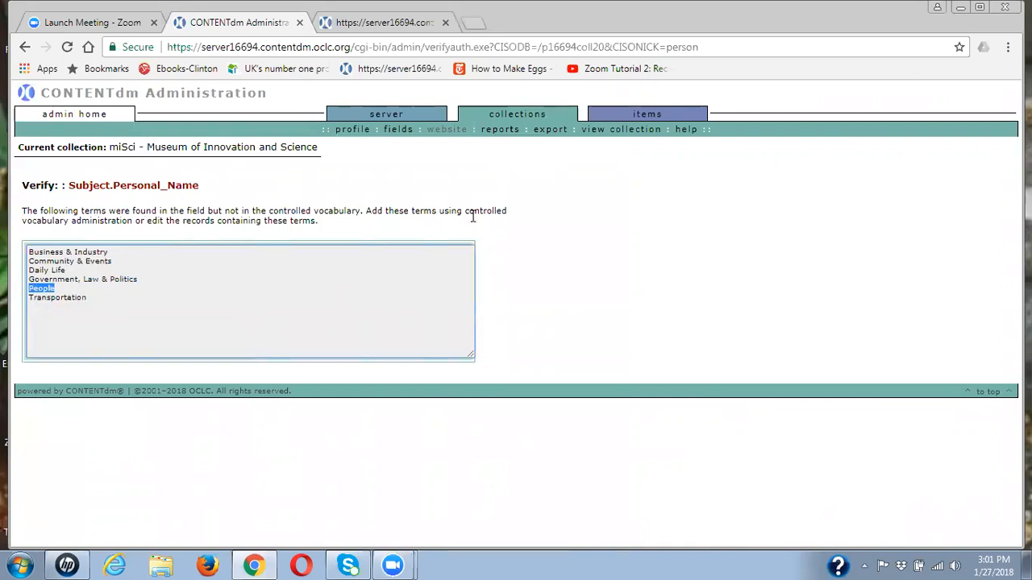
{"action": "mouse_move", "coordinate": [648, 113]}
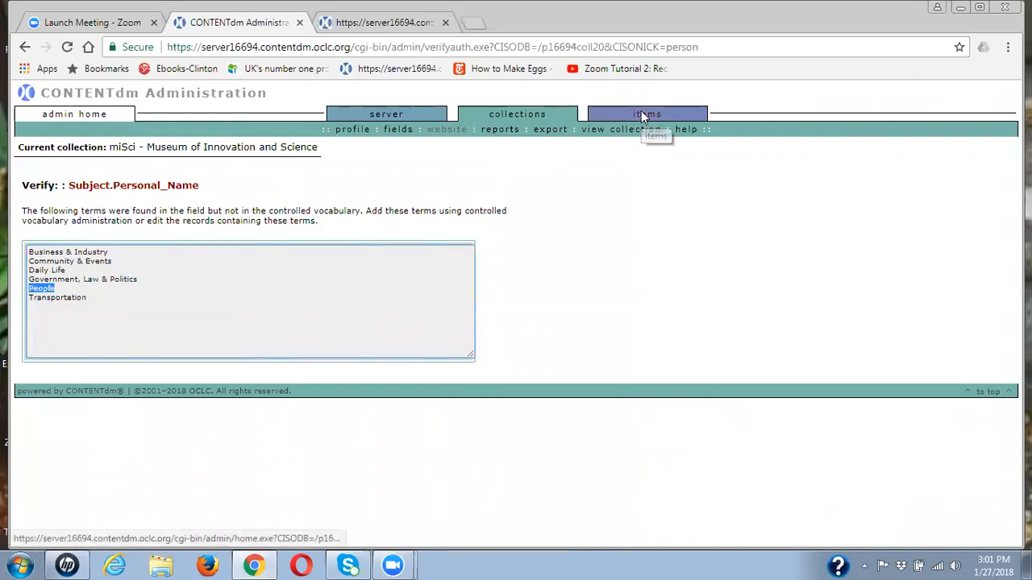
Step: Set up an item edit search for the exact phrase People in Subject.Personal_Name
{"action": "left_click", "coordinate": [648, 113]}
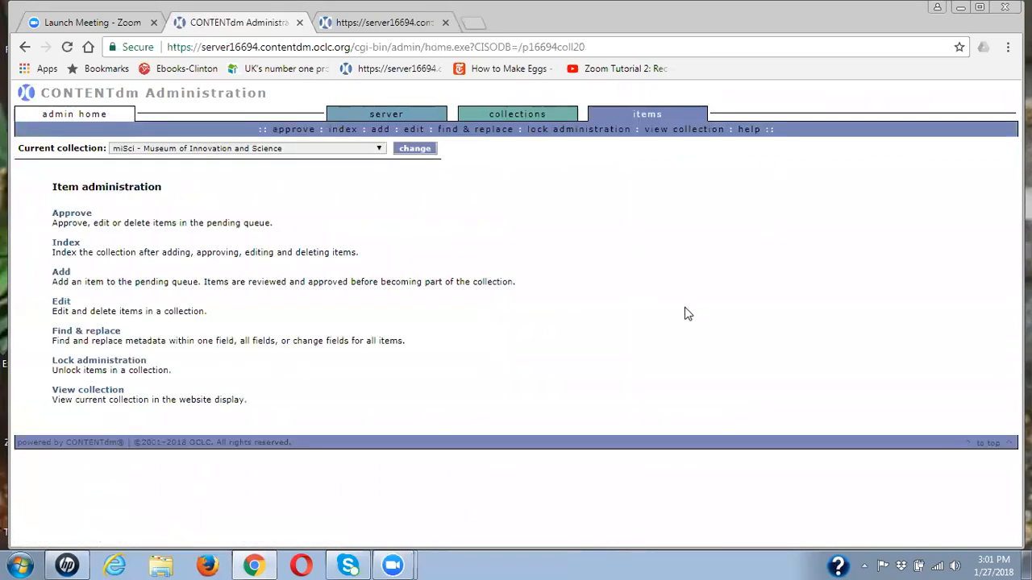
{"action": "mouse_move", "coordinate": [61, 301]}
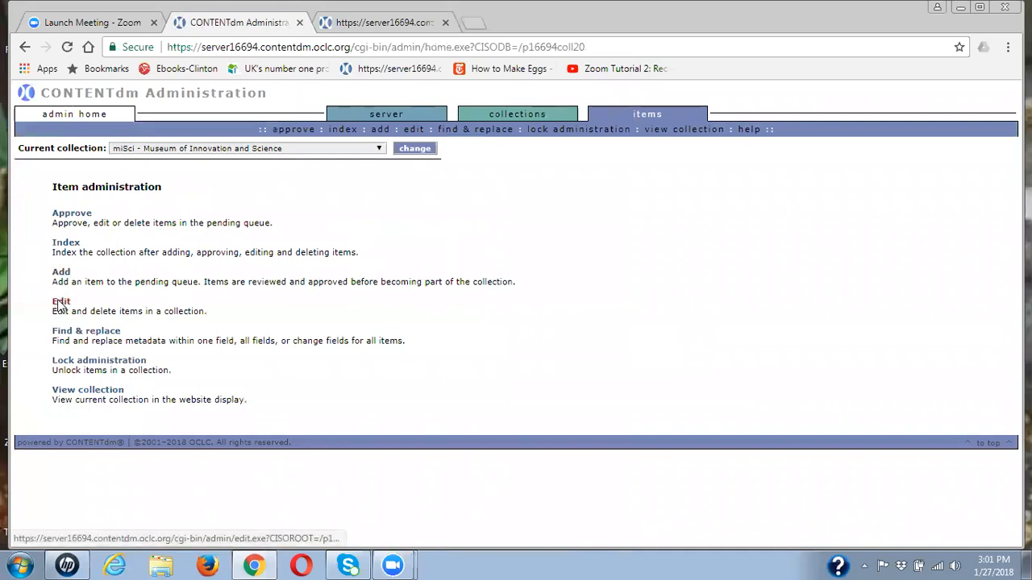
{"action": "left_click", "coordinate": [61, 302]}
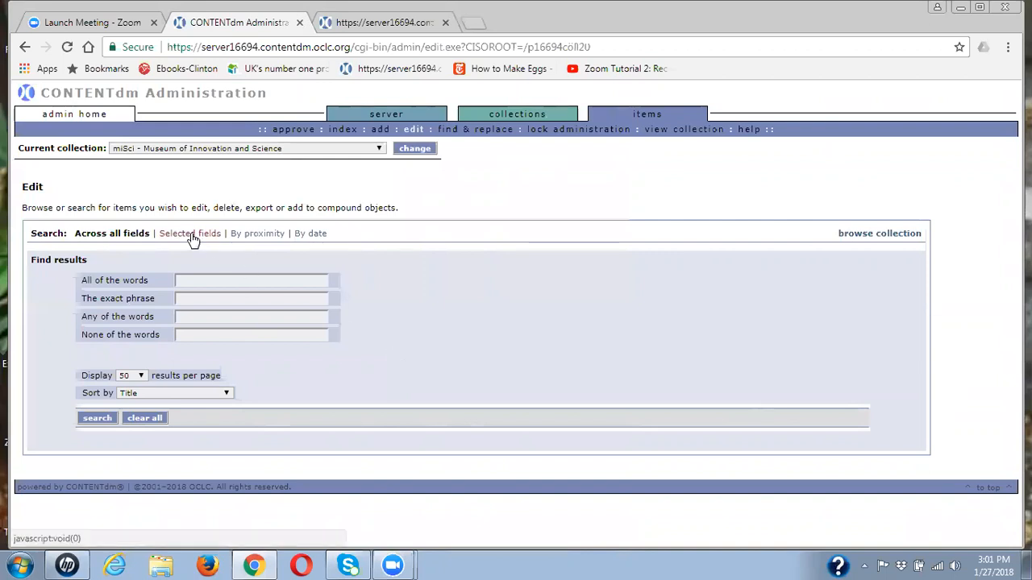
{"action": "left_click", "coordinate": [190, 232]}
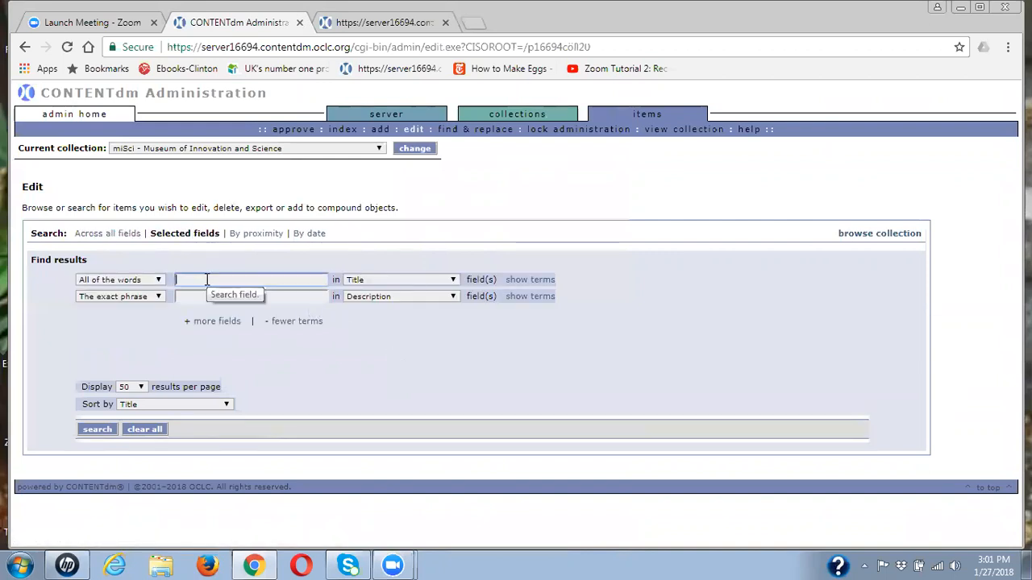
{"action": "right_click", "coordinate": [249, 281]}
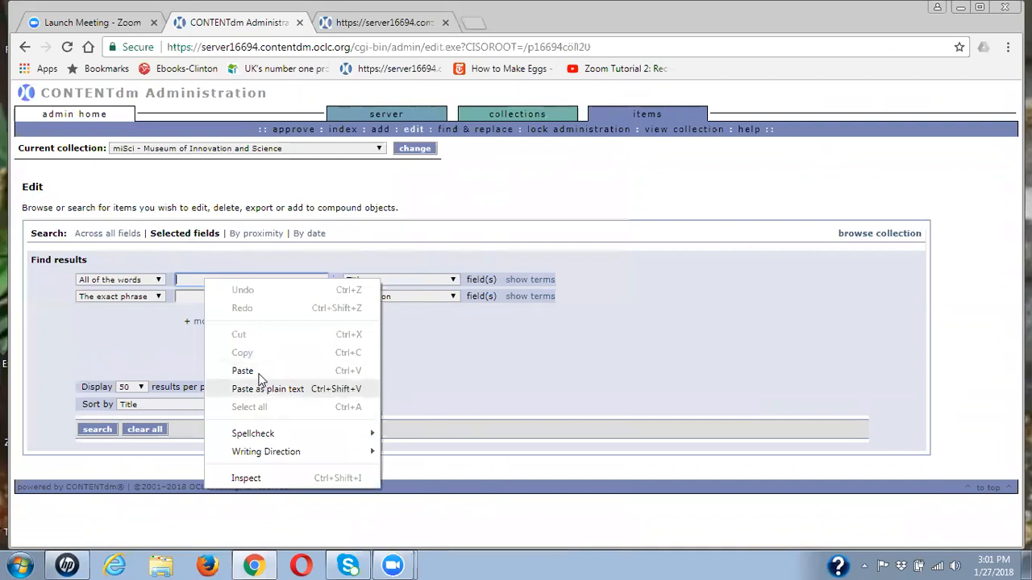
{"action": "left_click", "coordinate": [242, 370]}
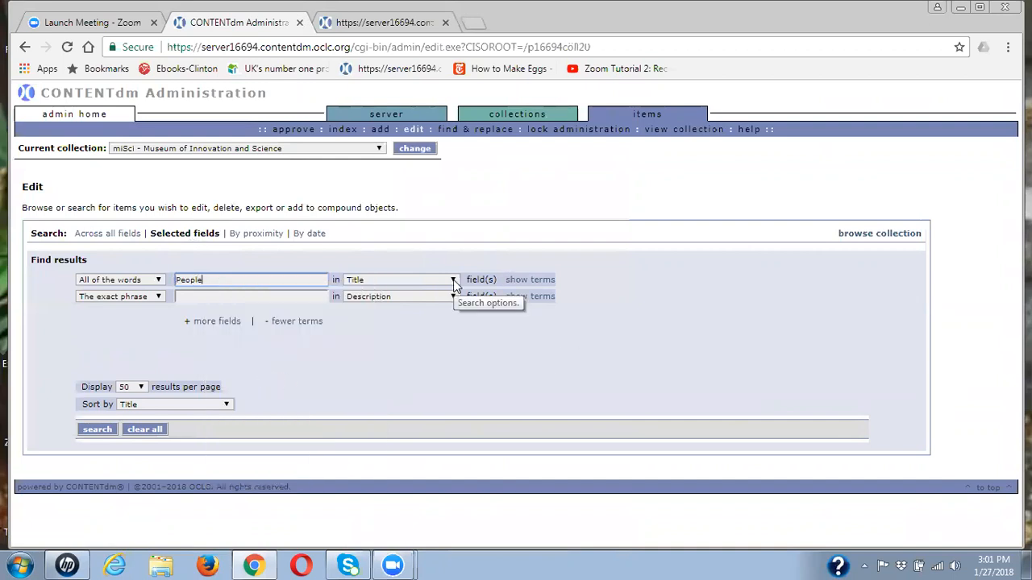
{"action": "left_click", "coordinate": [452, 280]}
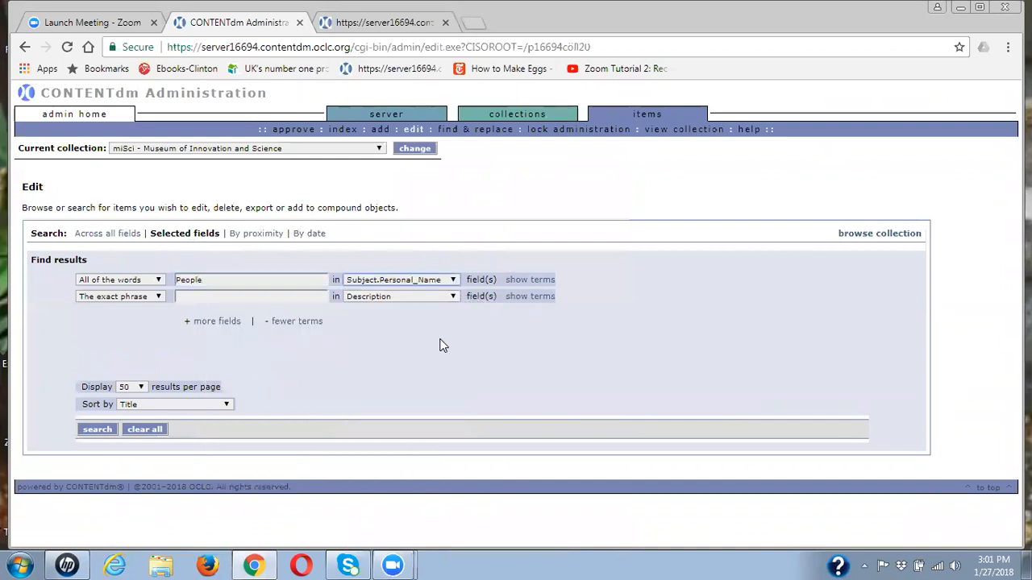
{"action": "mouse_move", "coordinate": [568, 358]}
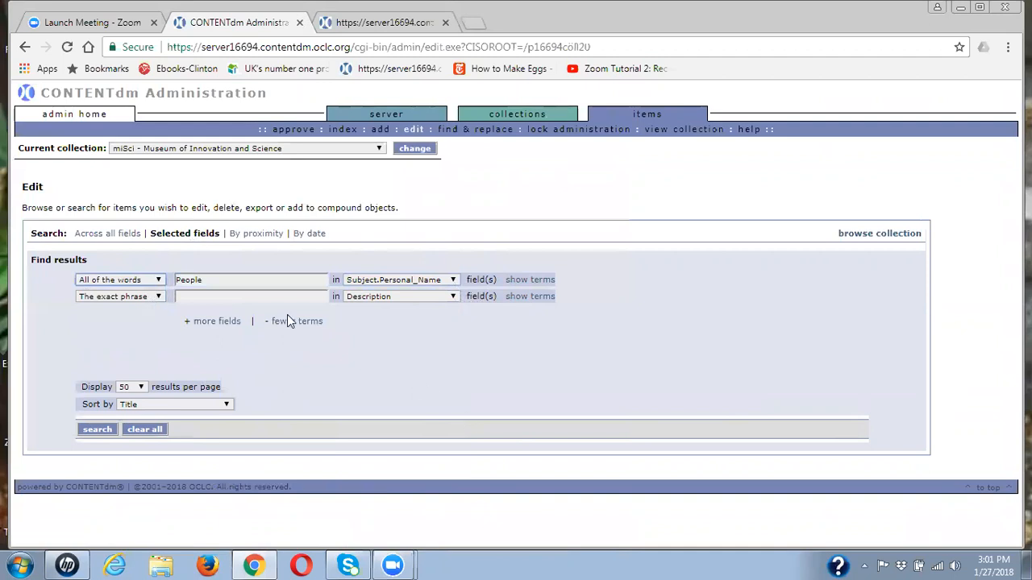
{"action": "left_click", "coordinate": [120, 281]}
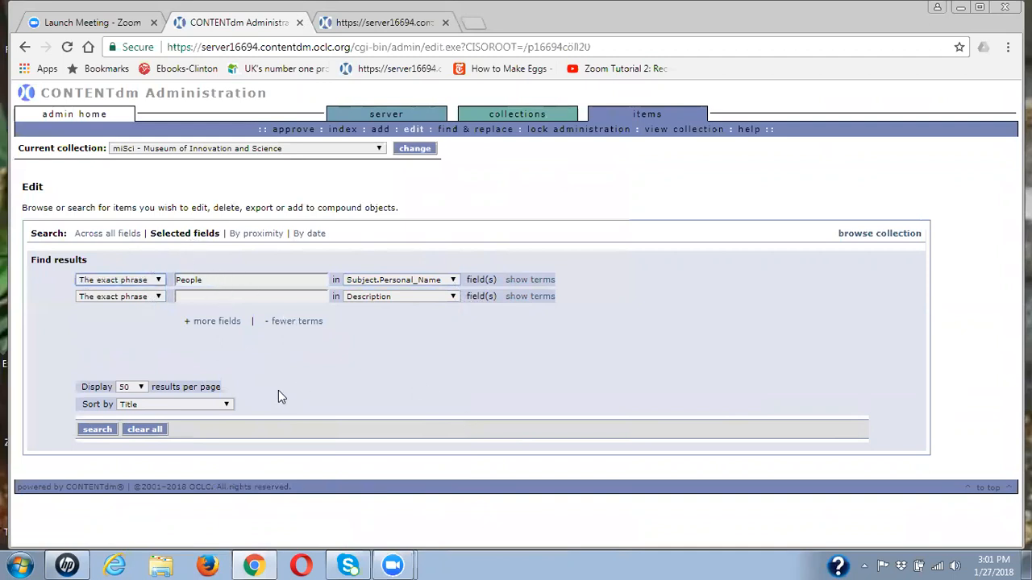
{"action": "mouse_move", "coordinate": [96, 429]}
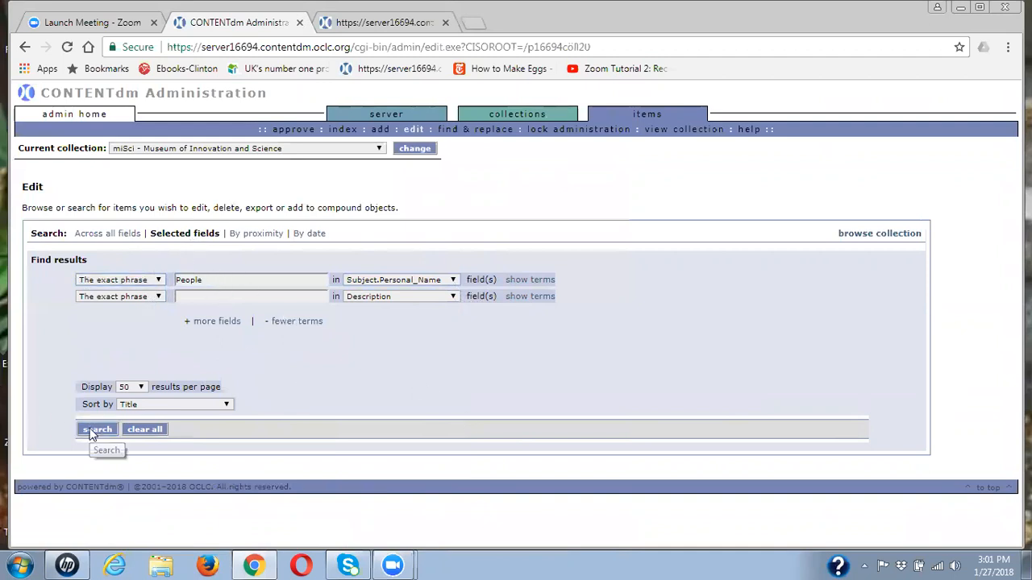
{"action": "left_click", "coordinate": [97, 428]}
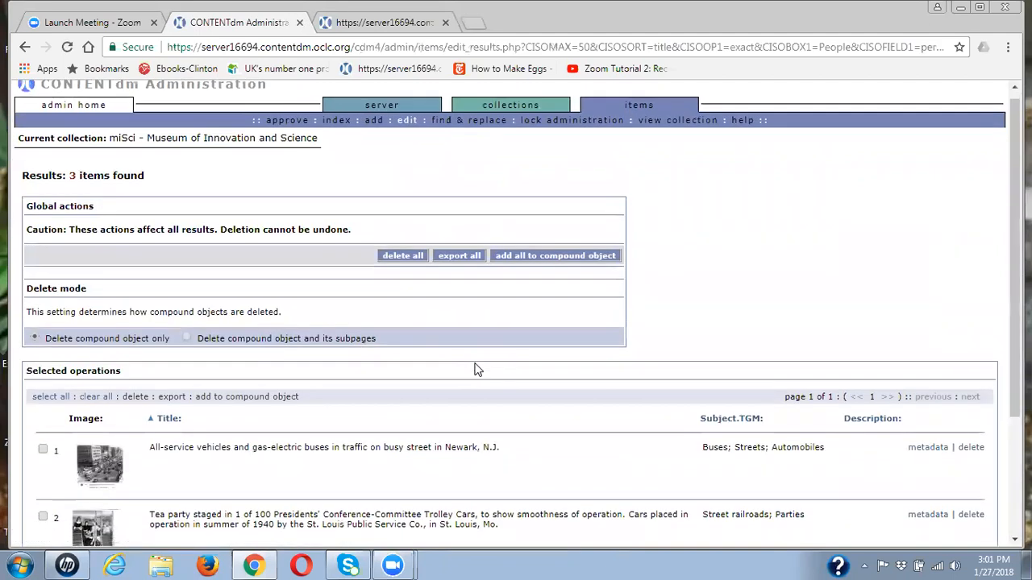
{"action": "scroll", "scroll_direction": "down", "scroll_amount": 3}
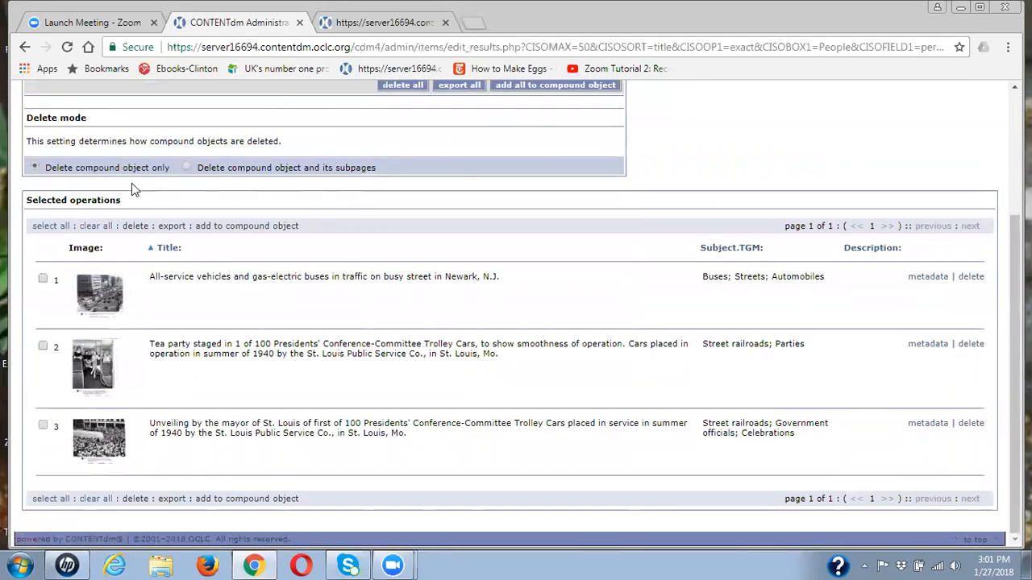
{"action": "mouse_move", "coordinate": [268, 325]}
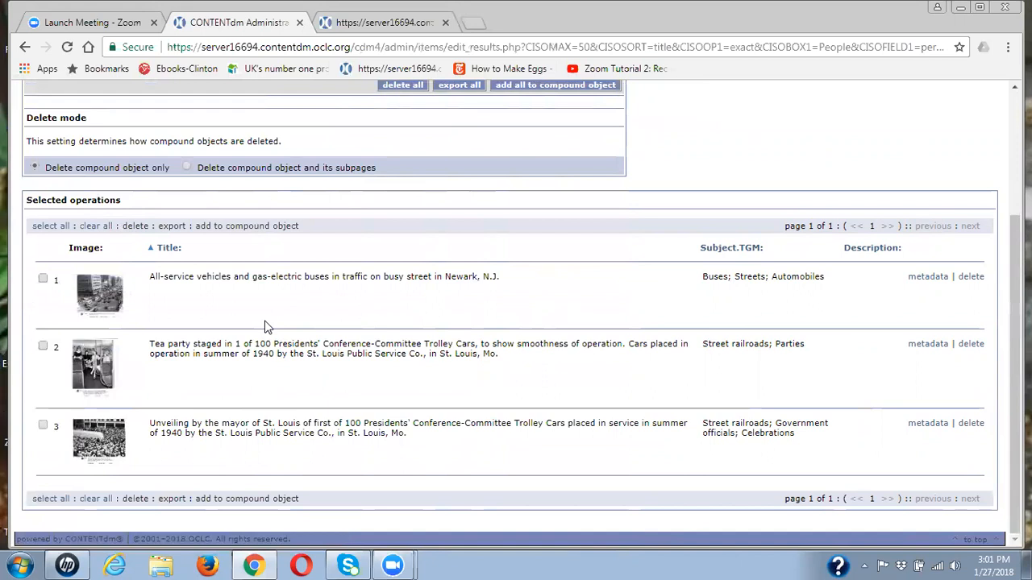
{"action": "mouse_move", "coordinate": [303, 325]}
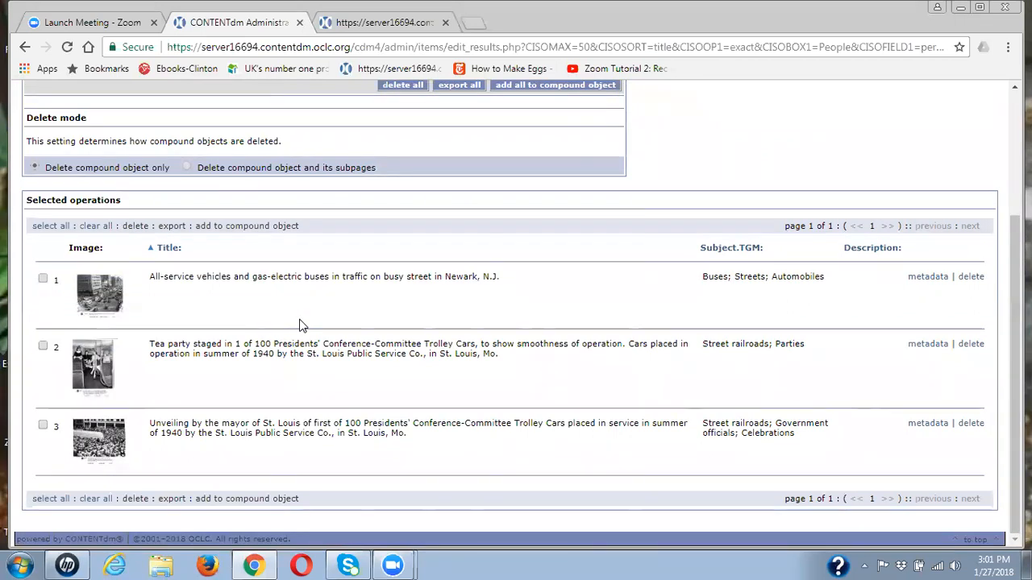
{"action": "mouse_move", "coordinate": [325, 316]}
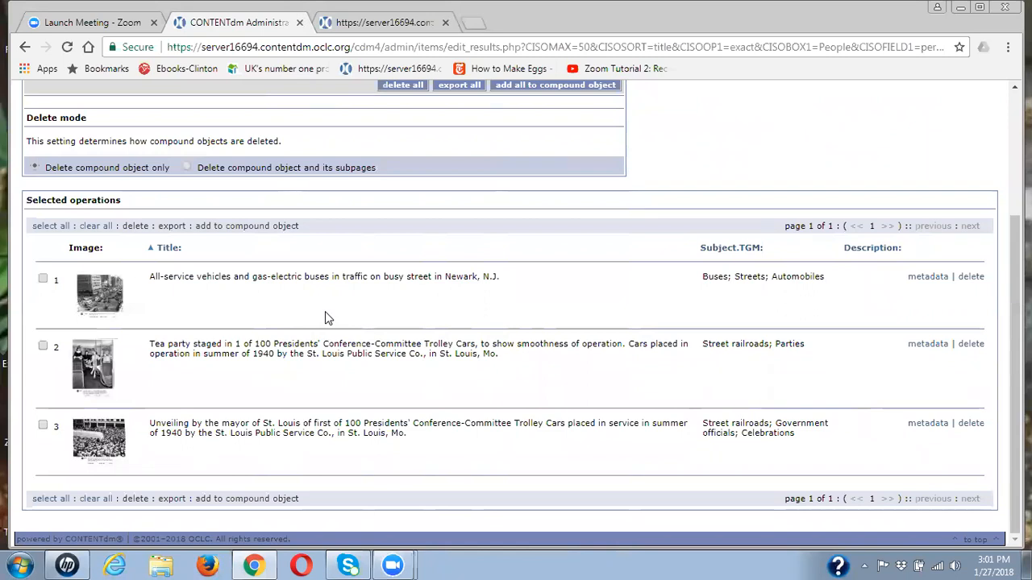
{"action": "mouse_move", "coordinate": [935, 302]}
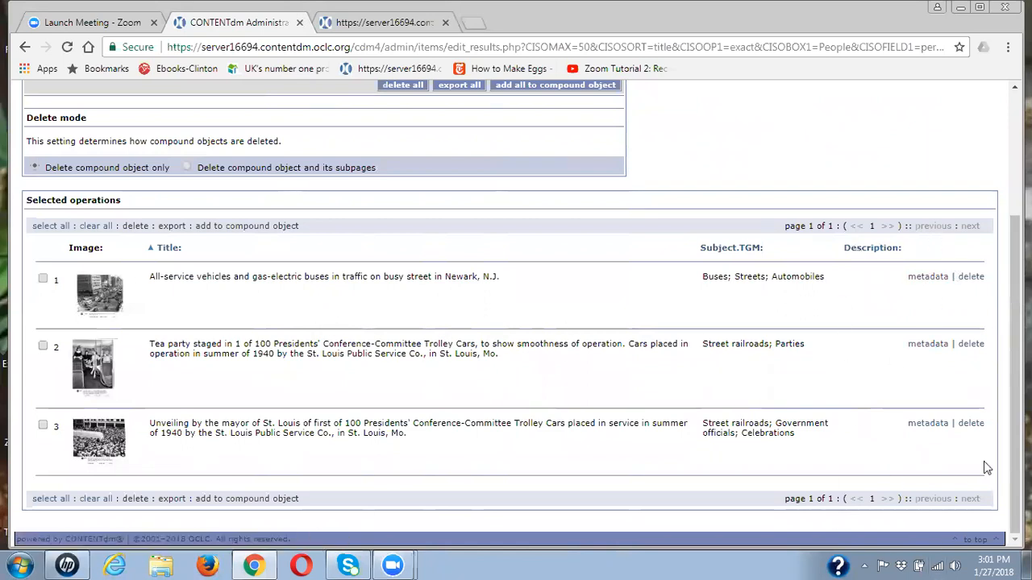
{"action": "mouse_move", "coordinate": [925, 226]}
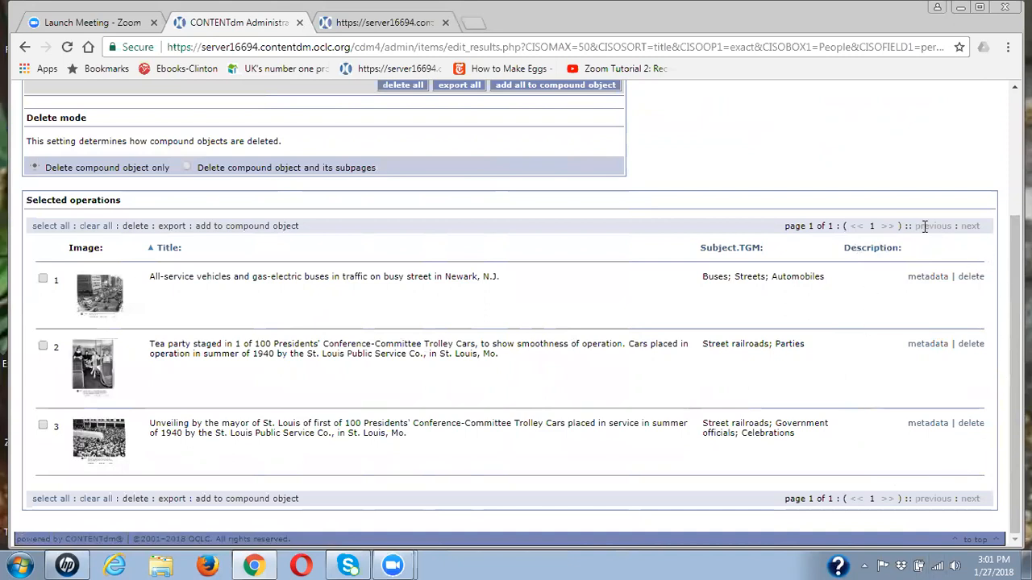
{"action": "mouse_move", "coordinate": [857, 330]}
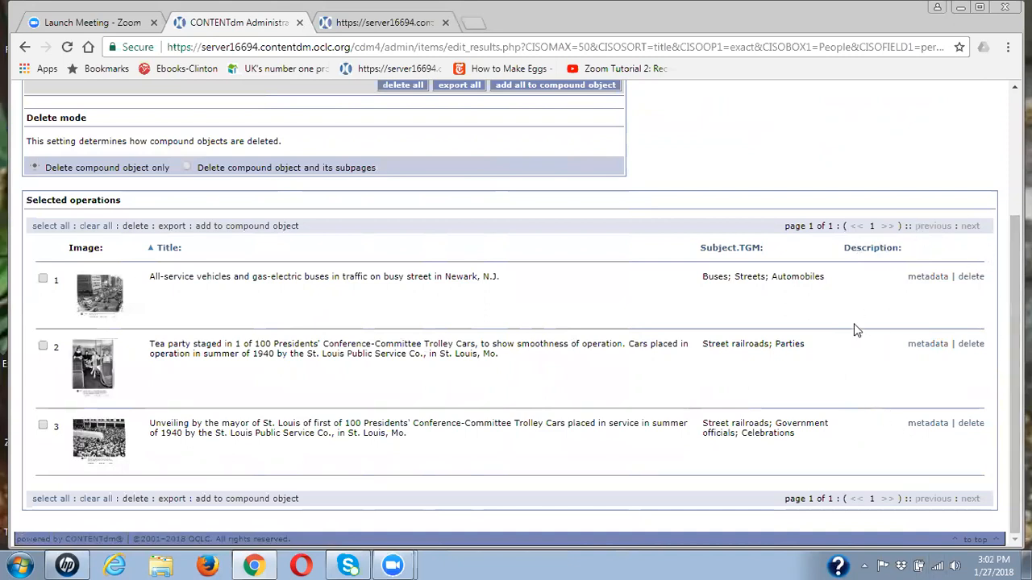
{"action": "mouse_move", "coordinate": [894, 432]}
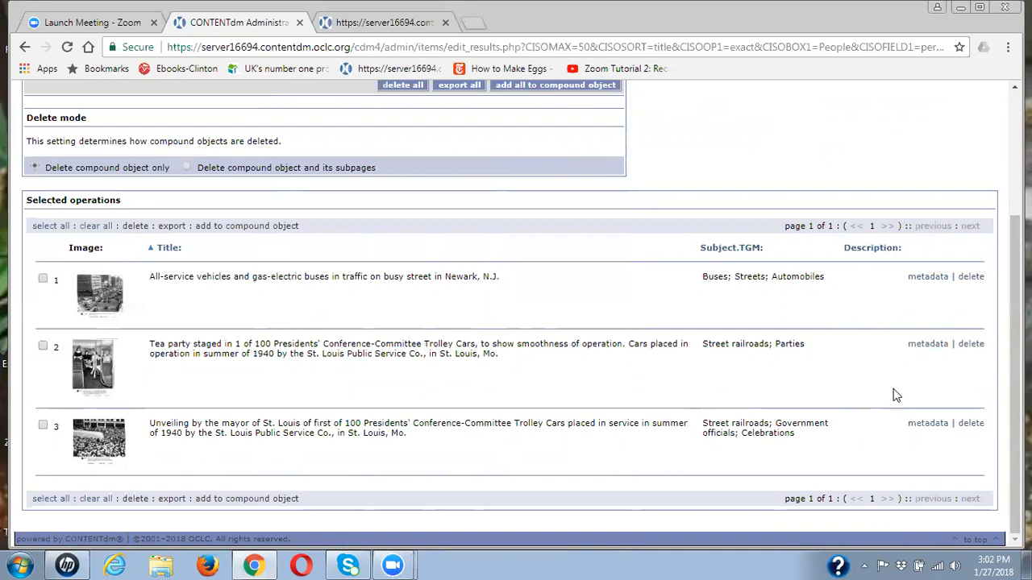
{"action": "mouse_move", "coordinate": [858, 429]}
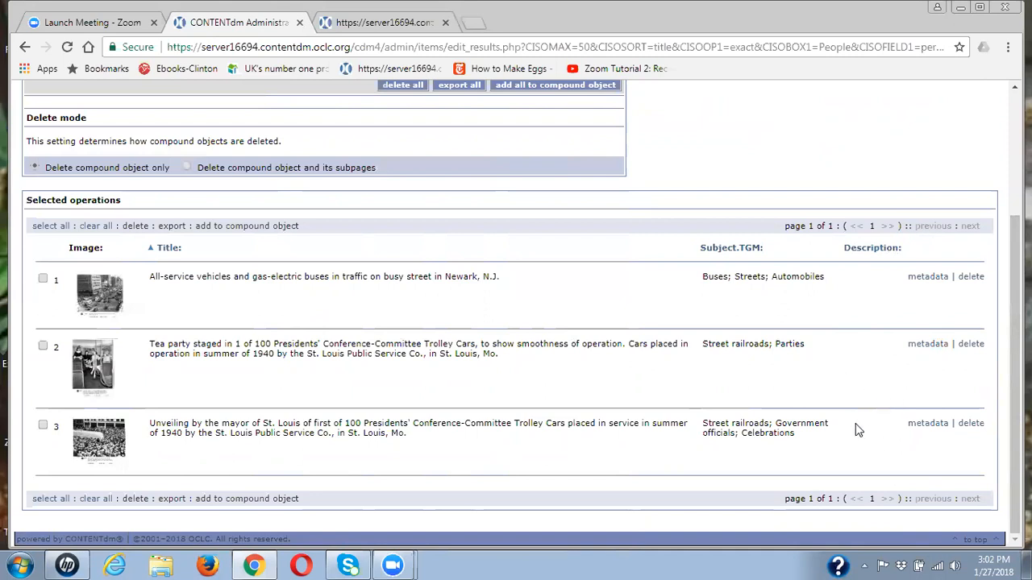
{"action": "mouse_move", "coordinate": [852, 428]}
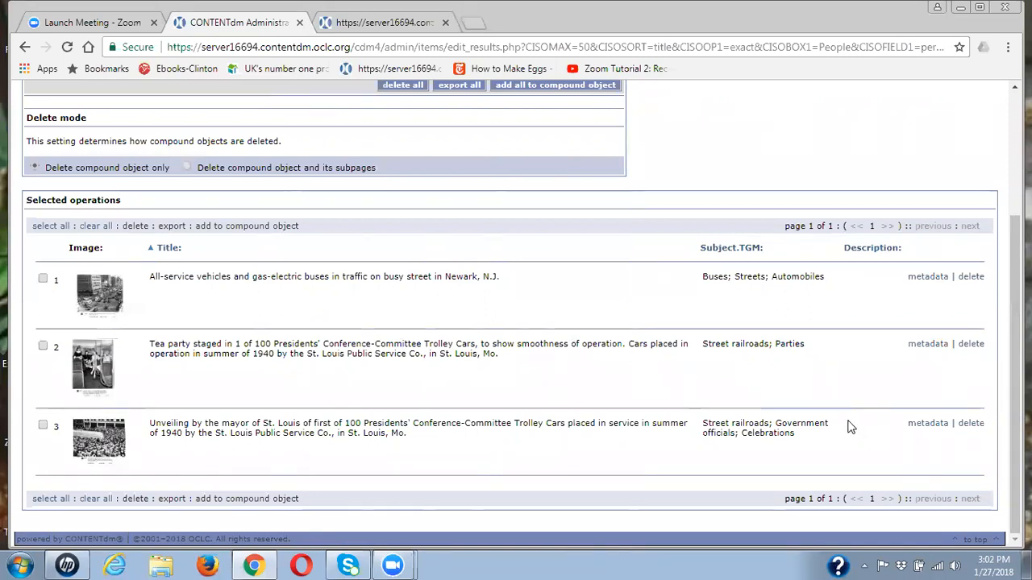
{"action": "mouse_move", "coordinate": [845, 423]}
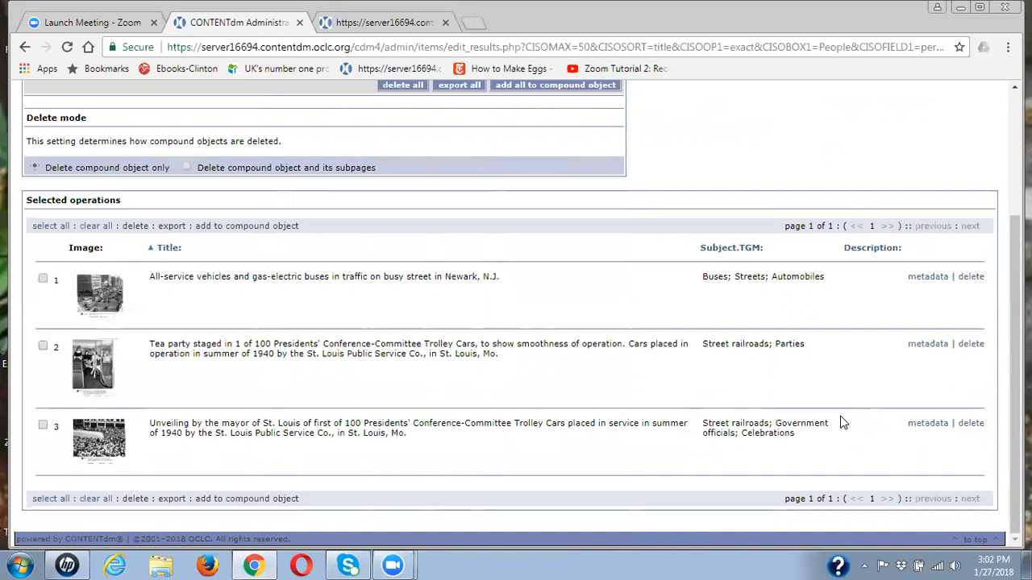
{"action": "mouse_move", "coordinate": [927, 278]}
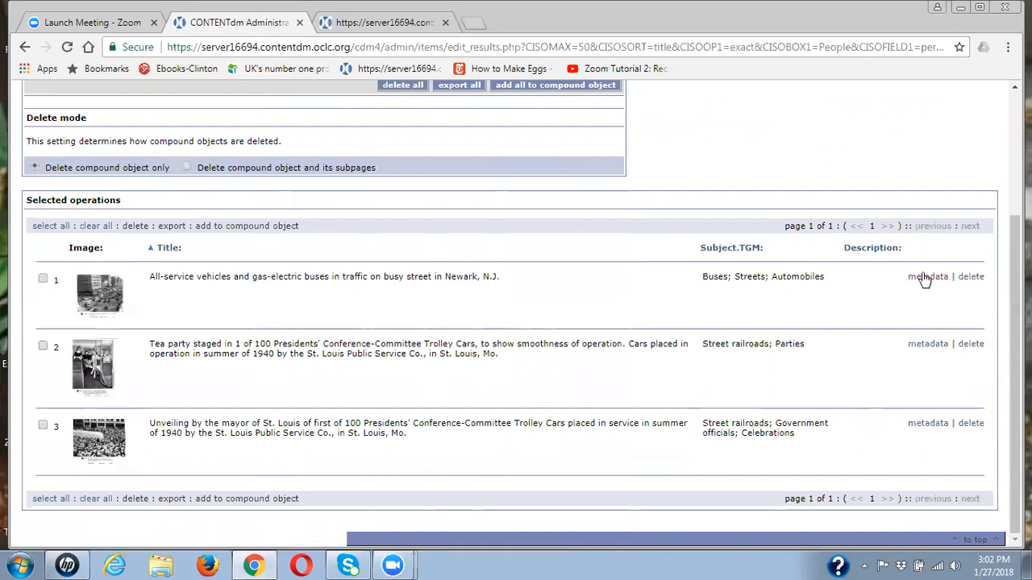
Step: Clear Business & Industry; Transportation; Daily Life; People from the Newark buses item's Subject.Personal_Name
{"action": "left_click", "coordinate": [926, 277]}
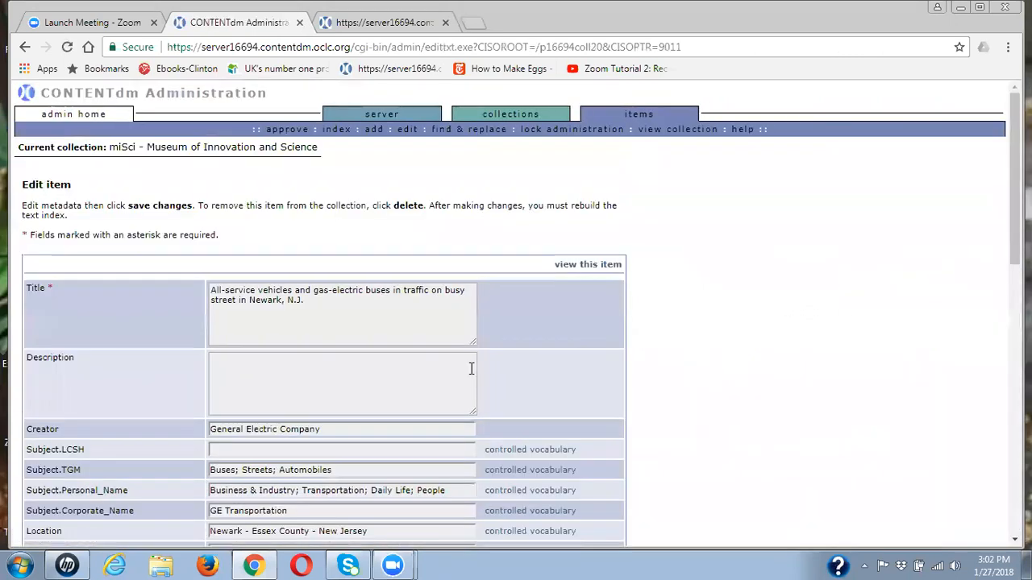
{"action": "scroll", "scroll_direction": "down", "scroll_amount": 3}
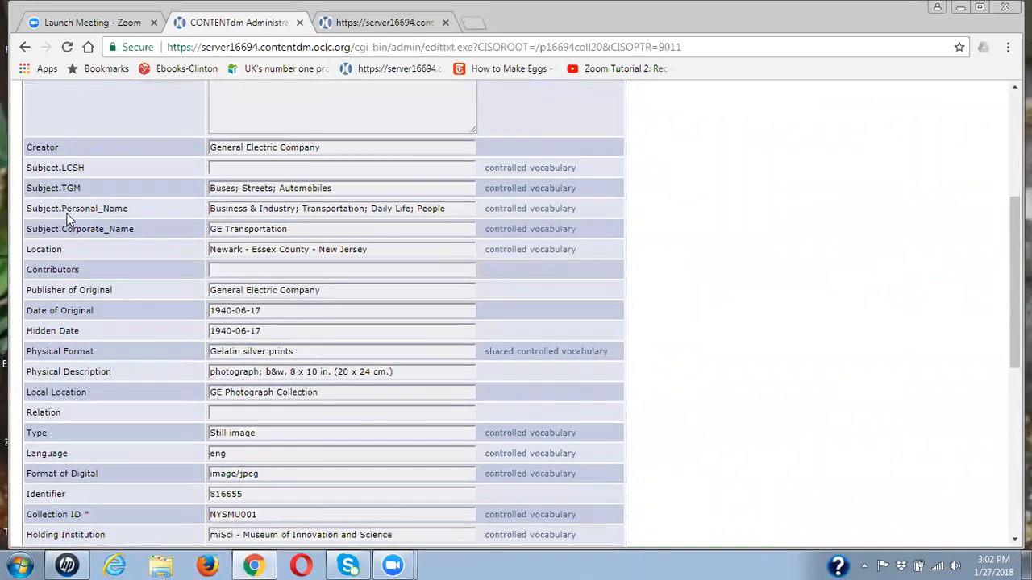
{"action": "mouse_move", "coordinate": [238, 203]}
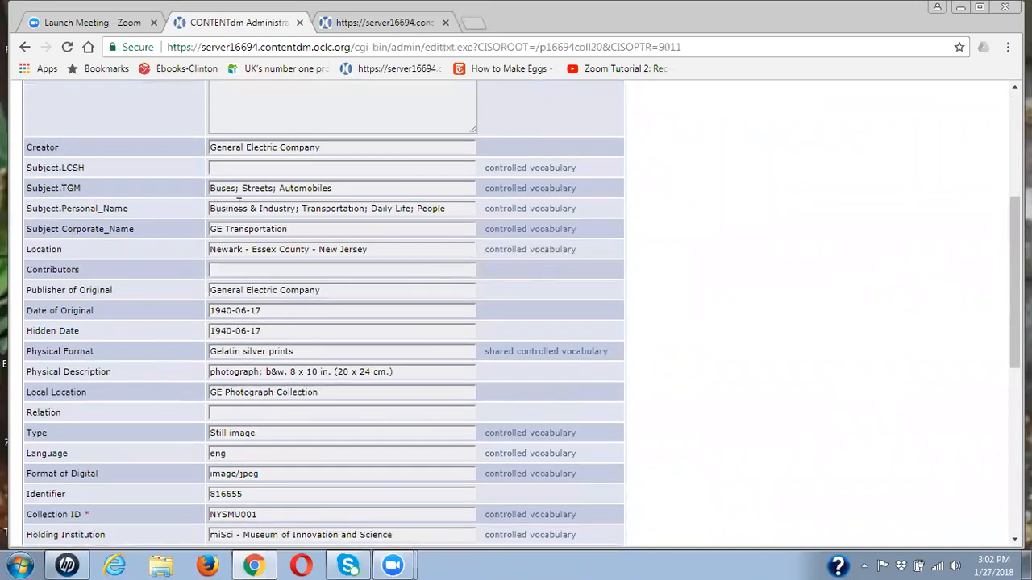
{"action": "mouse_move", "coordinate": [358, 213]}
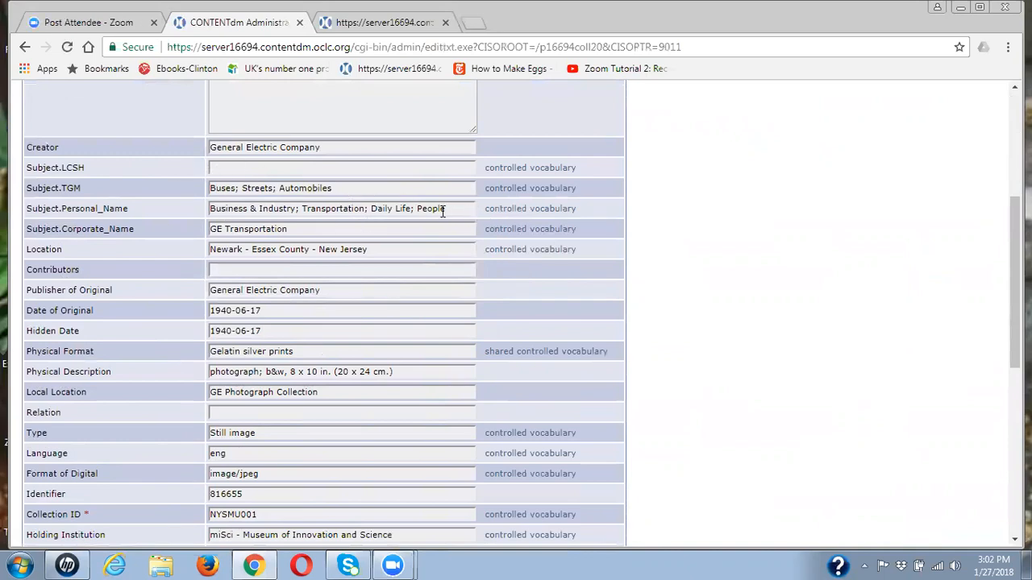
{"action": "mouse_move", "coordinate": [219, 180]}
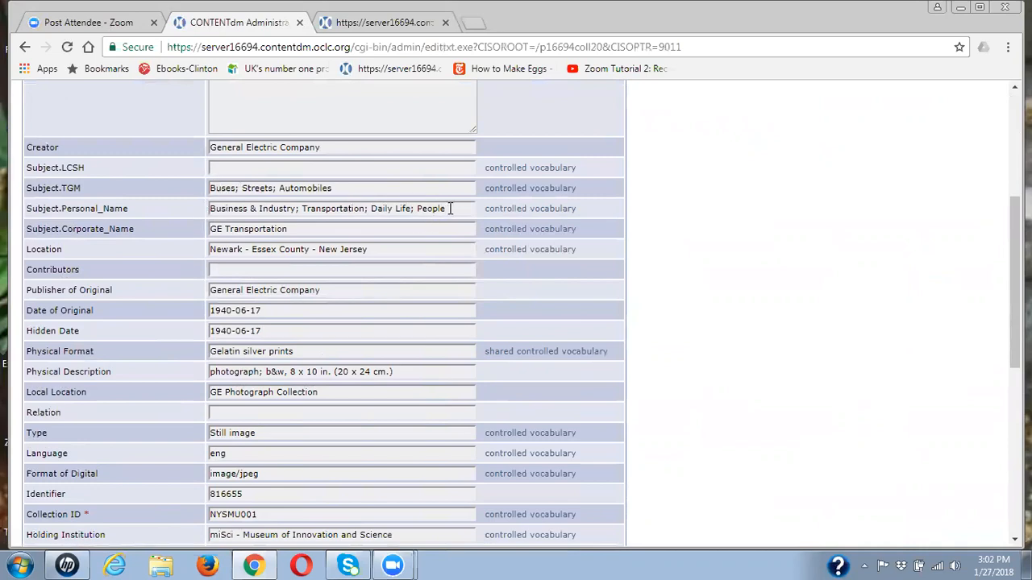
{"action": "triple_click", "coordinate": [338, 208]}
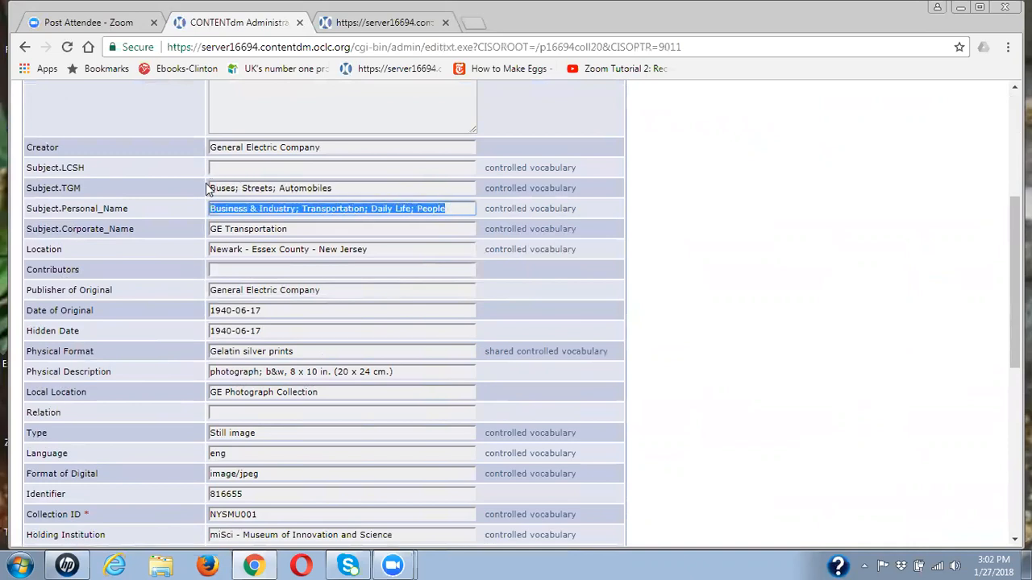
{"action": "key", "text": "Delete"}
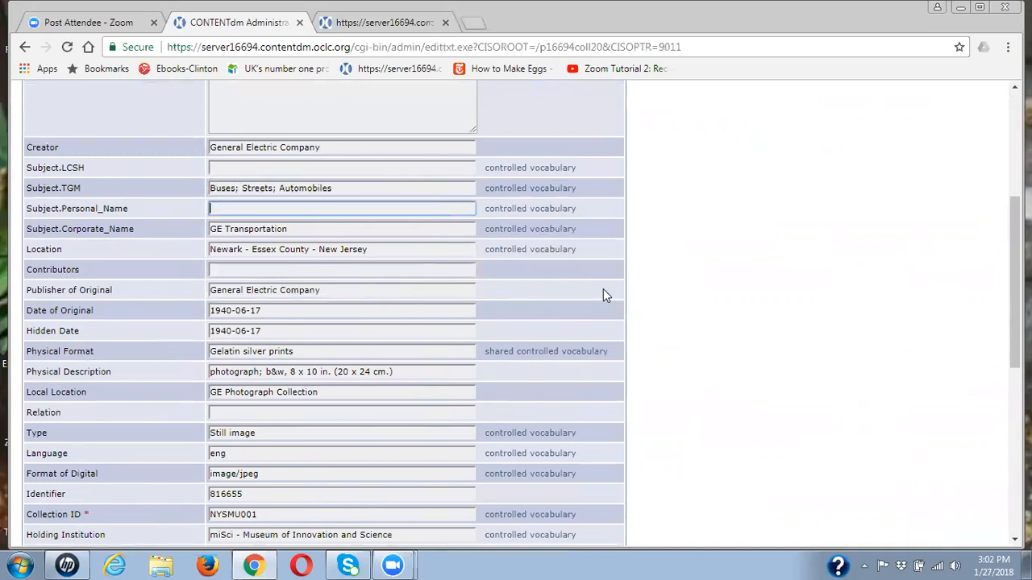
{"action": "scroll", "scroll_direction": "down", "scroll_amount": 3}
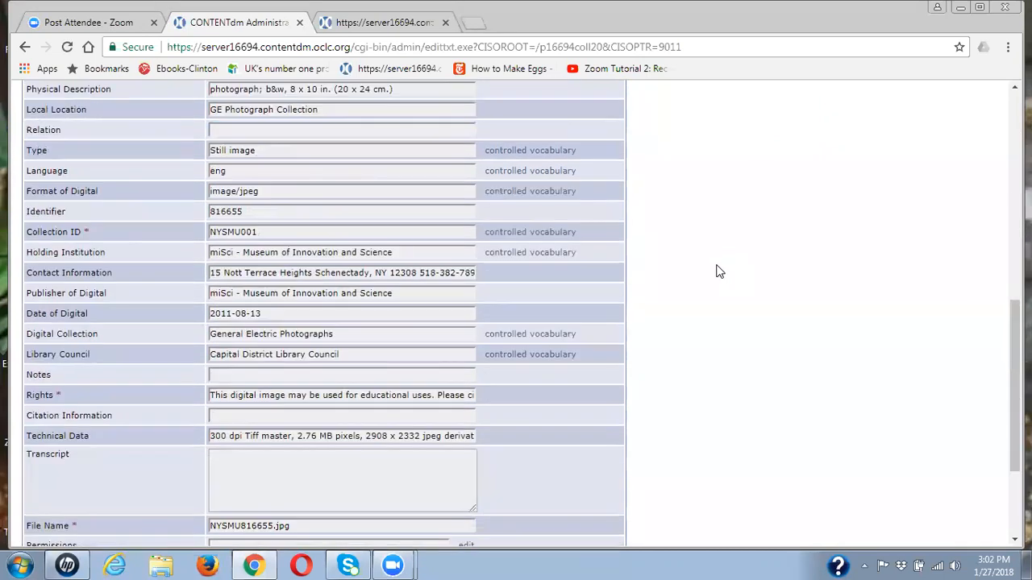
{"action": "scroll", "scroll_direction": "up", "scroll_amount": 3}
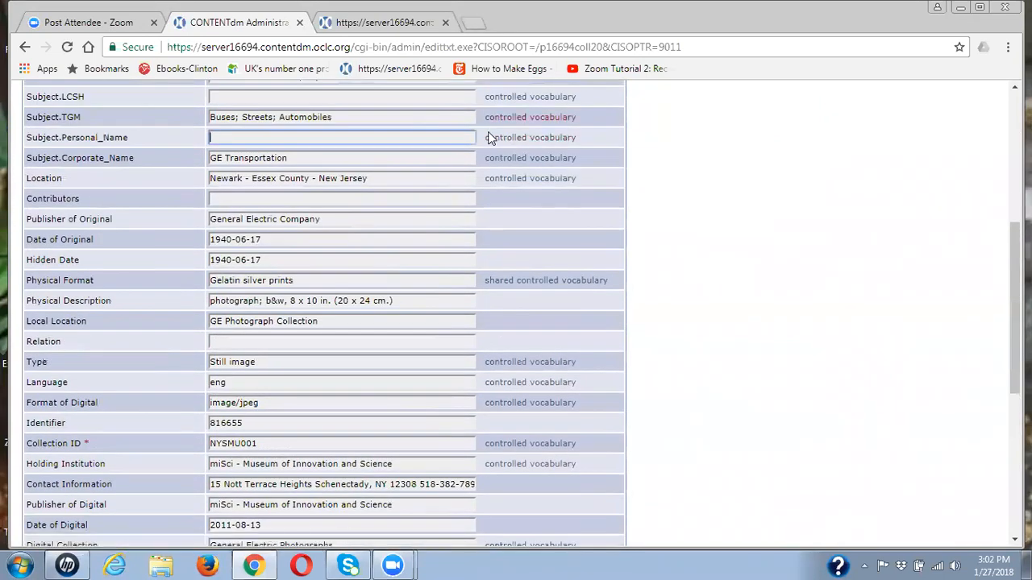
{"action": "mouse_move", "coordinate": [524, 149]}
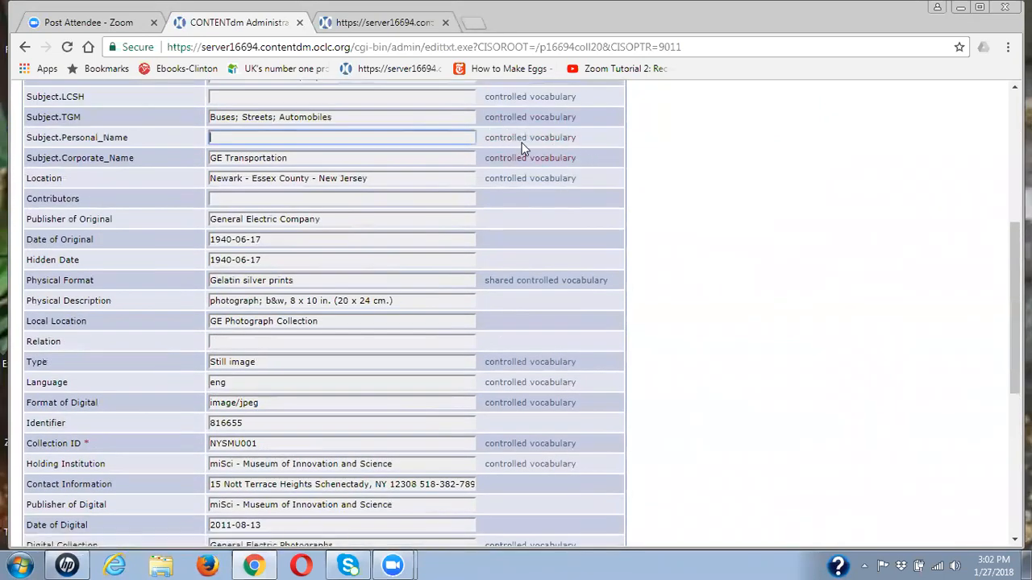
{"action": "mouse_move", "coordinate": [677, 200]}
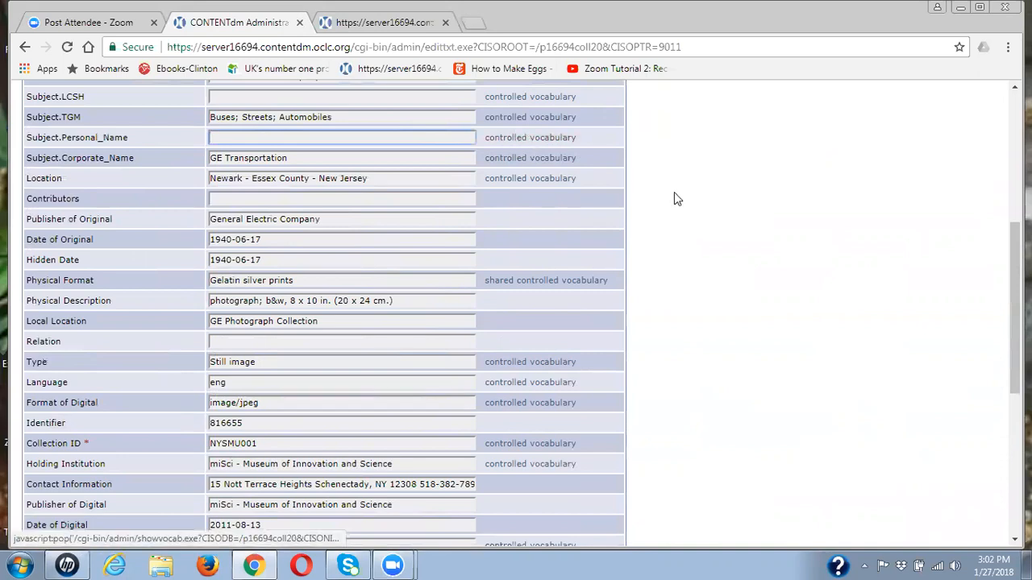
{"action": "scroll", "scroll_direction": "down", "scroll_amount": 3}
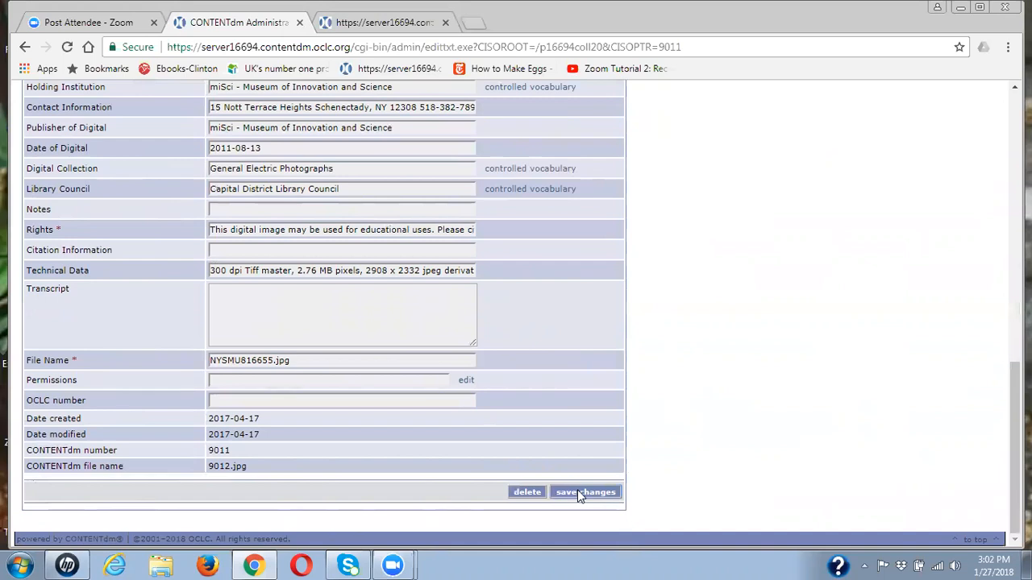
Step: Save the Newark buses item, leaving it pending collection reindexing
{"action": "left_click", "coordinate": [585, 491]}
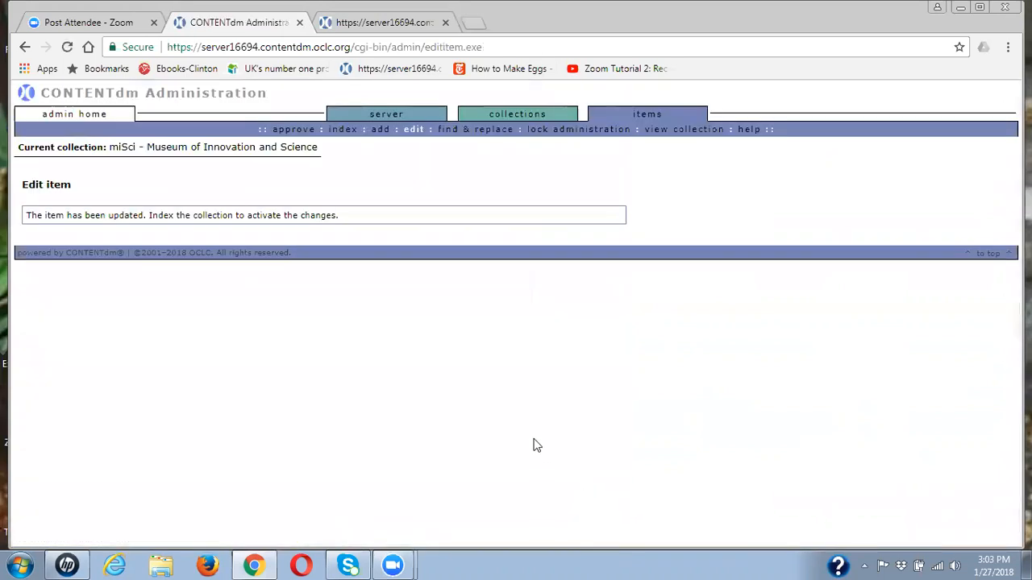
{"action": "mouse_move", "coordinate": [103, 187]}
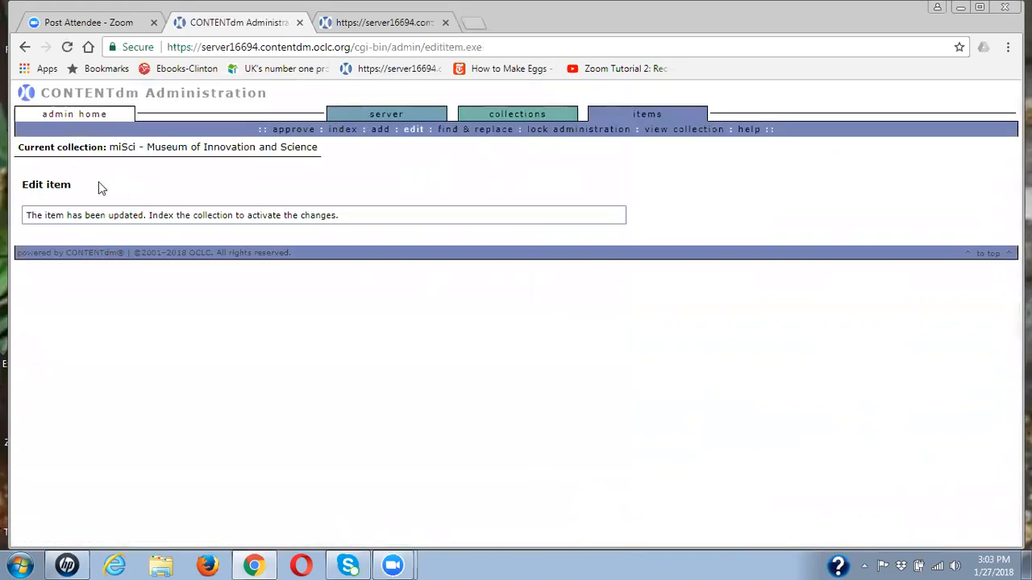
{"action": "mouse_move", "coordinate": [121, 136]}
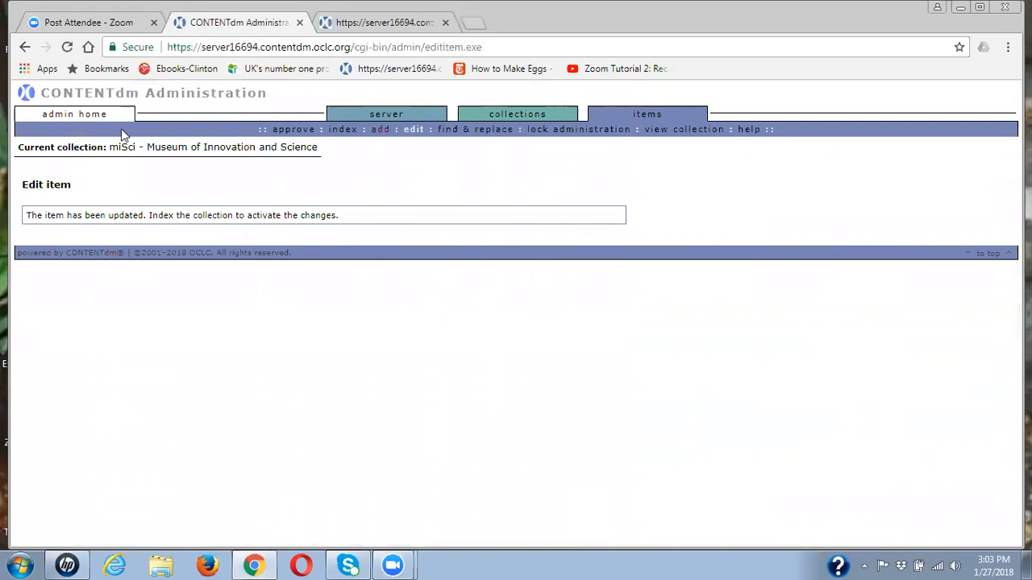
{"action": "mouse_move", "coordinate": [412, 129]}
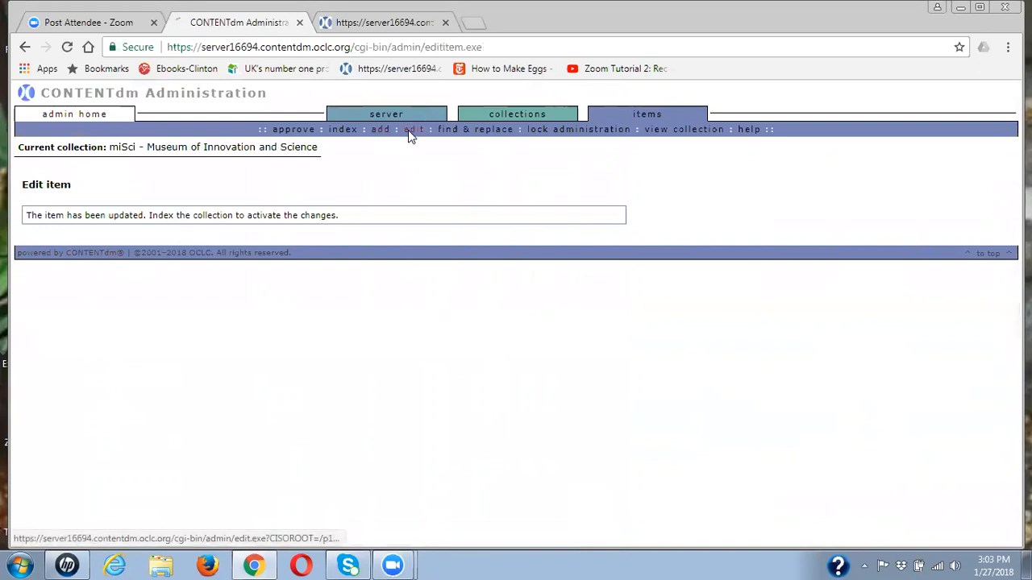
Step: Rerun the People search and reach the tea party trolley item's metadata edit form
{"action": "left_click", "coordinate": [412, 129]}
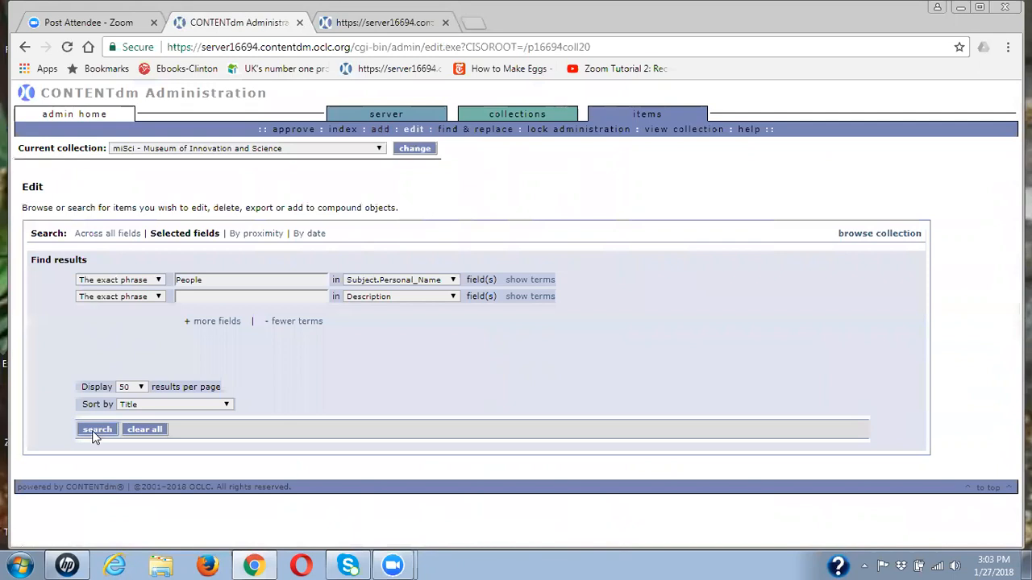
{"action": "left_click", "coordinate": [97, 429]}
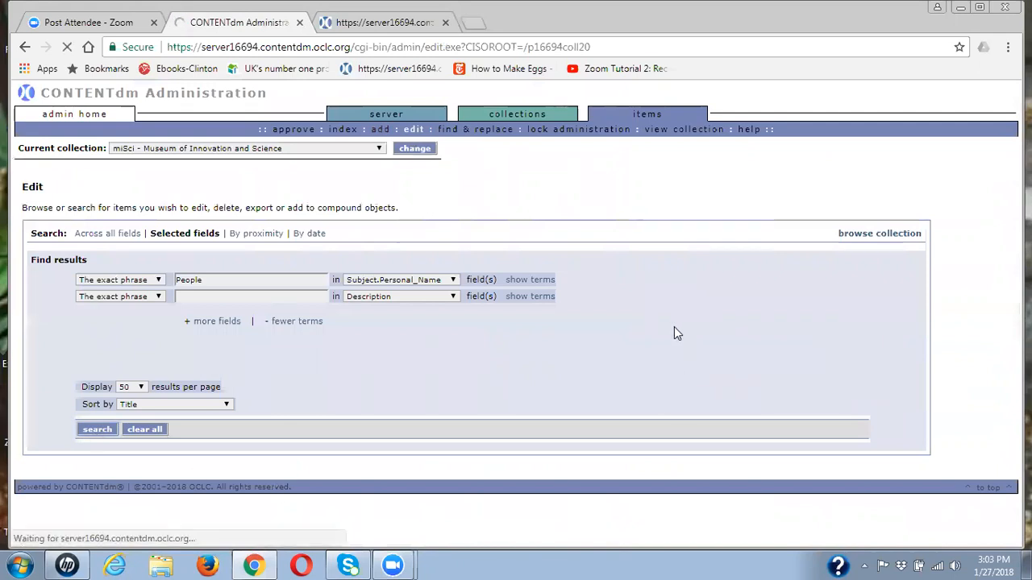
{"action": "left_click", "coordinate": [97, 429]}
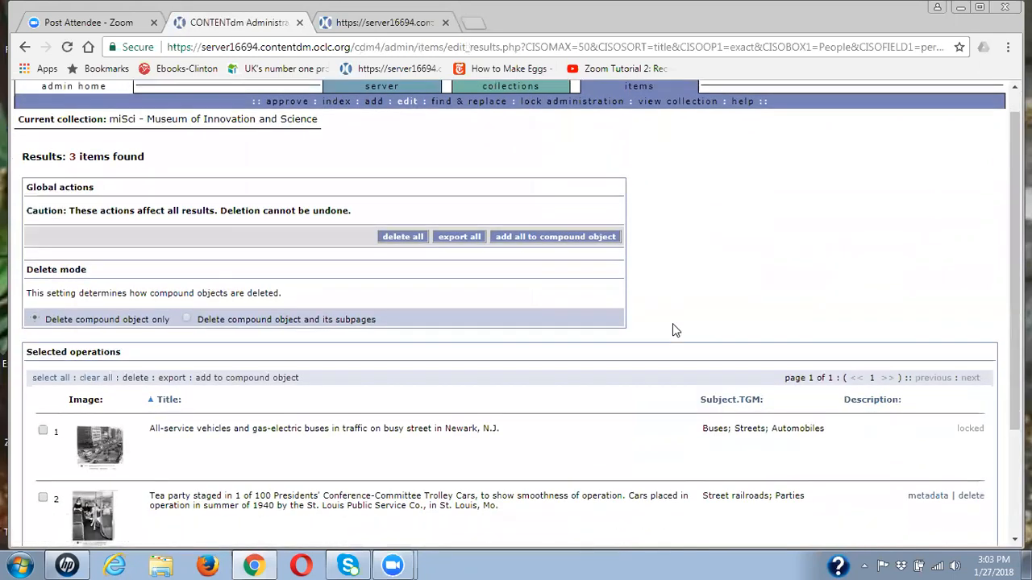
{"action": "scroll", "scroll_direction": "down", "scroll_amount": 3}
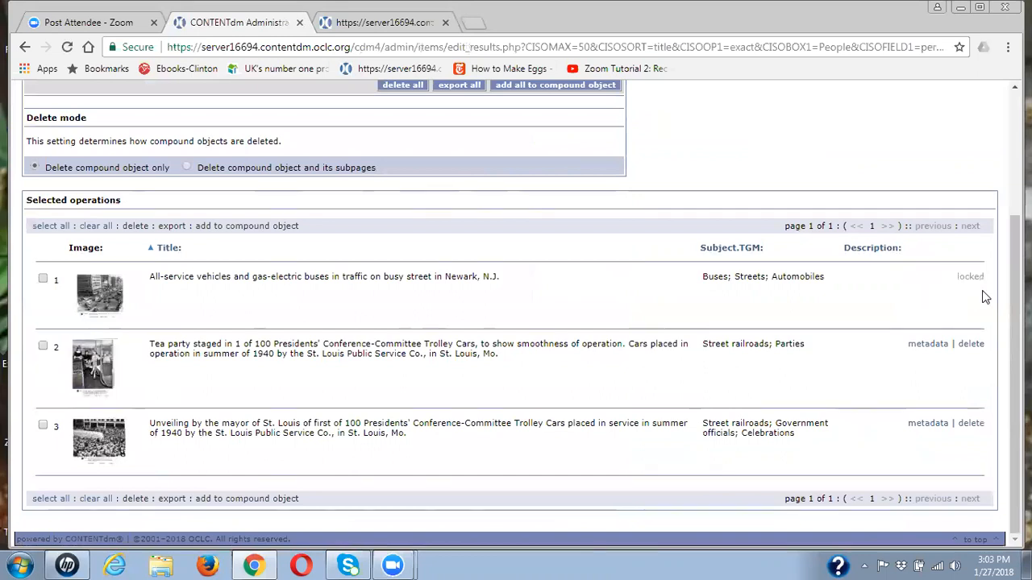
{"action": "mouse_move", "coordinate": [927, 343]}
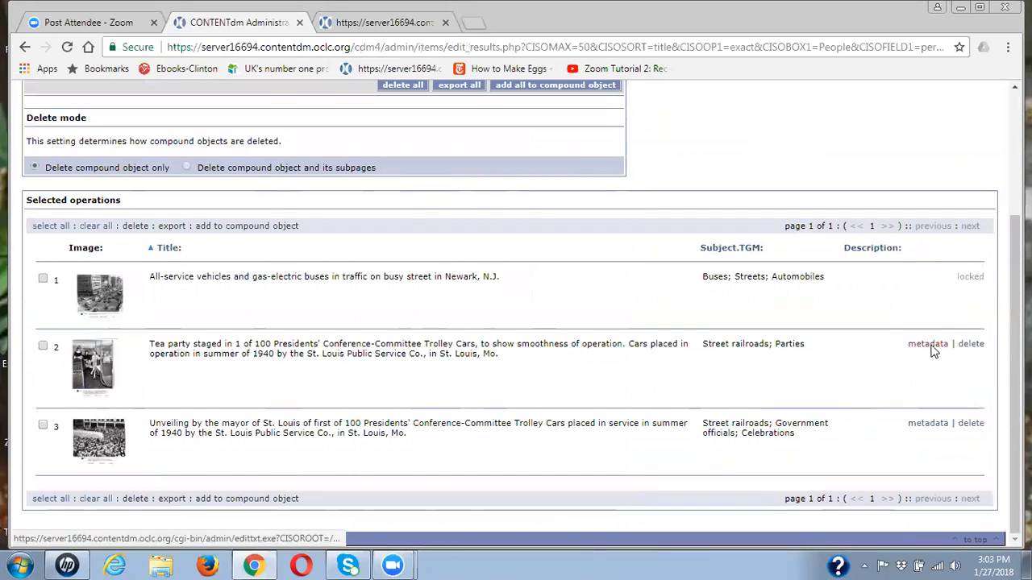
{"action": "left_click", "coordinate": [929, 343]}
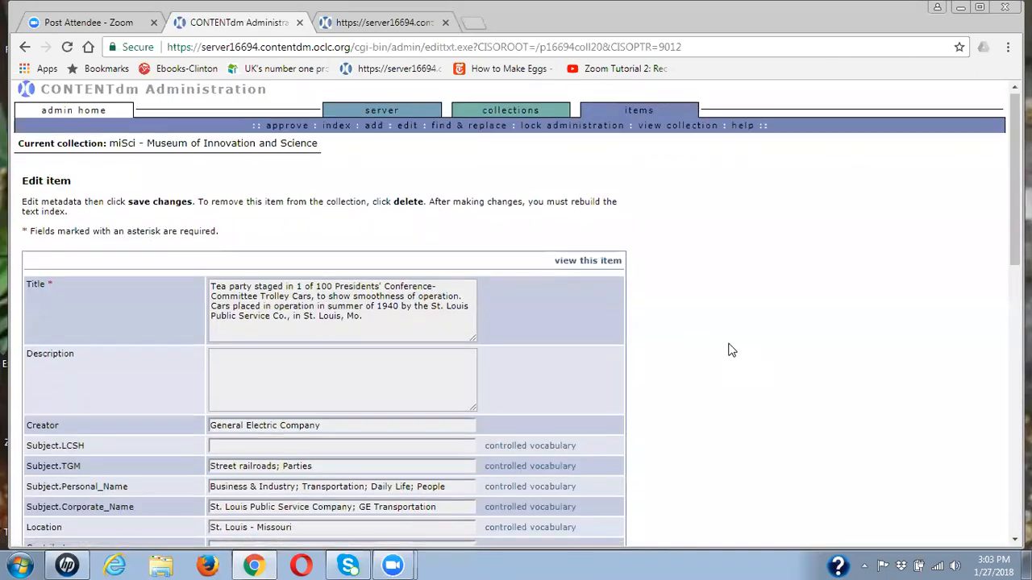
Step: Select the item's Subject.Personal_Name terms and submit, hitting a Subject.Corporate_Name vocabulary error
{"action": "scroll", "scroll_direction": "down", "scroll_amount": 3}
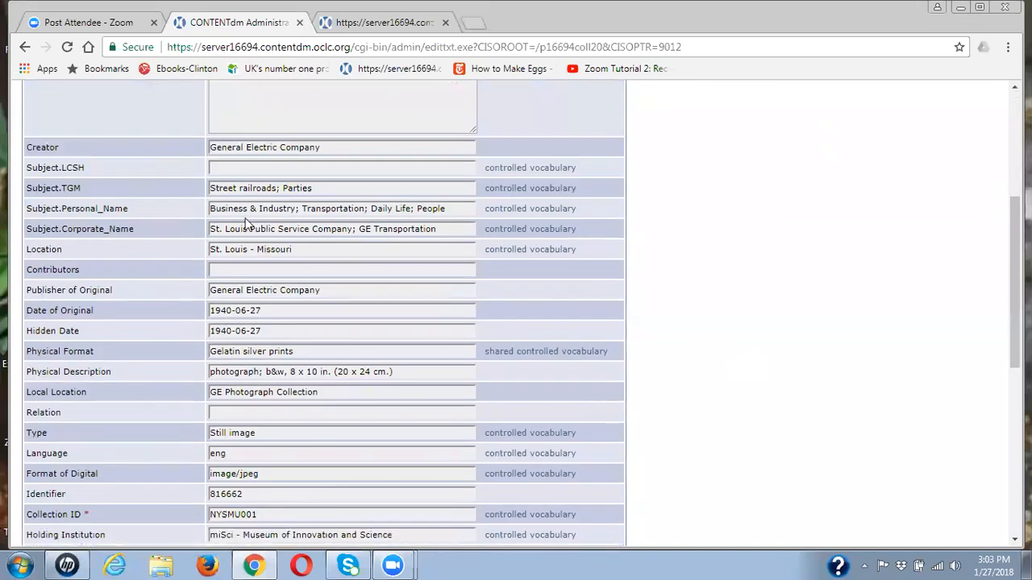
{"action": "double_click", "coordinate": [429, 208]}
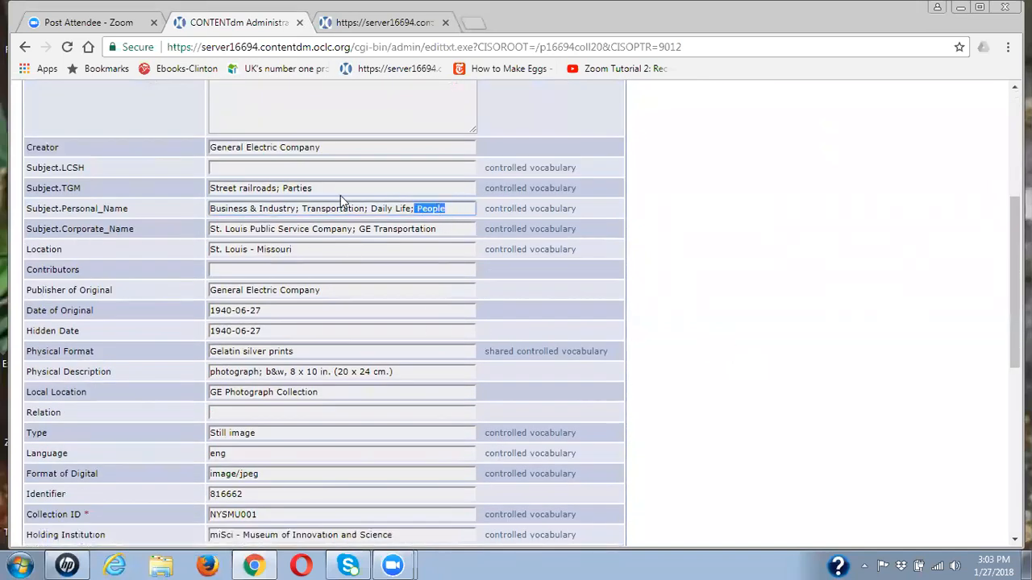
{"action": "triple_click", "coordinate": [338, 208]}
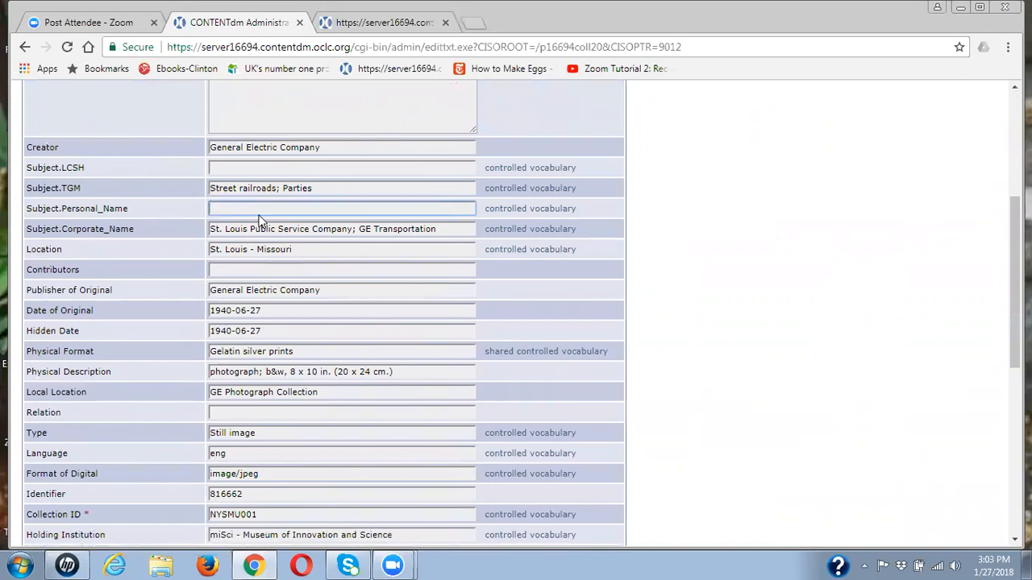
{"action": "scroll", "scroll_direction": "down", "scroll_amount": 3}
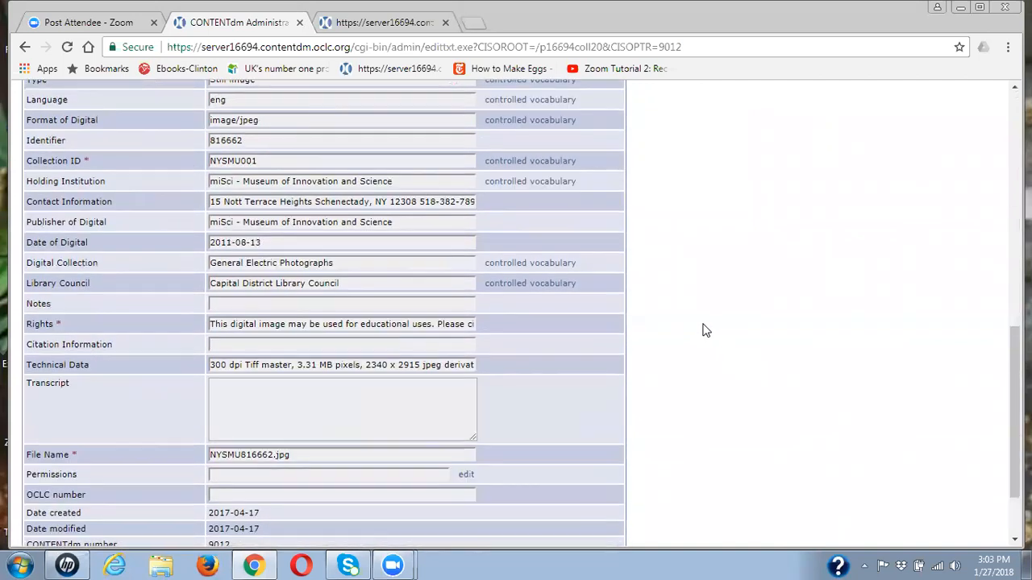
{"action": "scroll", "scroll_direction": "down", "scroll_amount": 3}
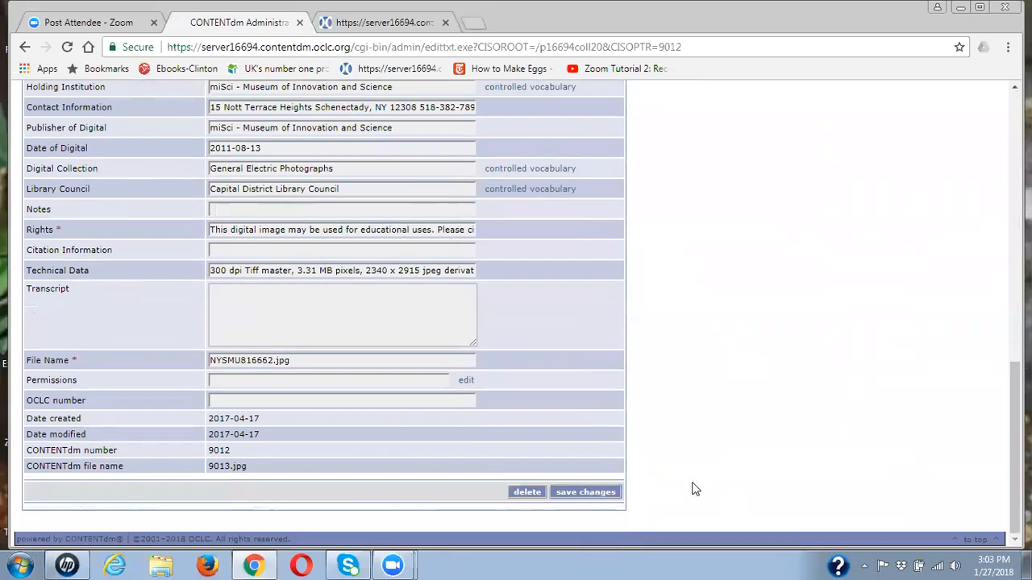
{"action": "left_click", "coordinate": [585, 492]}
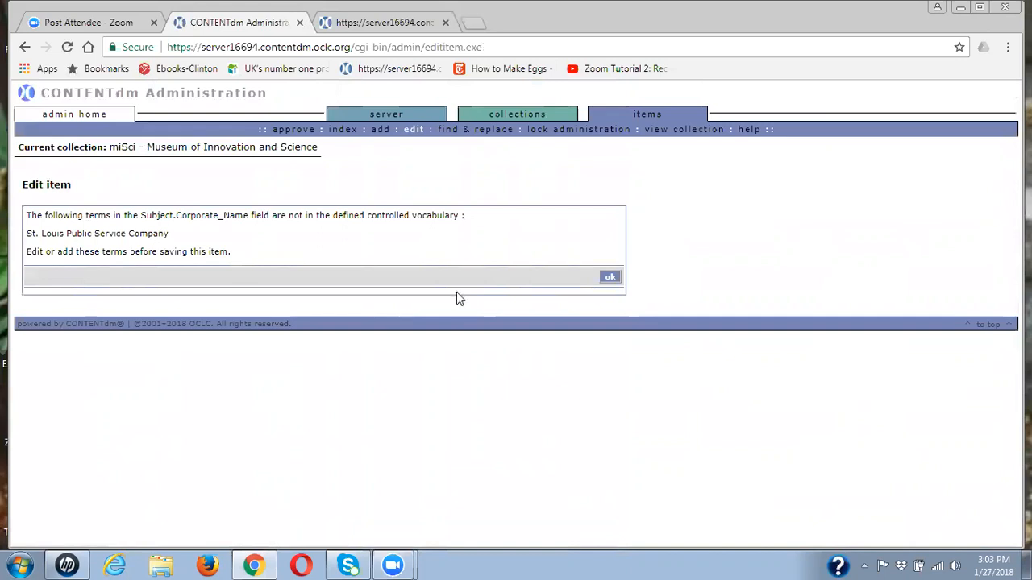
{"action": "mouse_move", "coordinate": [106, 213]}
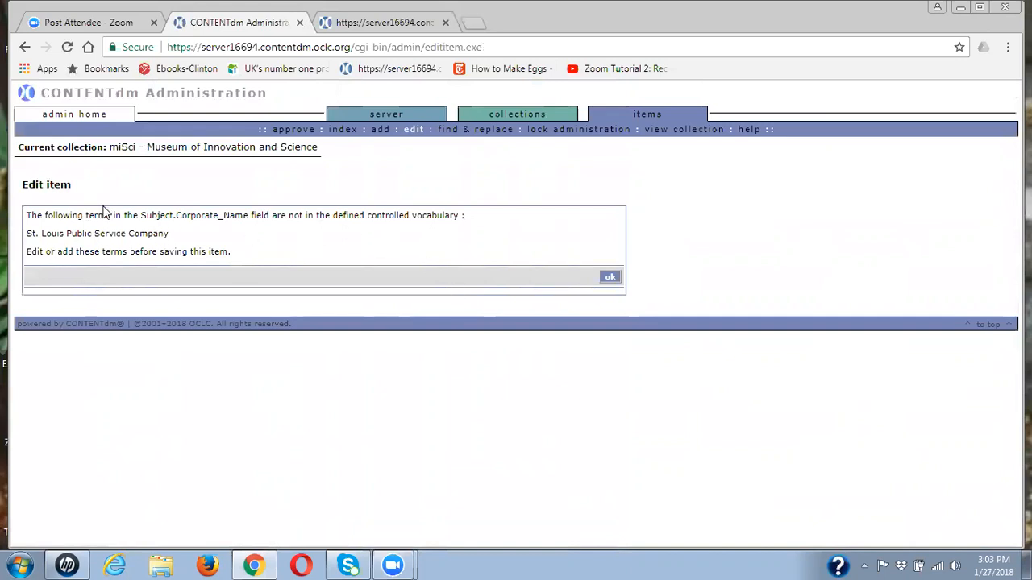
{"action": "mouse_move", "coordinate": [254, 231]}
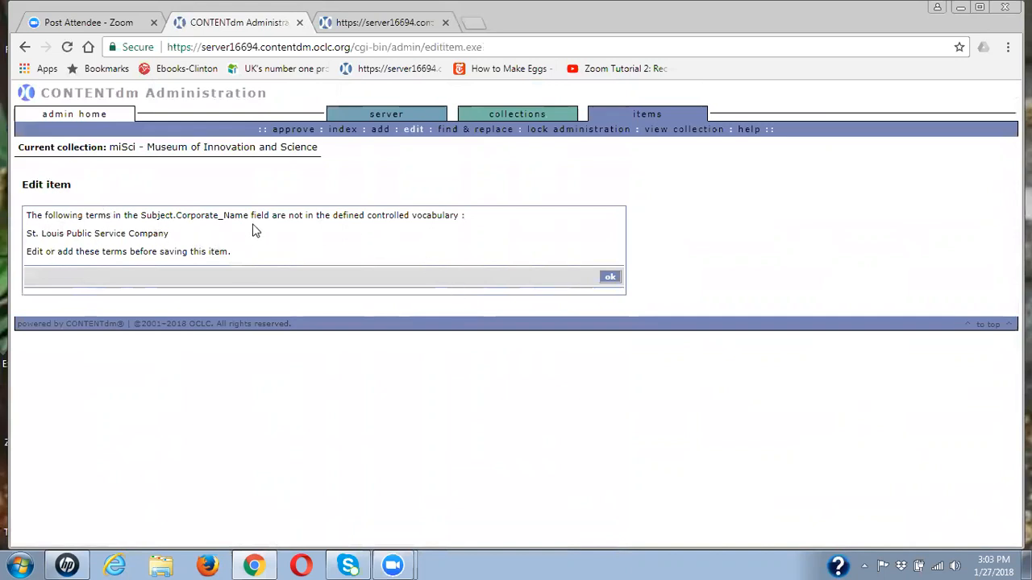
{"action": "mouse_move", "coordinate": [178, 239]}
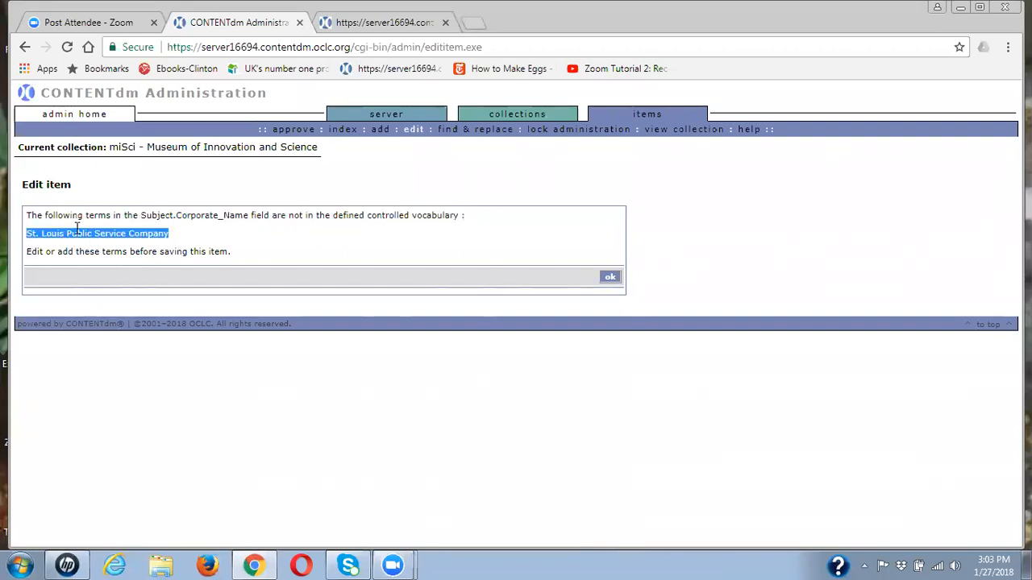
{"action": "right_click", "coordinate": [77, 232]}
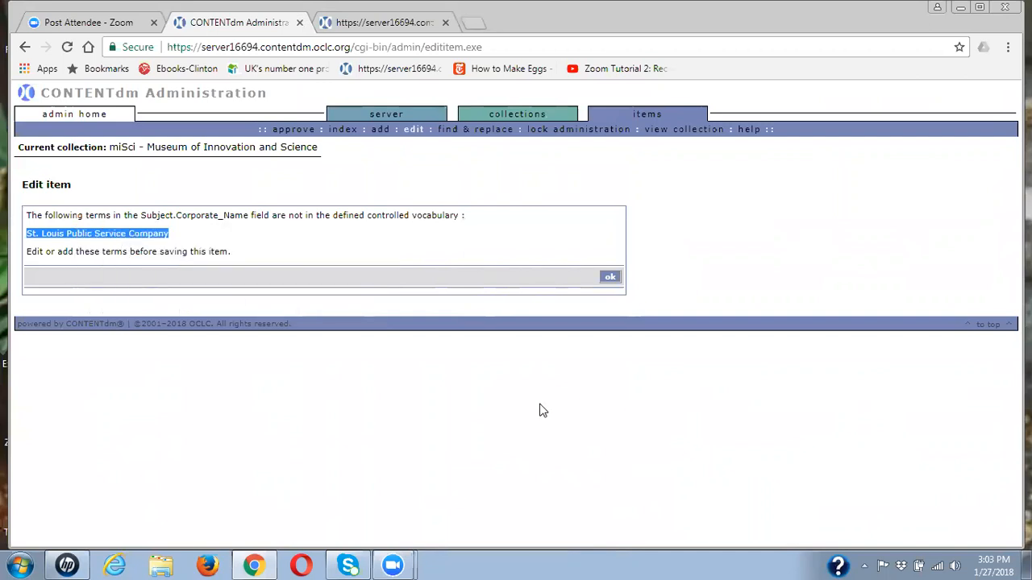
{"action": "mouse_move", "coordinate": [525, 407]}
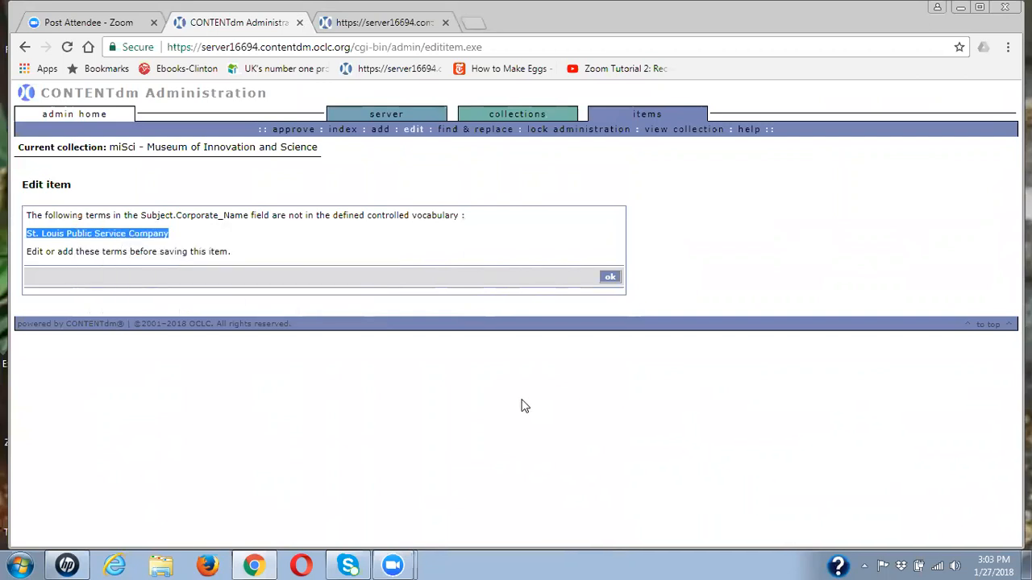
{"action": "mouse_move", "coordinate": [518, 113]}
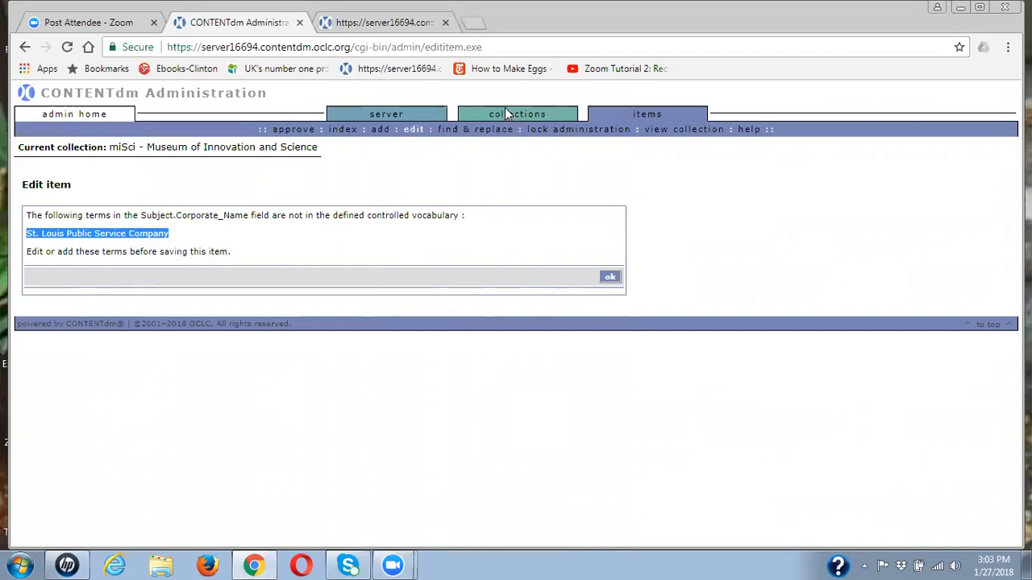
{"action": "mouse_move", "coordinate": [497, 129]}
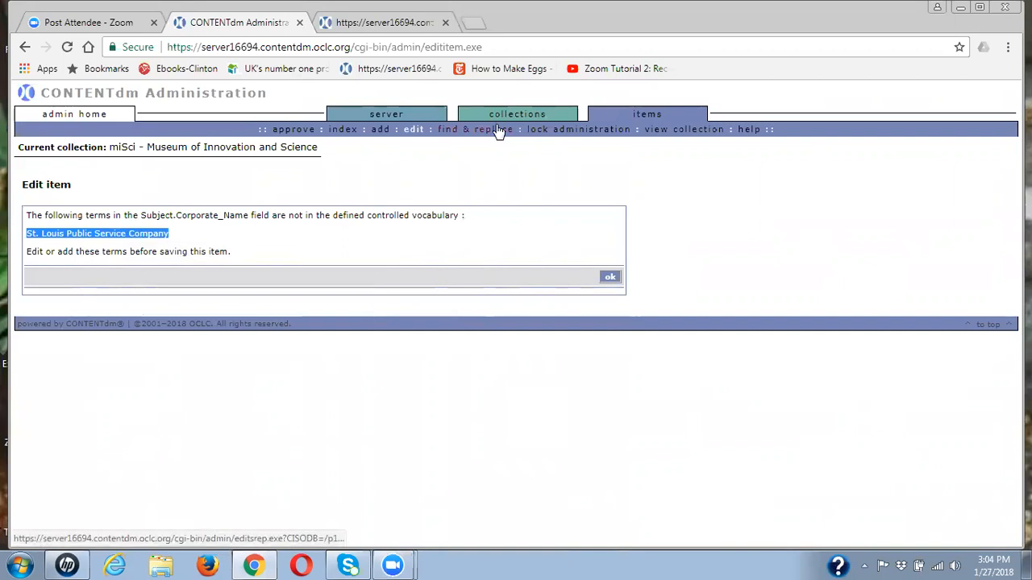
{"action": "mouse_move", "coordinate": [474, 129]}
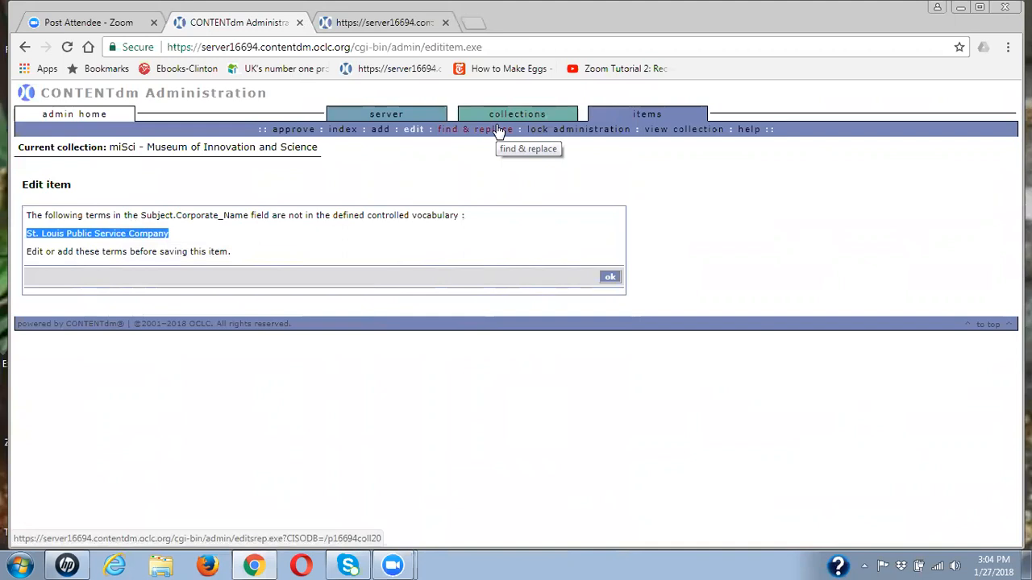
Step: Reach the Subject.Corporate_Name controlled vocabulary administration page via Field properties
{"action": "left_click", "coordinate": [516, 112]}
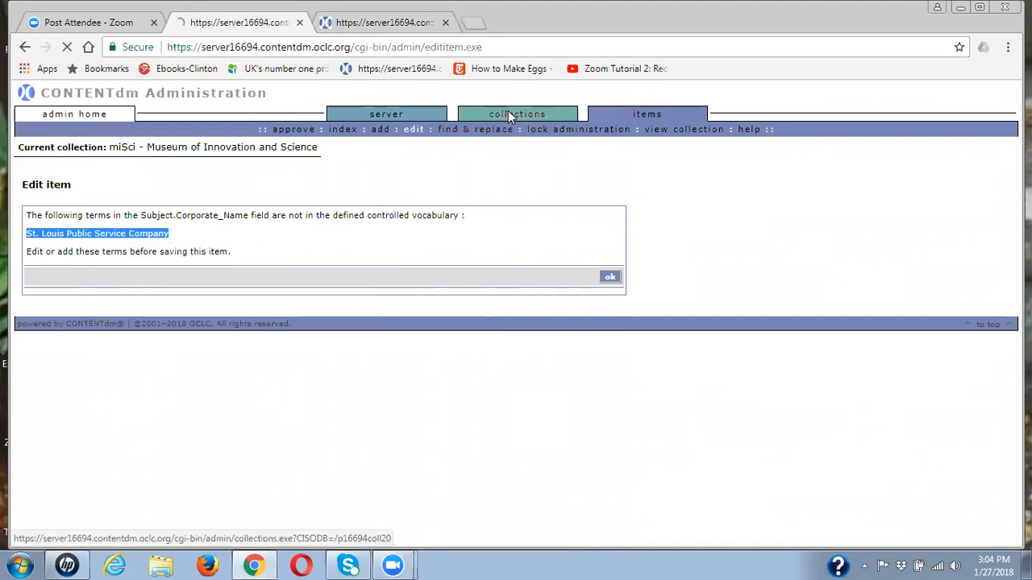
{"action": "left_click", "coordinate": [516, 112]}
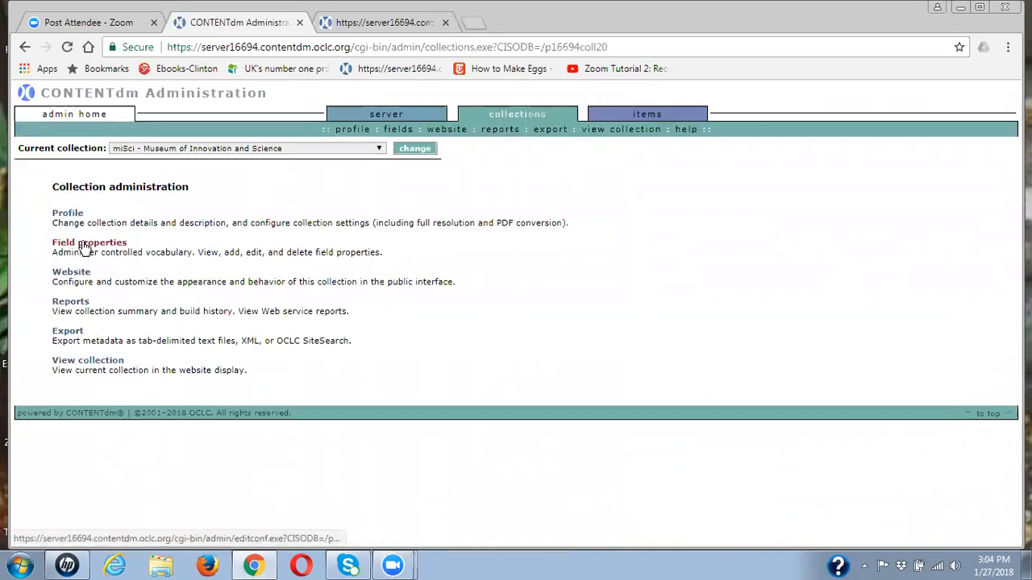
{"action": "left_click", "coordinate": [89, 241]}
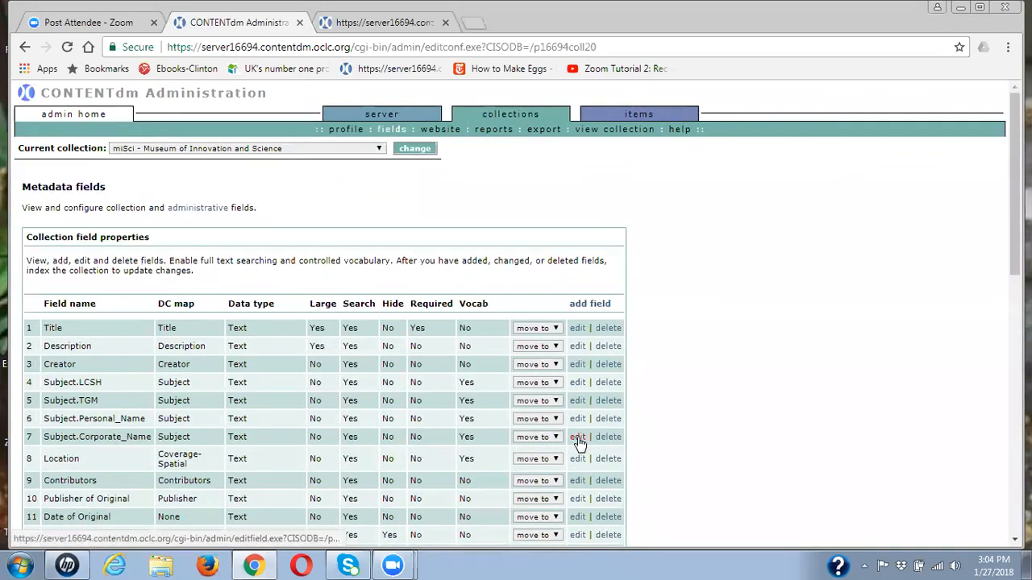
{"action": "left_click", "coordinate": [577, 437]}
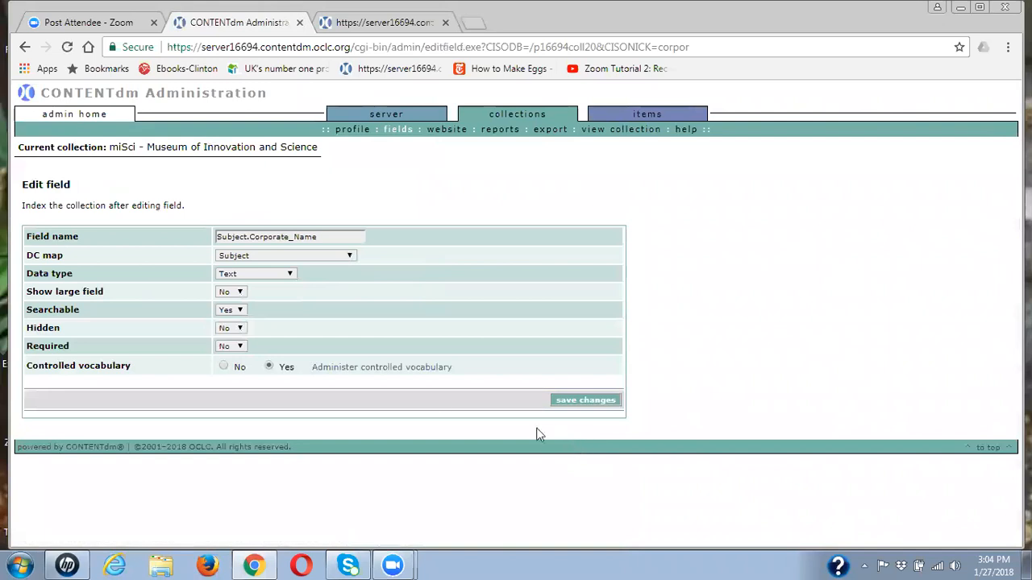
{"action": "mouse_move", "coordinate": [361, 377]}
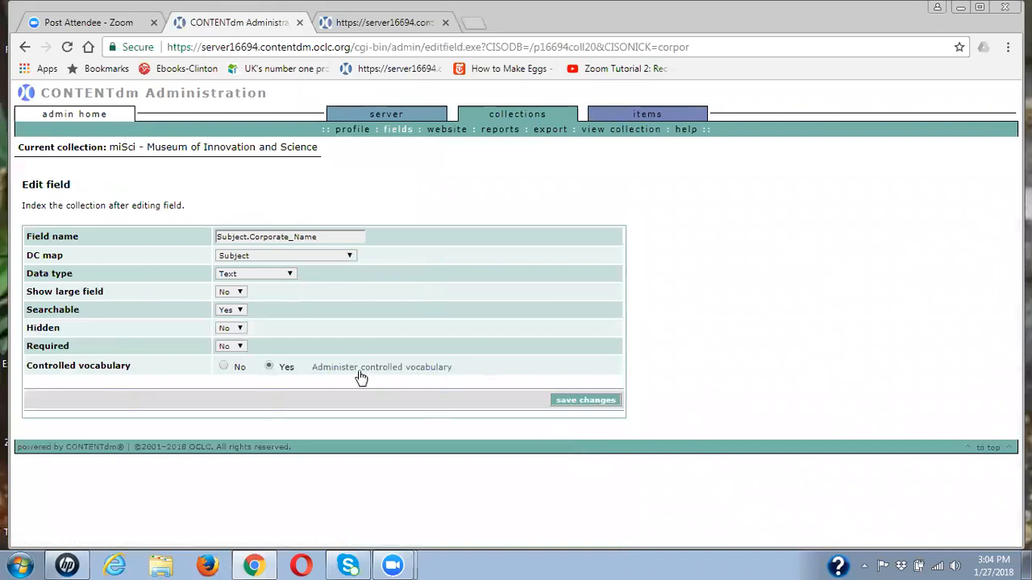
{"action": "left_click", "coordinate": [380, 368]}
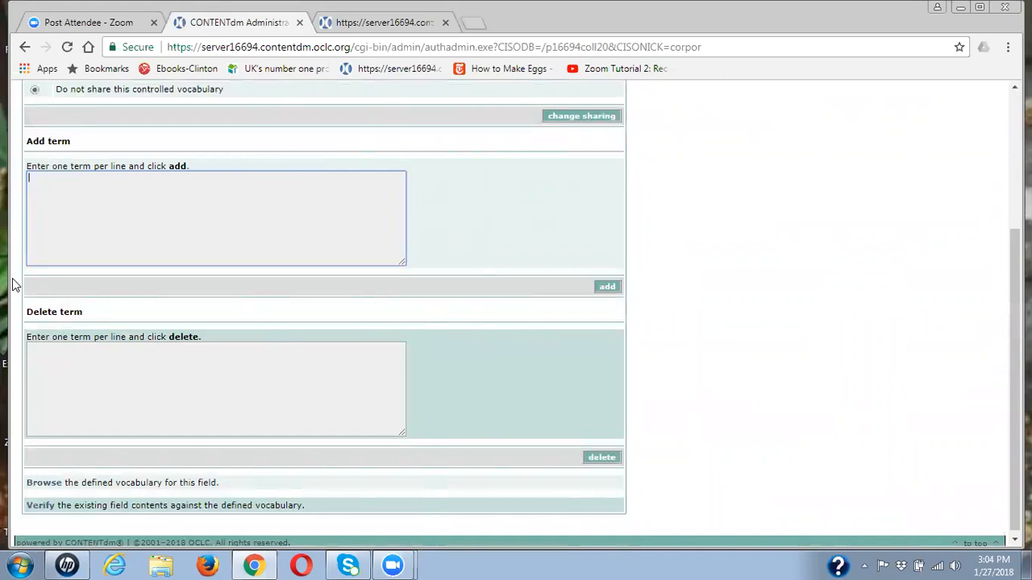
Step: Add 'St. Louis Public Service Company' to the Subject.Corporate_Name vocabulary
{"action": "type", "text": "Public Service Company"}
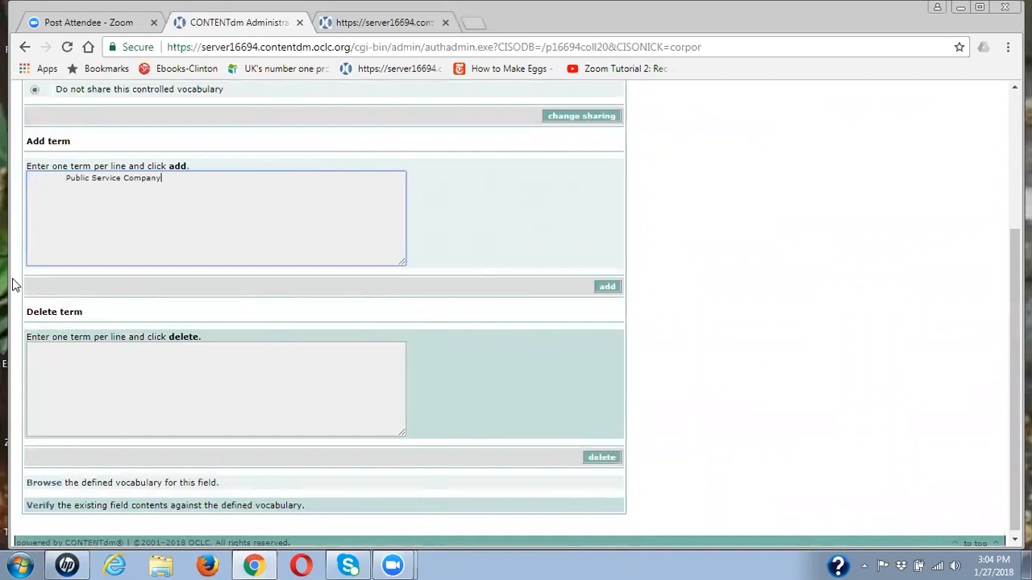
{"action": "type", "text": "St. Louis"}
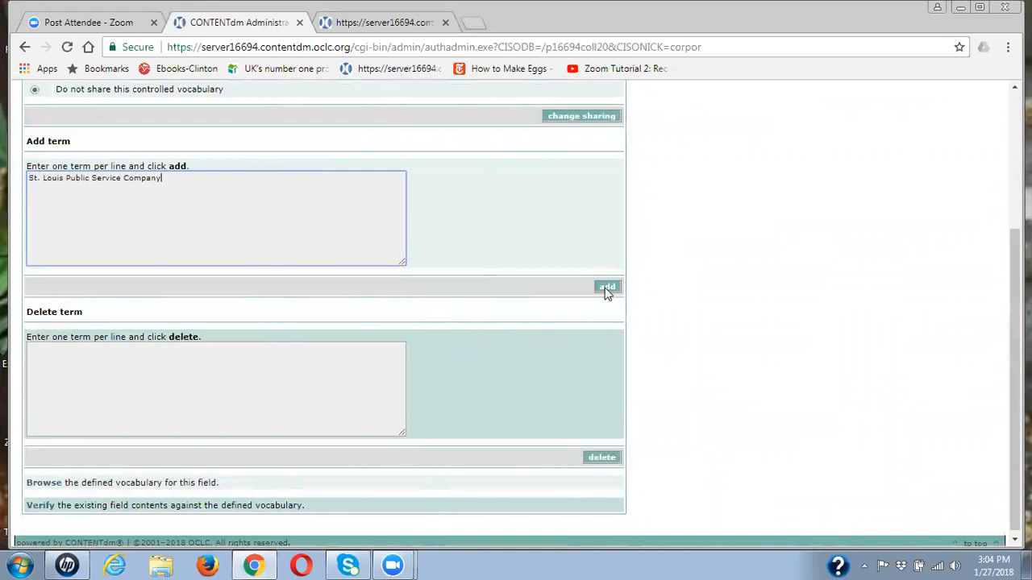
{"action": "left_click", "coordinate": [606, 287]}
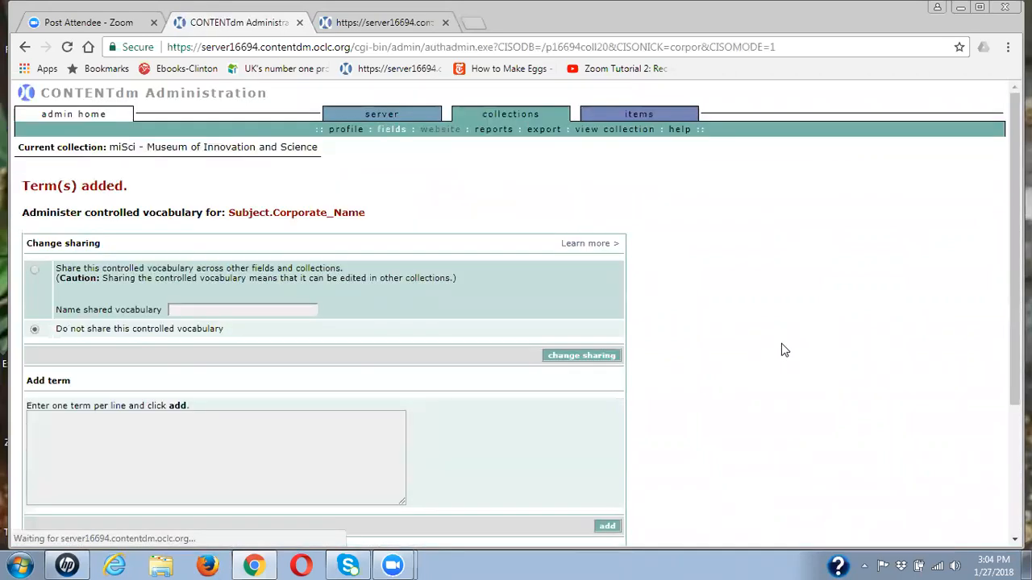
{"action": "mouse_move", "coordinate": [638, 113]}
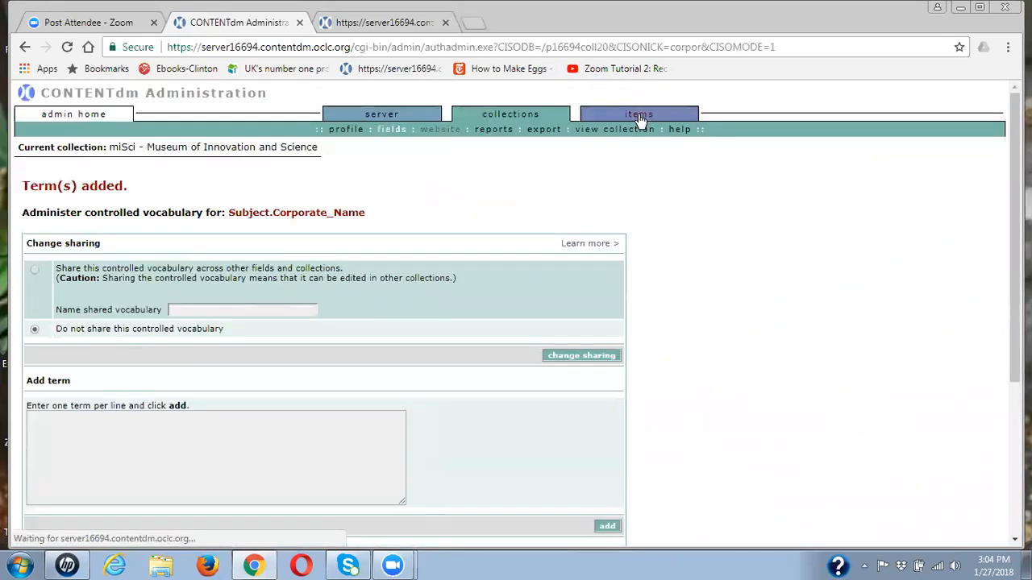
Step: Rerun the People search and reach the Tea party trolley item's metadata edit form
{"action": "left_click", "coordinate": [638, 113]}
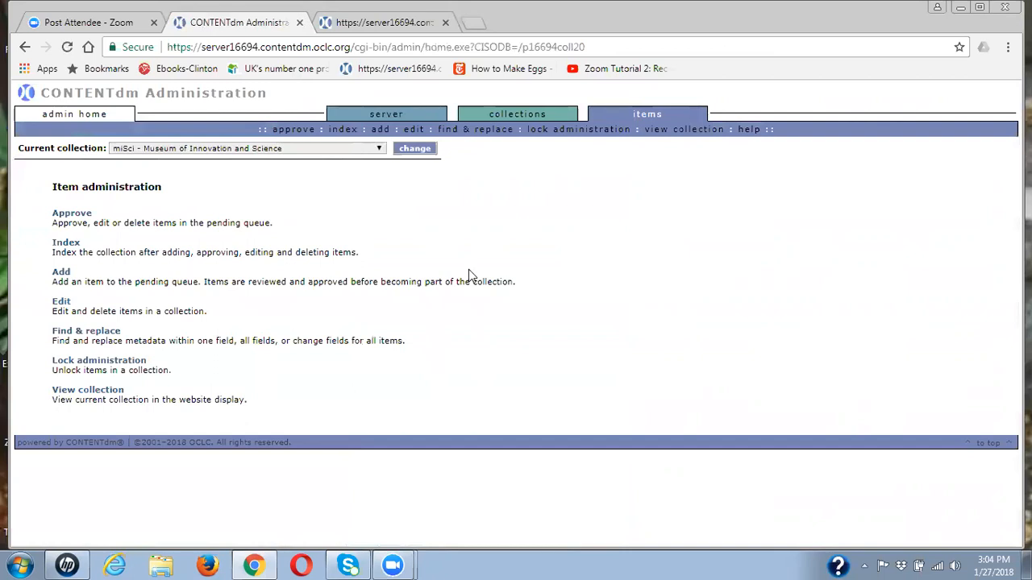
{"action": "mouse_move", "coordinate": [86, 331]}
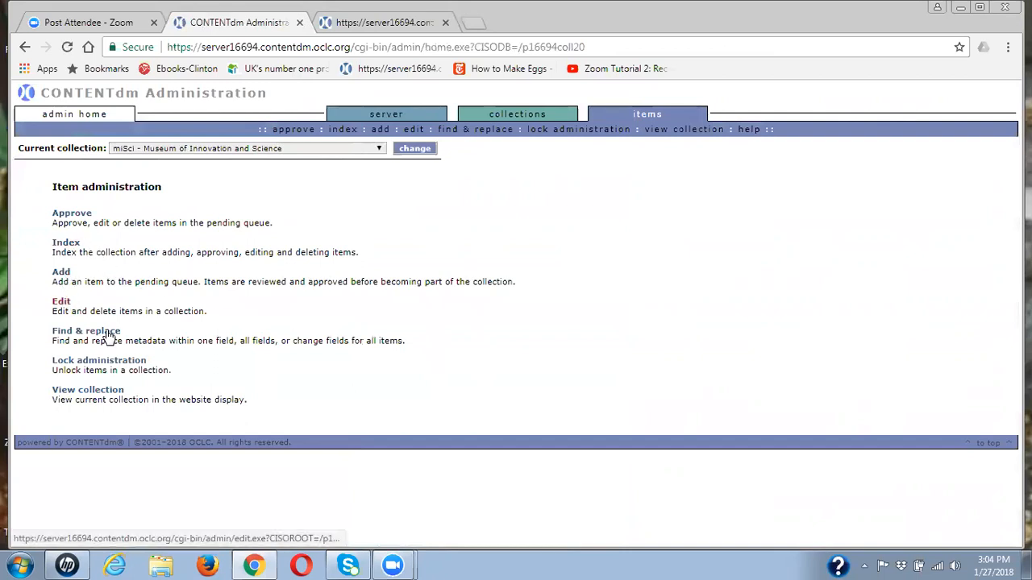
{"action": "left_click", "coordinate": [61, 301]}
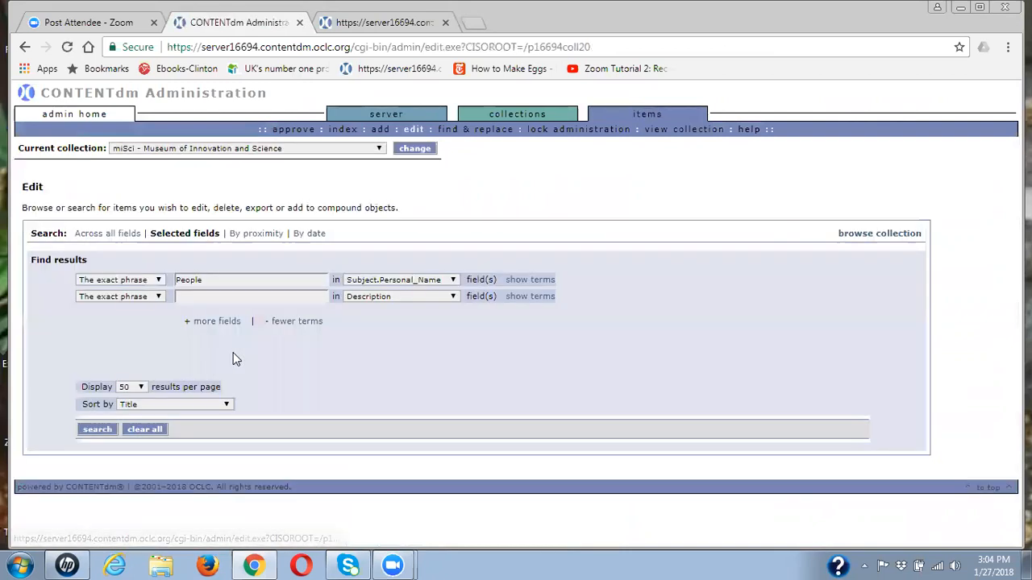
{"action": "left_click", "coordinate": [97, 429]}
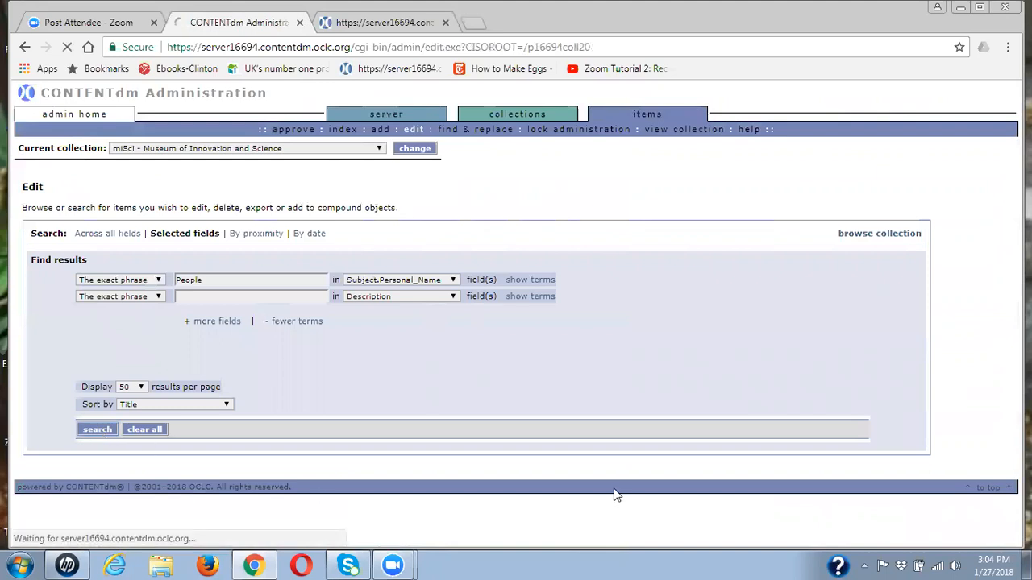
{"action": "left_click", "coordinate": [97, 429]}
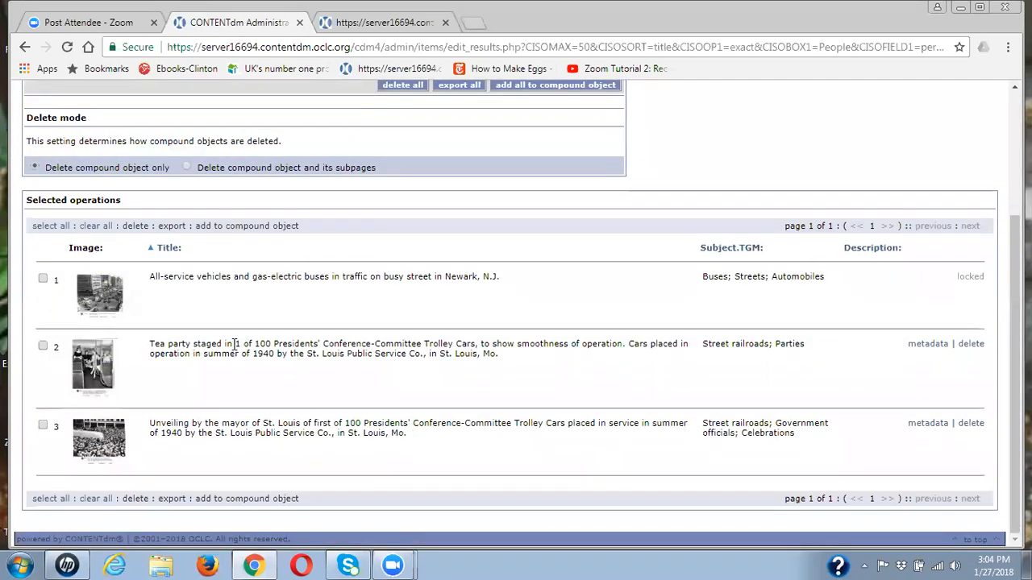
{"action": "mouse_move", "coordinate": [928, 422]}
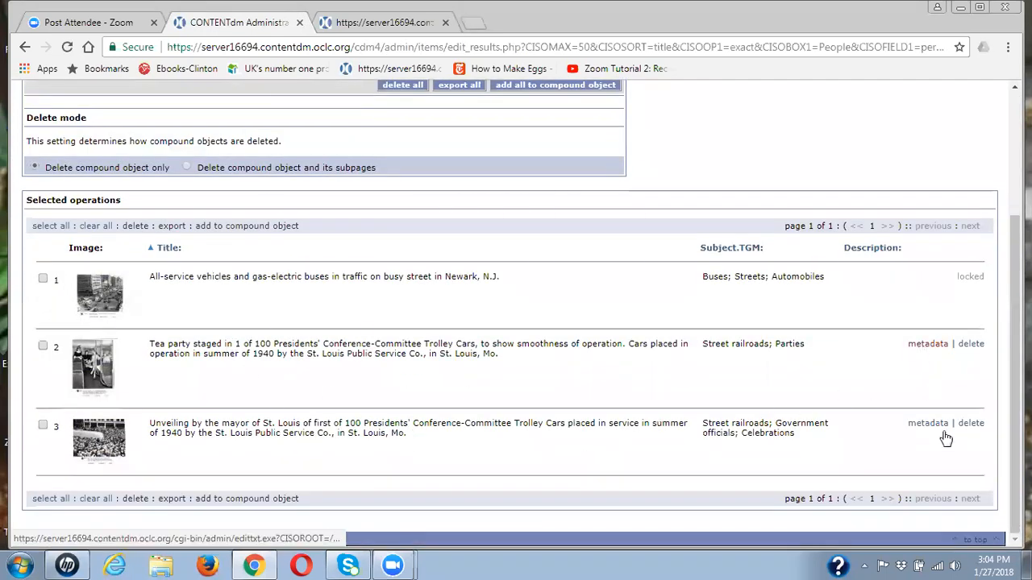
{"action": "left_click", "coordinate": [928, 343]}
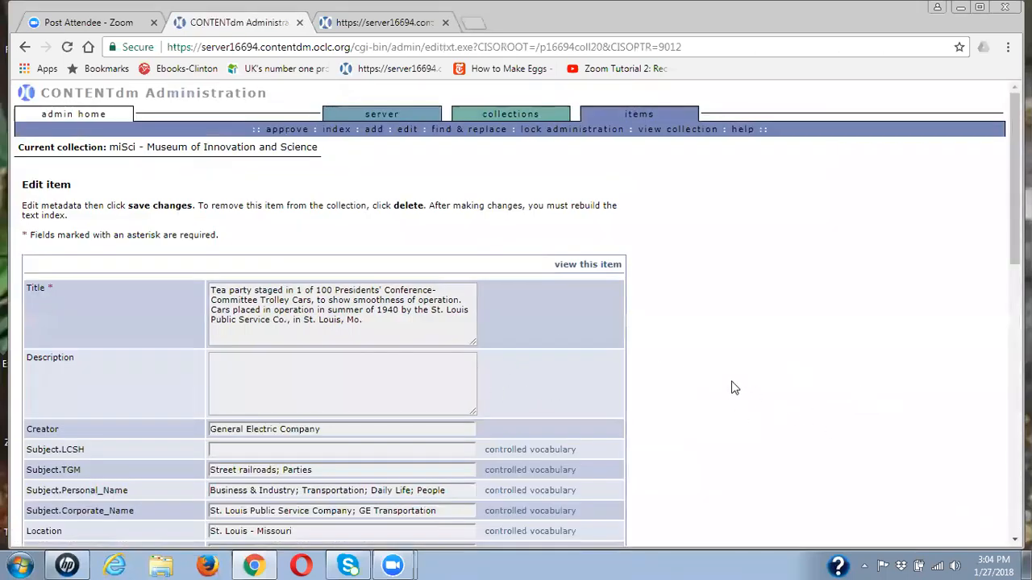
Step: Delete all Subject.Personal_Name terms from the Tea party item and save it
{"action": "scroll", "scroll_direction": "down", "scroll_amount": 3}
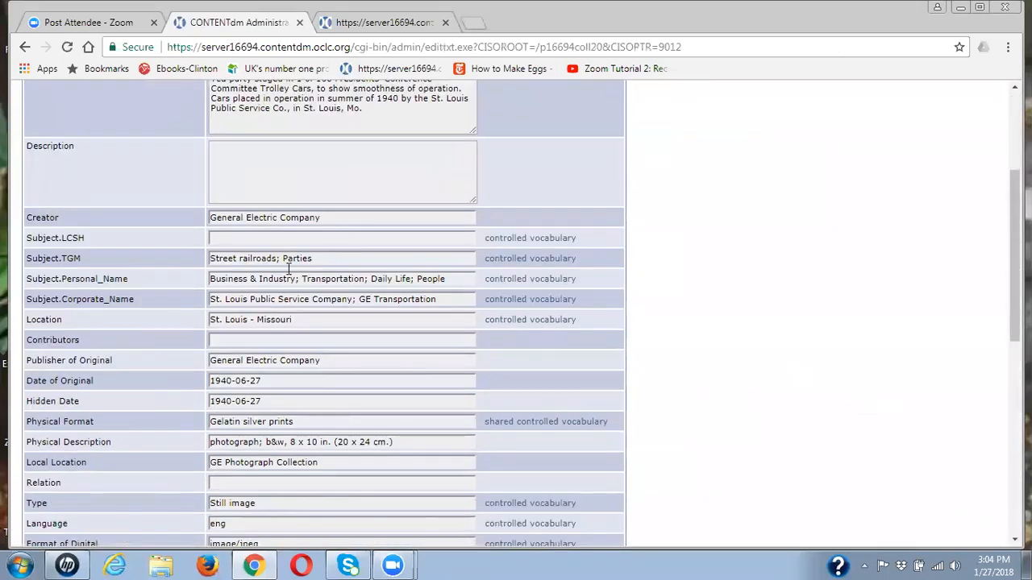
{"action": "double_click", "coordinate": [408, 278]}
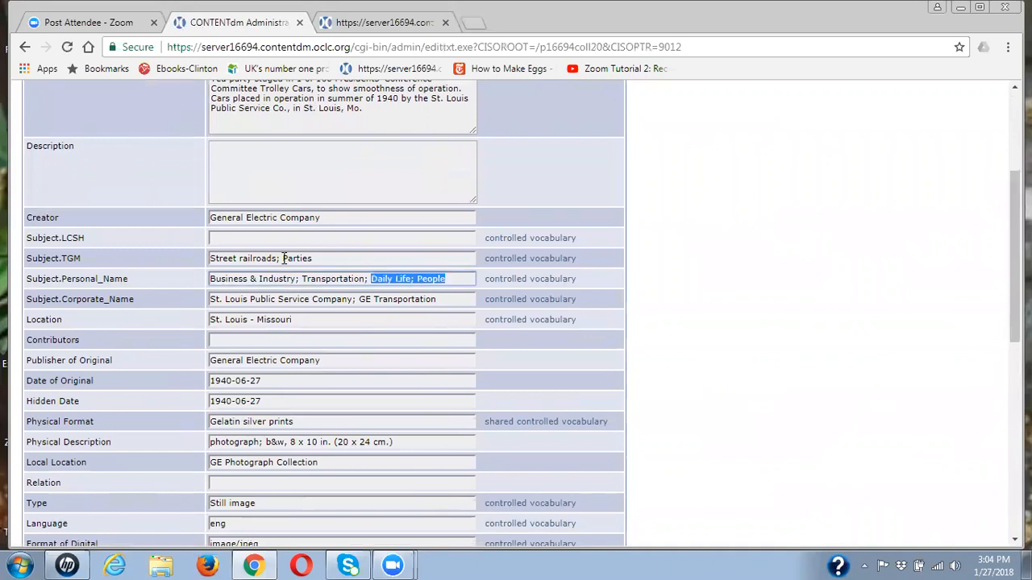
{"action": "triple_click", "coordinate": [326, 277]}
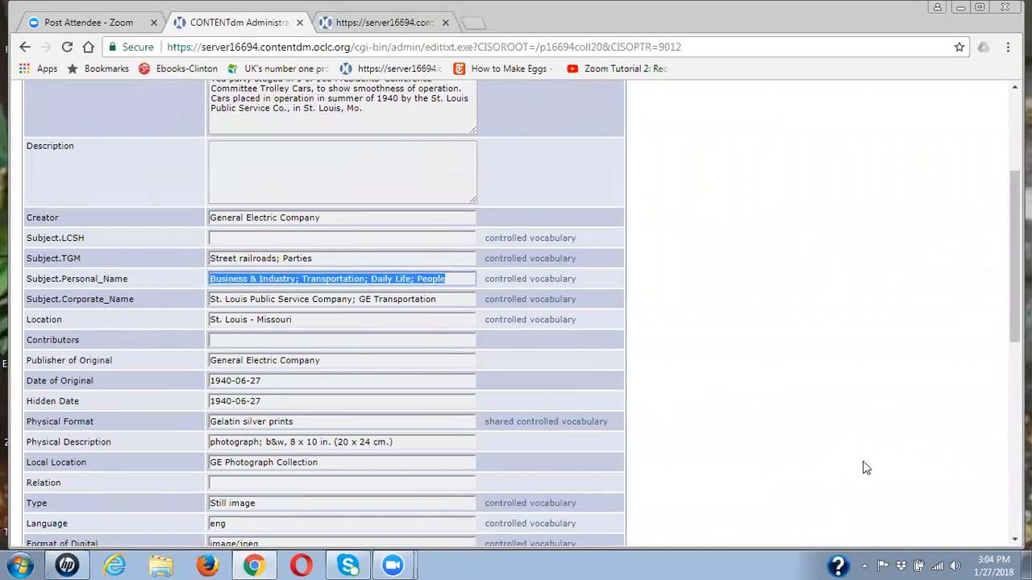
{"action": "key", "text": "Delete"}
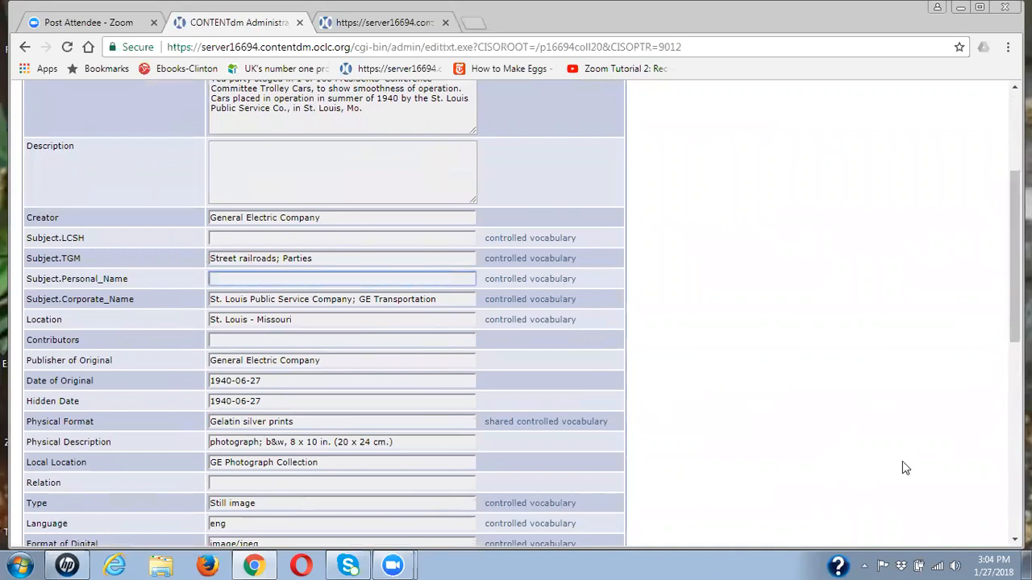
{"action": "scroll", "scroll_direction": "up", "scroll_amount": 3}
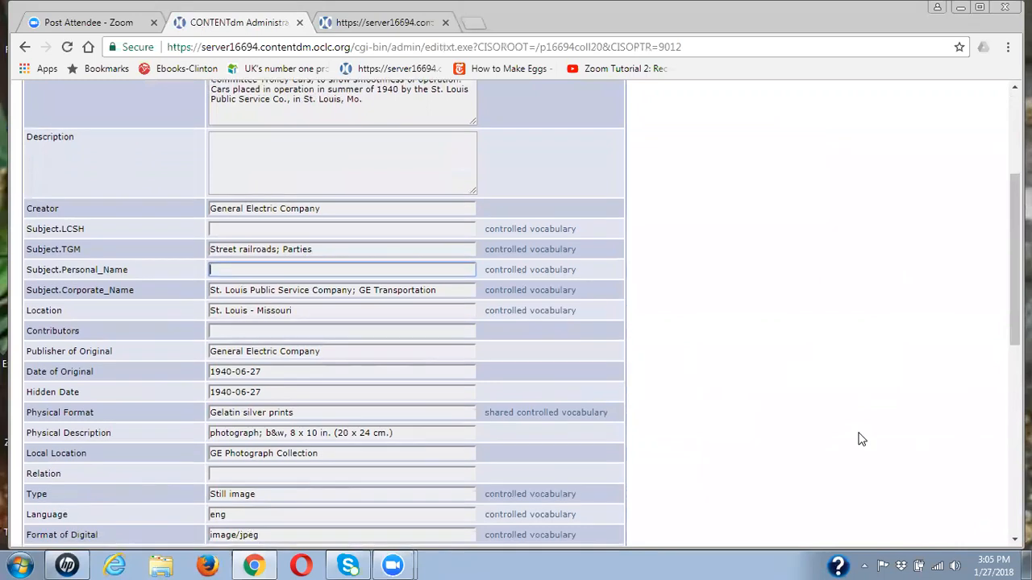
{"action": "scroll", "scroll_direction": "down", "scroll_amount": 3}
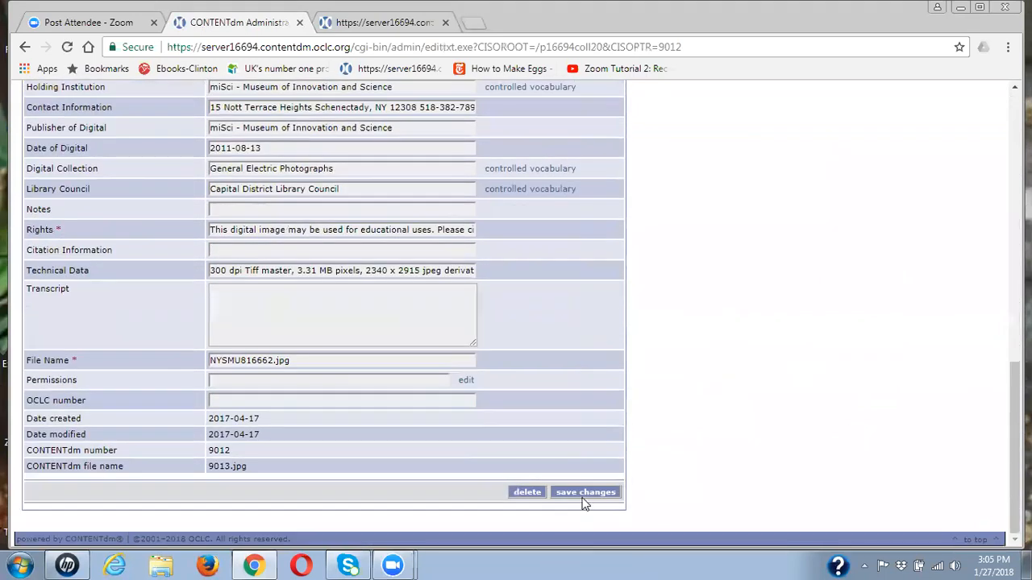
{"action": "left_click", "coordinate": [585, 492]}
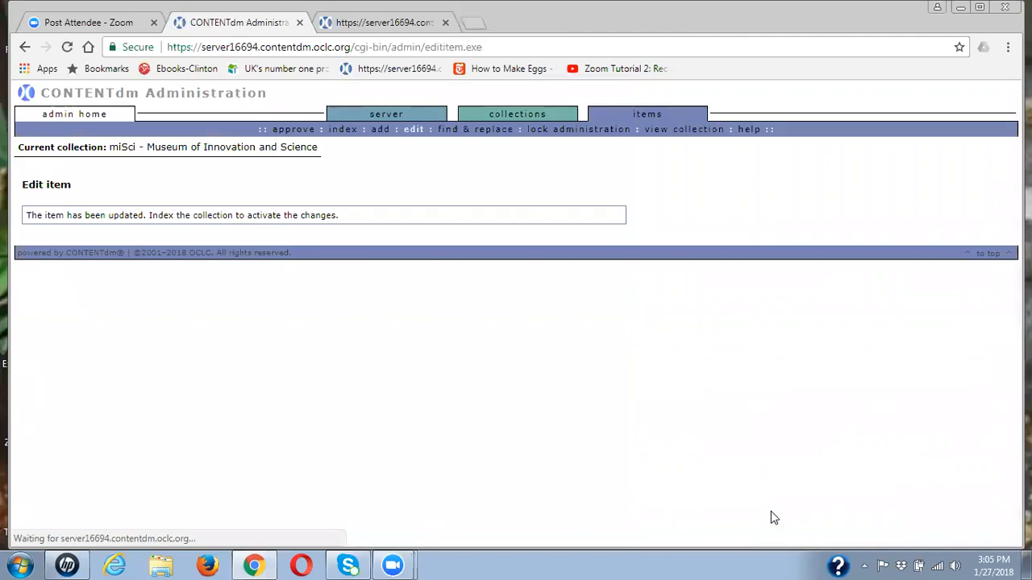
{"action": "mouse_move", "coordinate": [338, 358]}
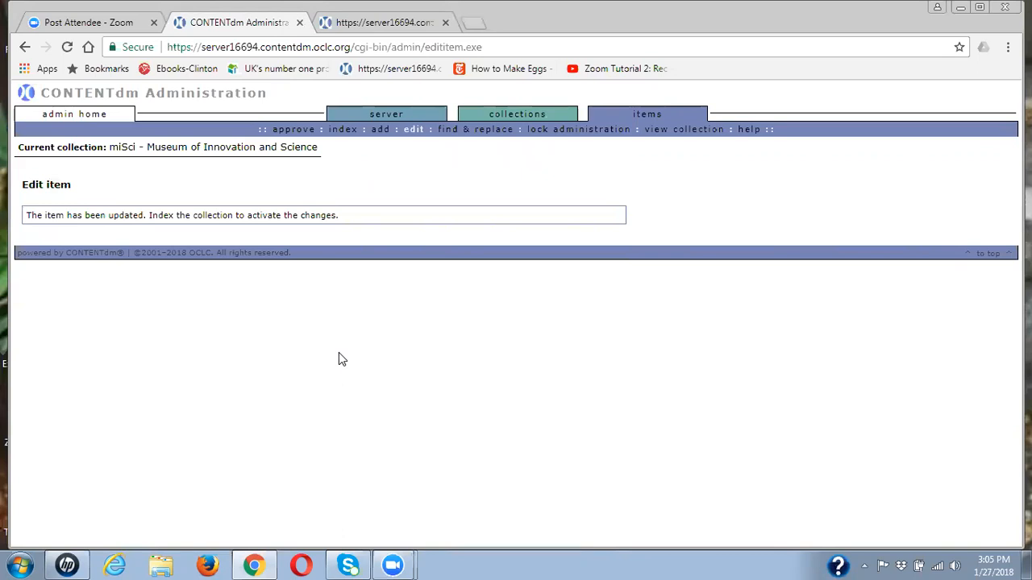
{"action": "mouse_move", "coordinate": [517, 113]}
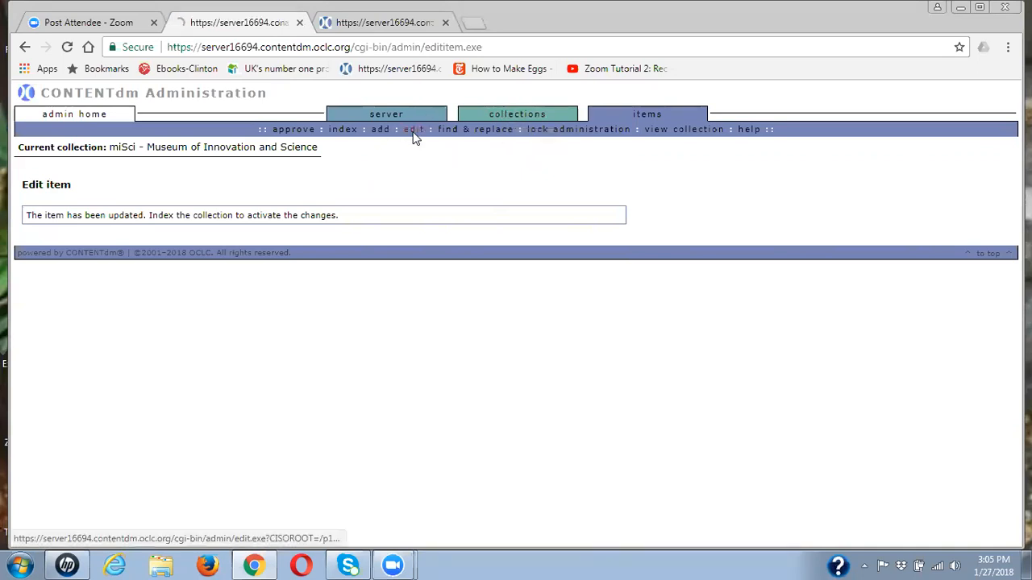
Step: Return to item editing and rerun the search for items tagged People
{"action": "left_click", "coordinate": [413, 129]}
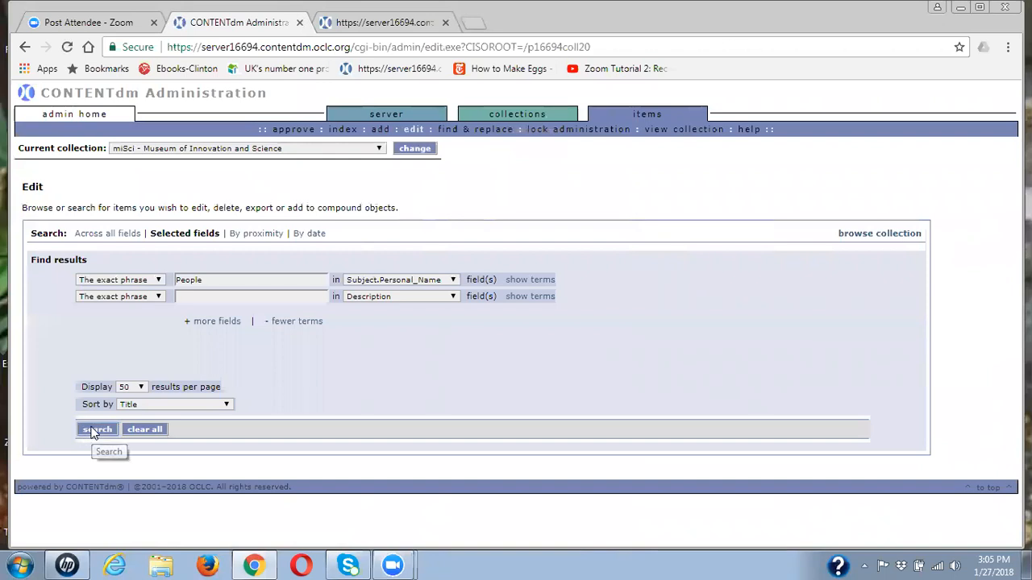
{"action": "left_click", "coordinate": [97, 429]}
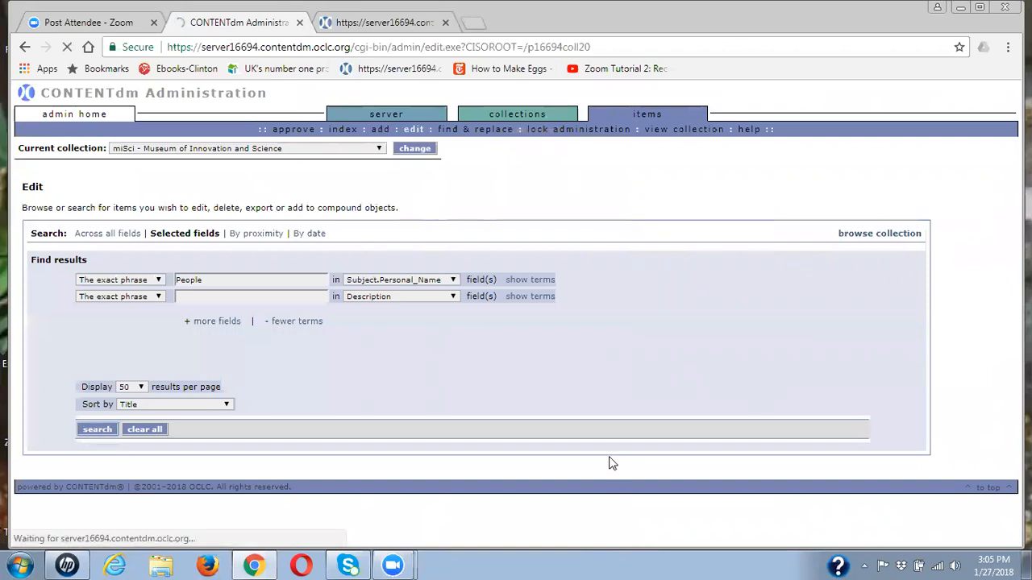
{"action": "left_click", "coordinate": [97, 428]}
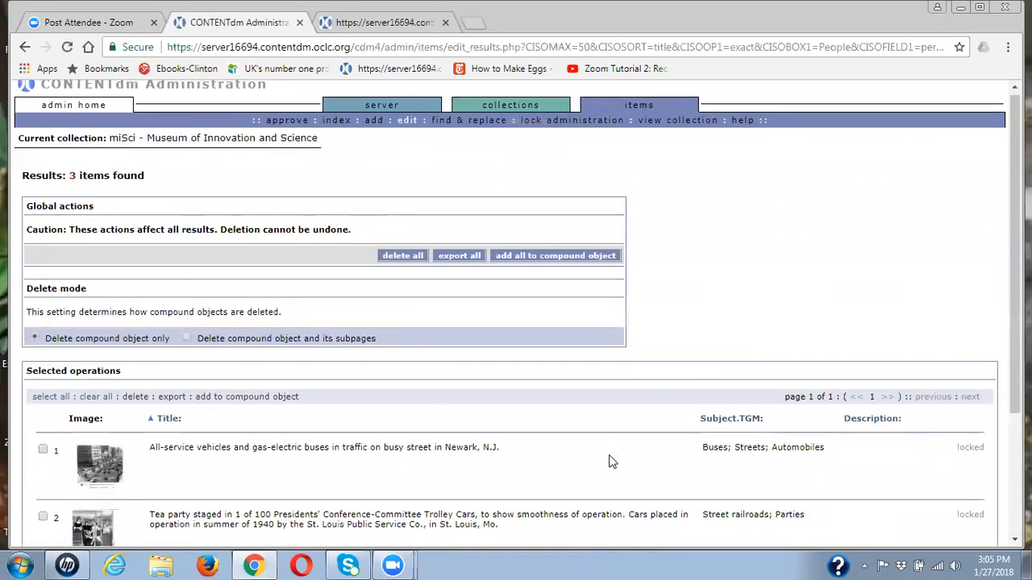
{"action": "scroll", "scroll_direction": "down", "scroll_amount": 3}
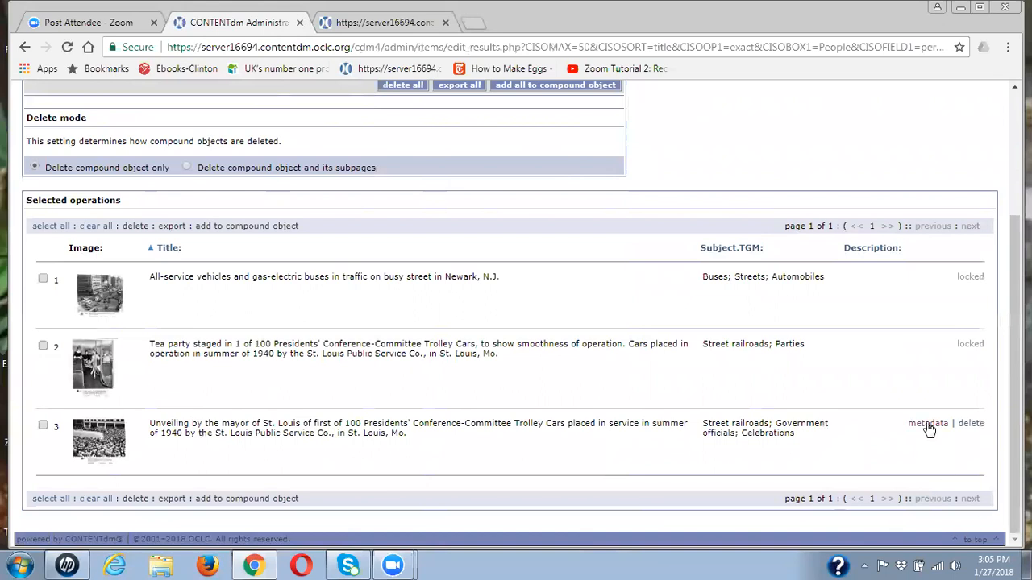
Step: Clear Subject.Personal_Name on the trolley car unveiling item and save the changes
{"action": "left_click", "coordinate": [927, 422]}
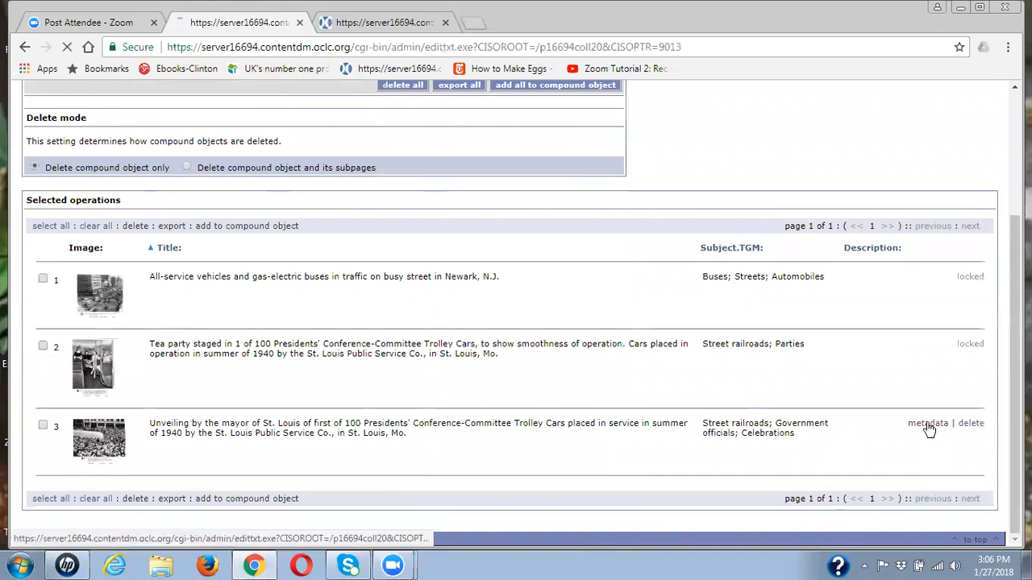
{"action": "left_click", "coordinate": [927, 422]}
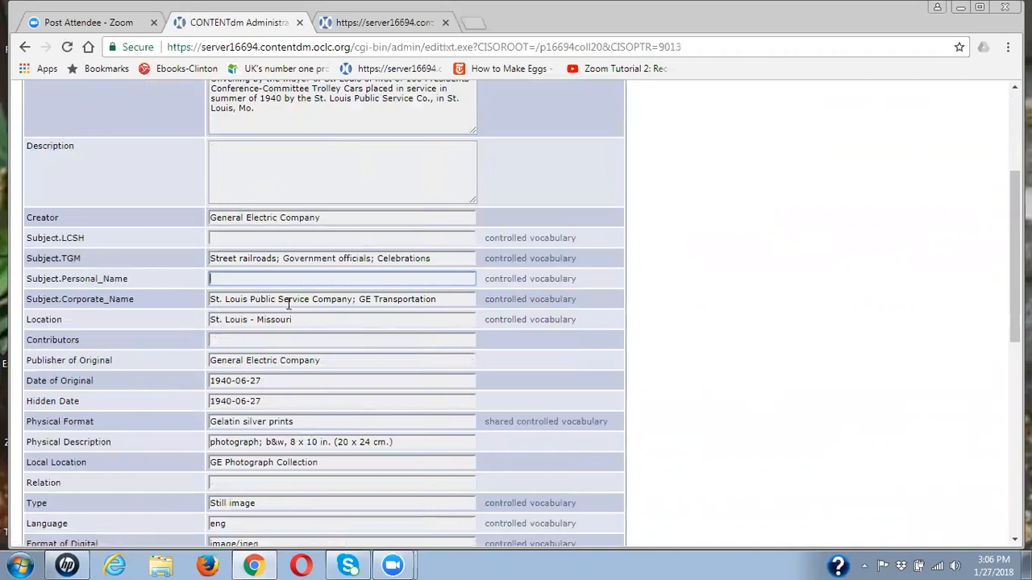
{"action": "mouse_move", "coordinate": [335, 313]}
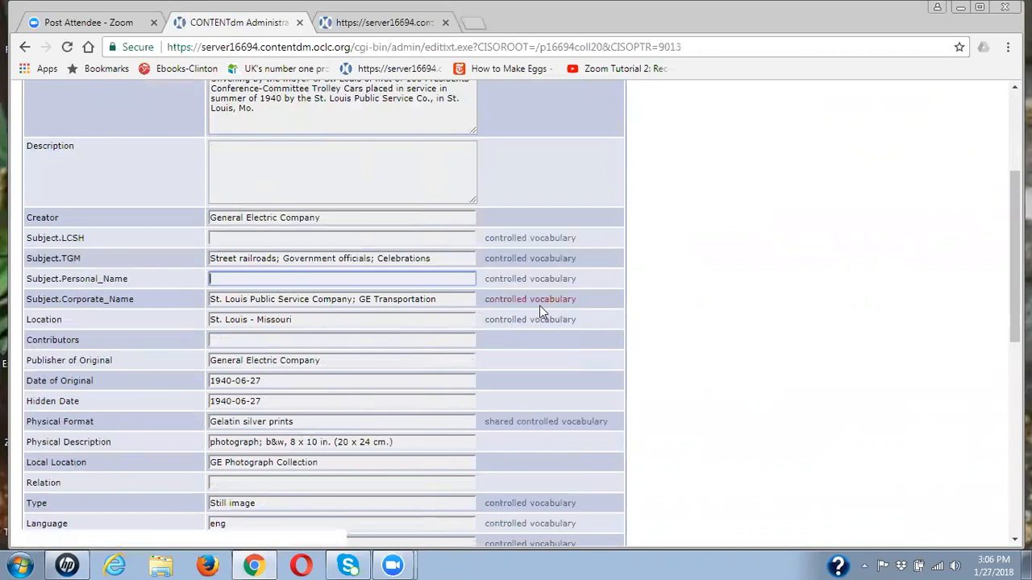
{"action": "scroll", "scroll_direction": "down", "scroll_amount": 3}
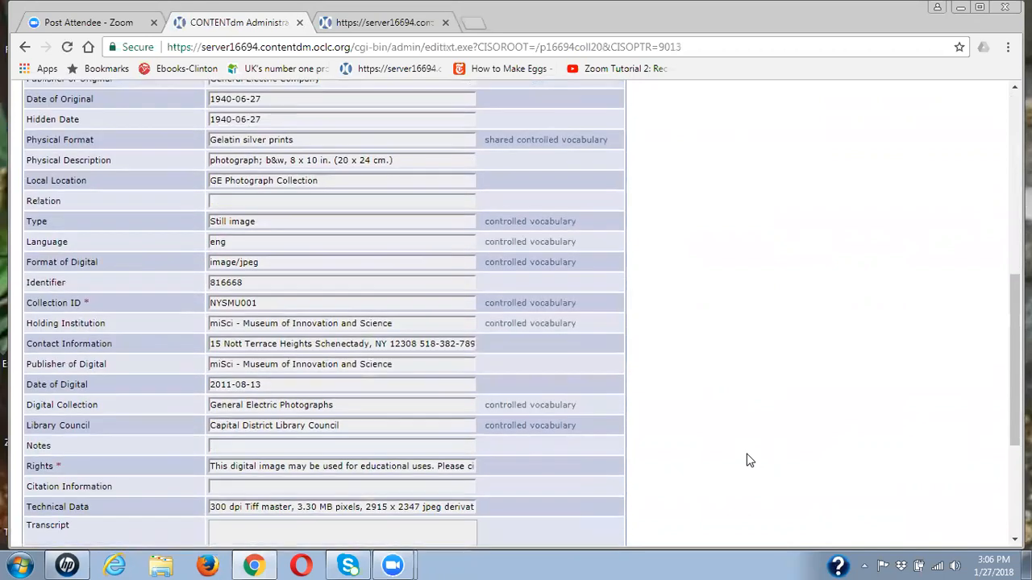
{"action": "scroll", "scroll_direction": "down", "scroll_amount": 3}
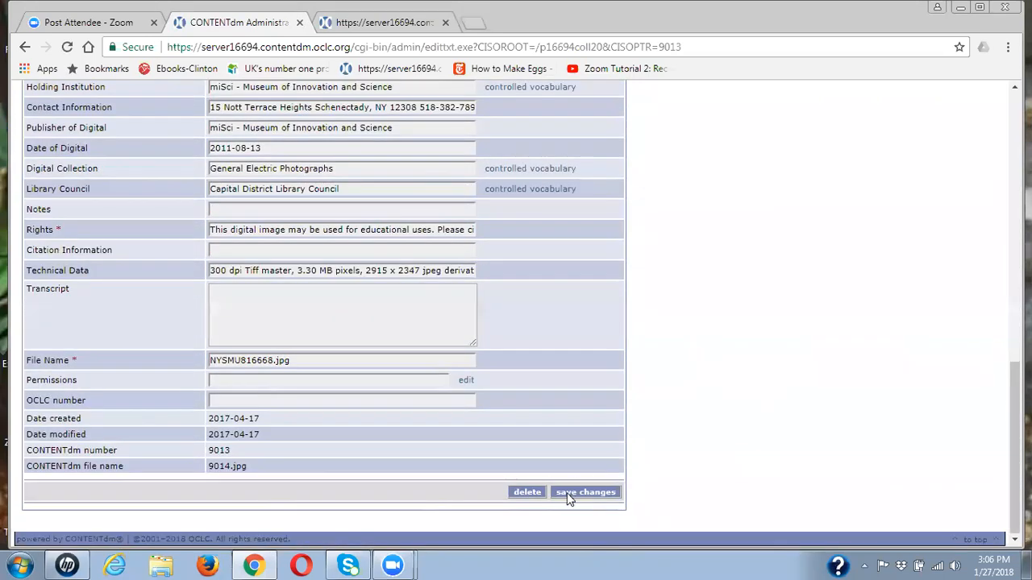
{"action": "left_click", "coordinate": [585, 492]}
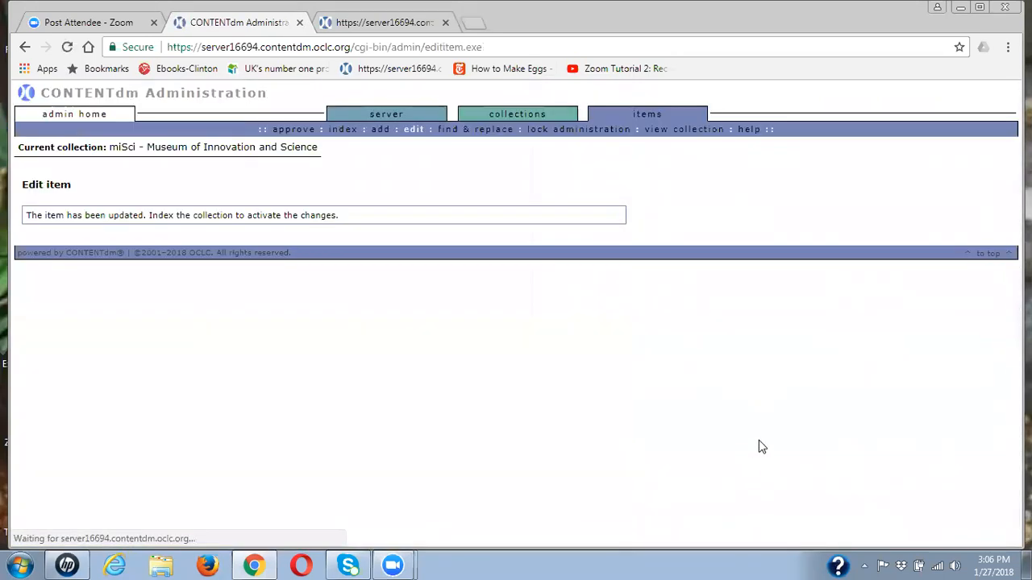
{"action": "mouse_move", "coordinate": [271, 235]}
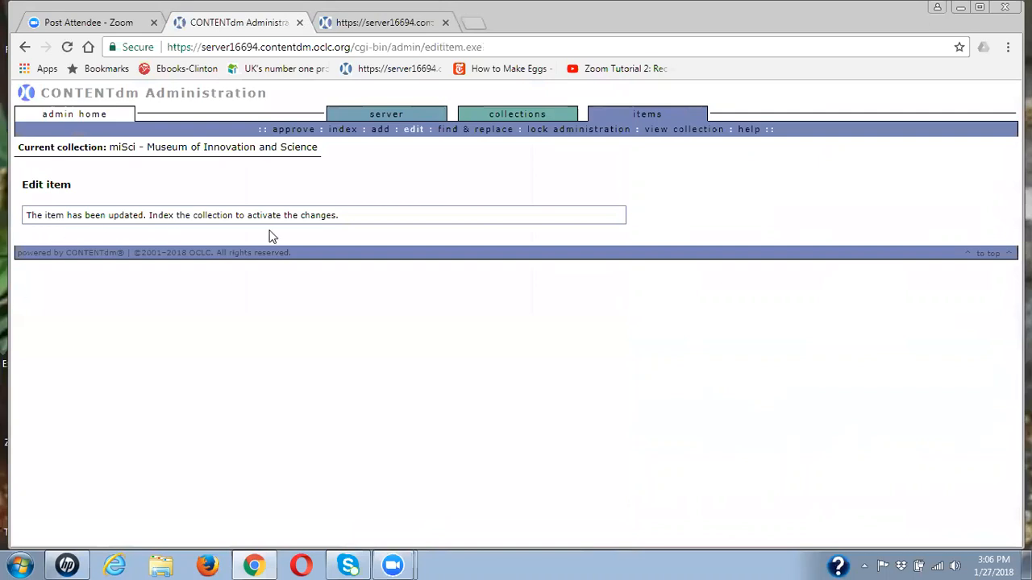
{"action": "mouse_move", "coordinate": [387, 113]}
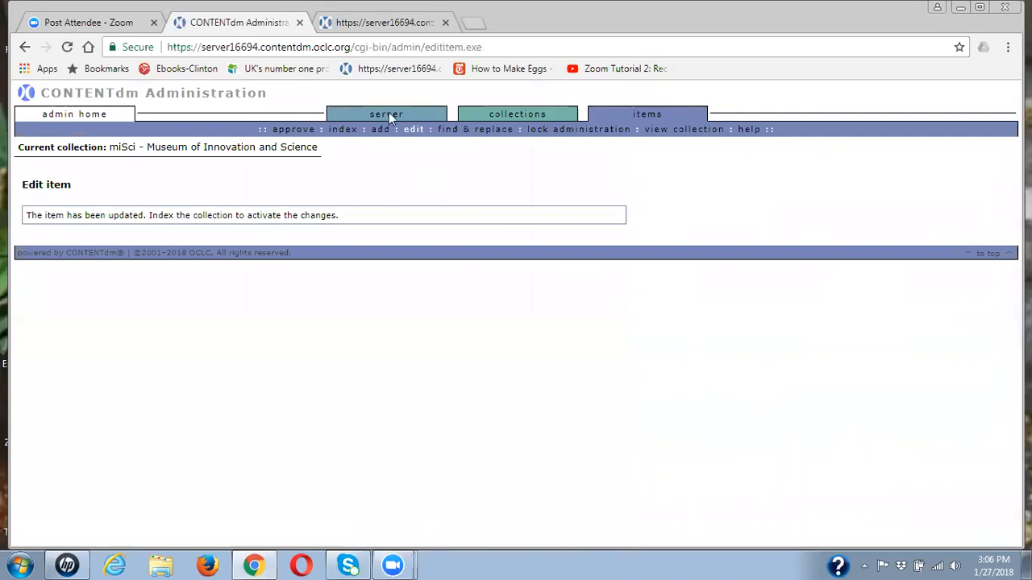
{"action": "mouse_move", "coordinate": [342, 129]}
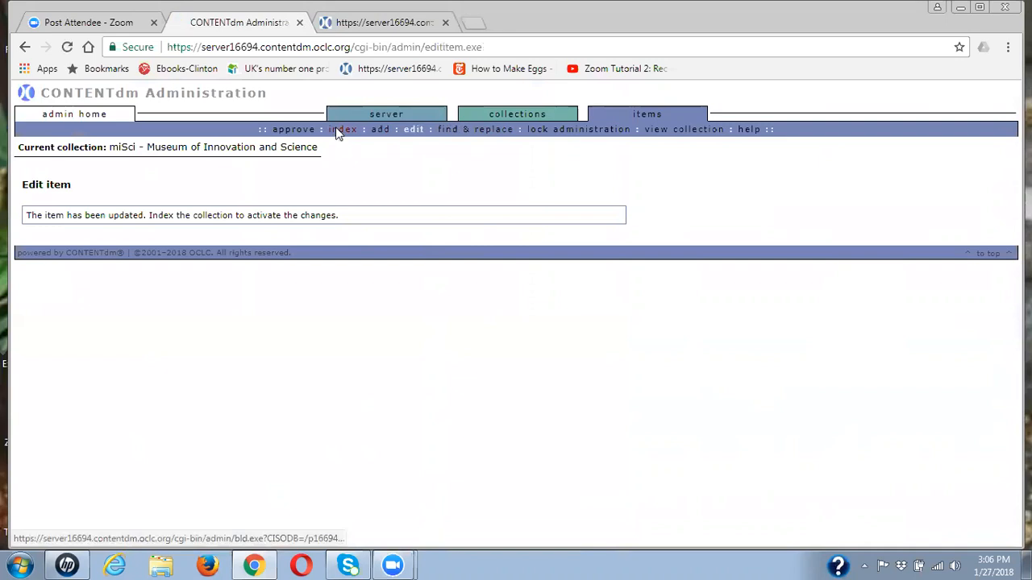
Step: Start immediate indexing of the Museum of Innovation and Science collection
{"action": "left_click", "coordinate": [343, 129]}
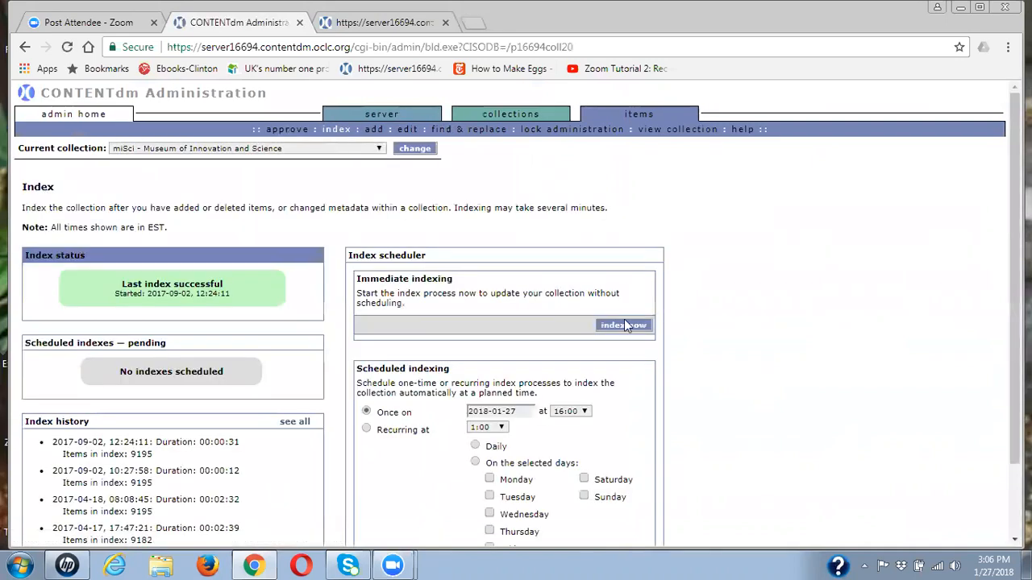
{"action": "left_click", "coordinate": [622, 326]}
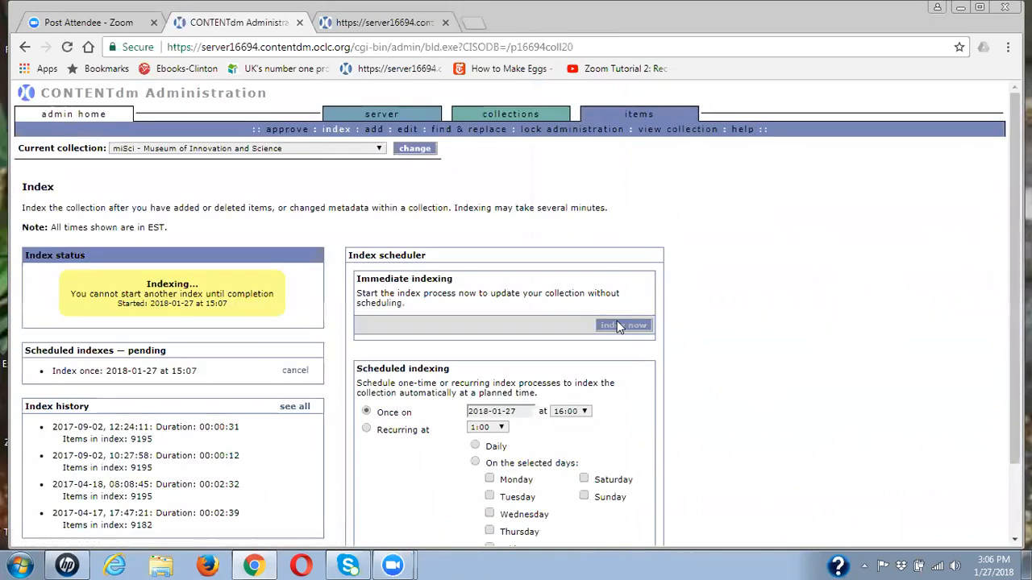
{"action": "mouse_move", "coordinate": [702, 337]}
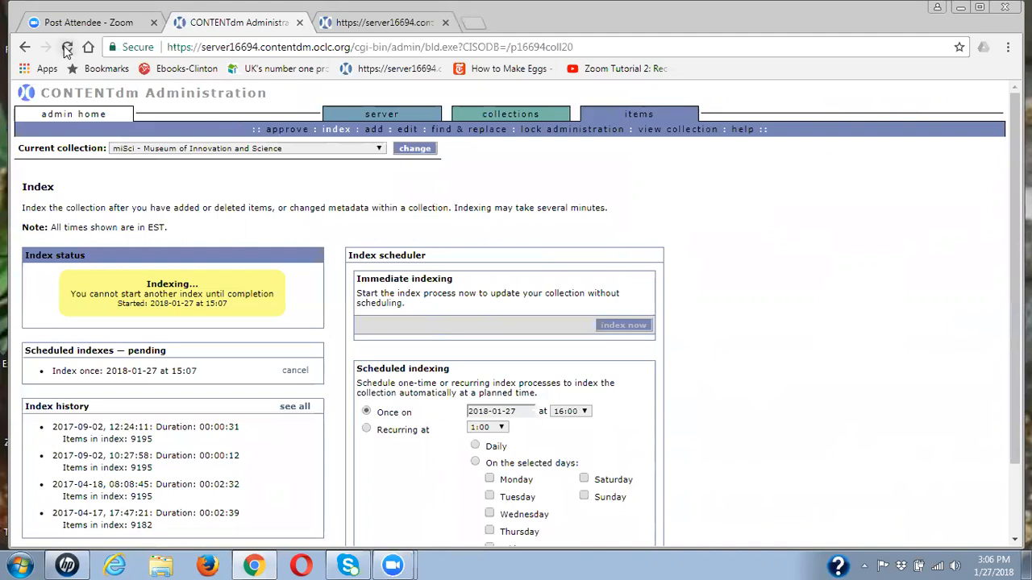
{"action": "mouse_move", "coordinate": [510, 113]}
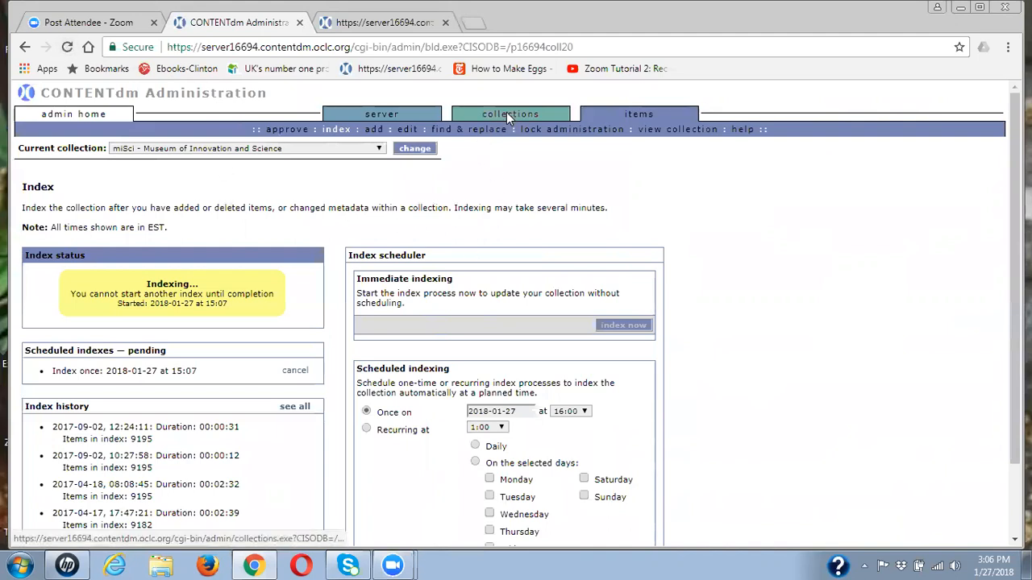
Step: Verify Subject.Personal_Name field contents against its controlled vocabulary, listing six unmatched terms
{"action": "left_click", "coordinate": [509, 113]}
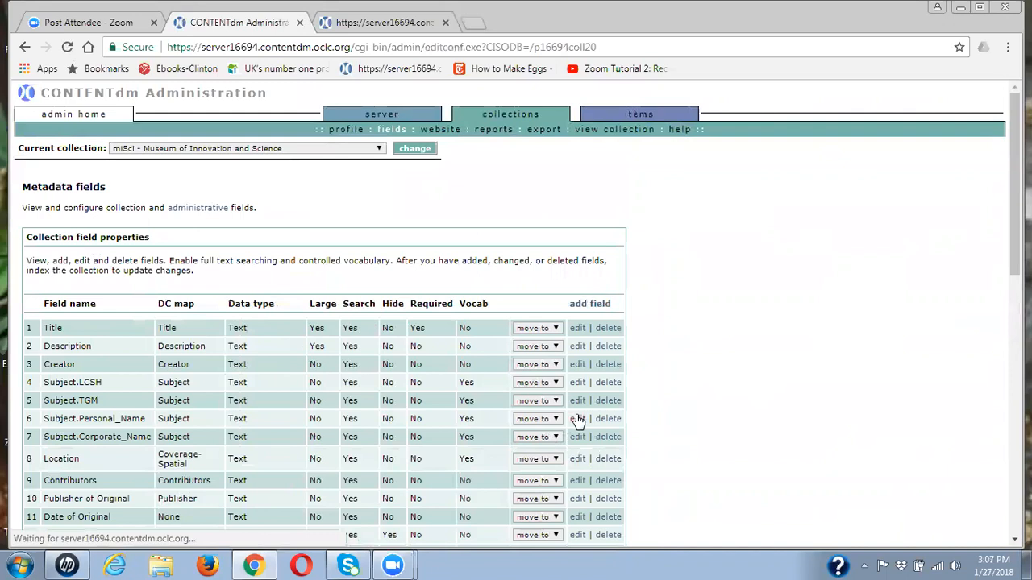
{"action": "left_click", "coordinate": [577, 419]}
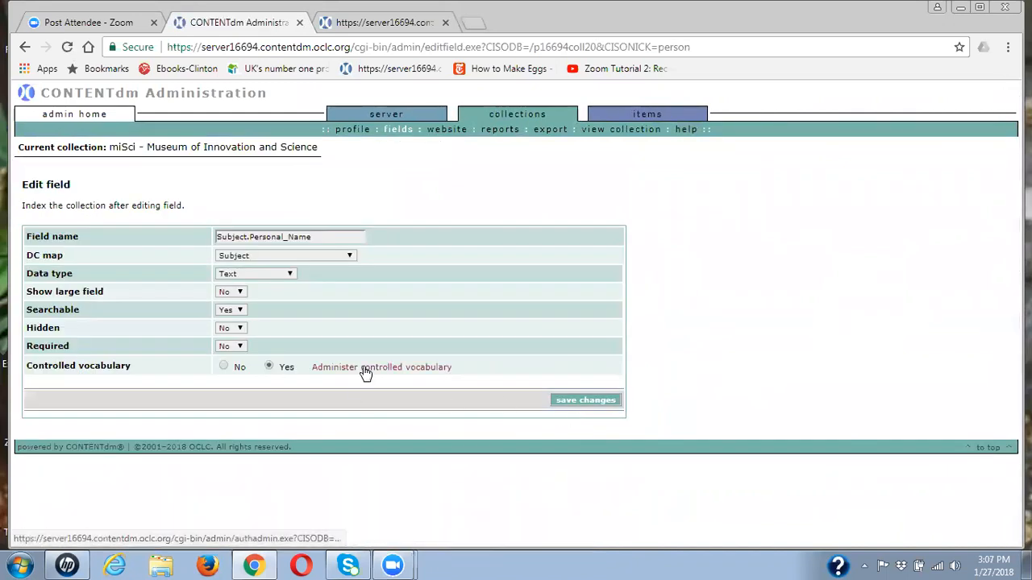
{"action": "left_click", "coordinate": [380, 368]}
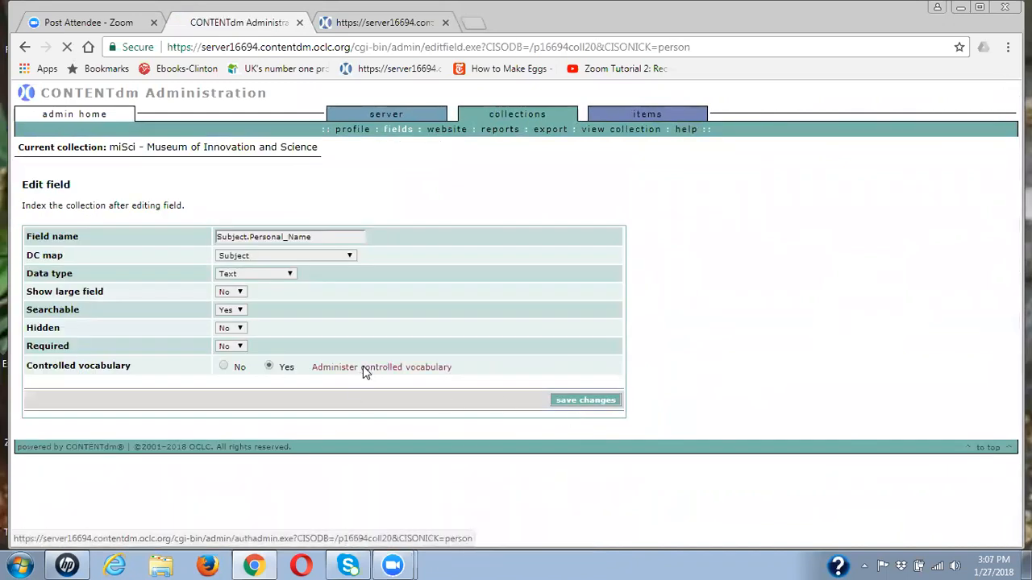
{"action": "left_click", "coordinate": [380, 368]}
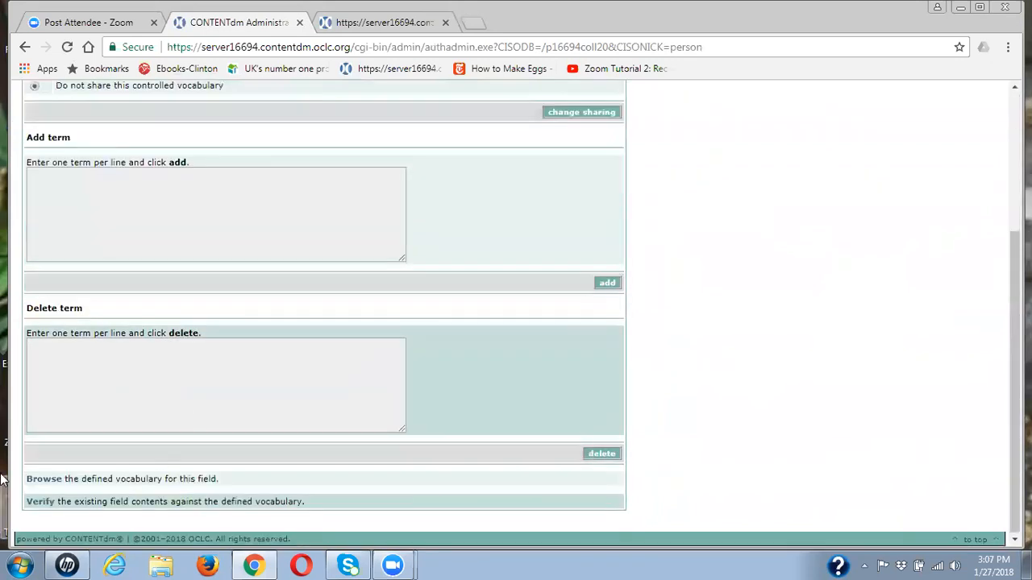
{"action": "left_click", "coordinate": [38, 501]}
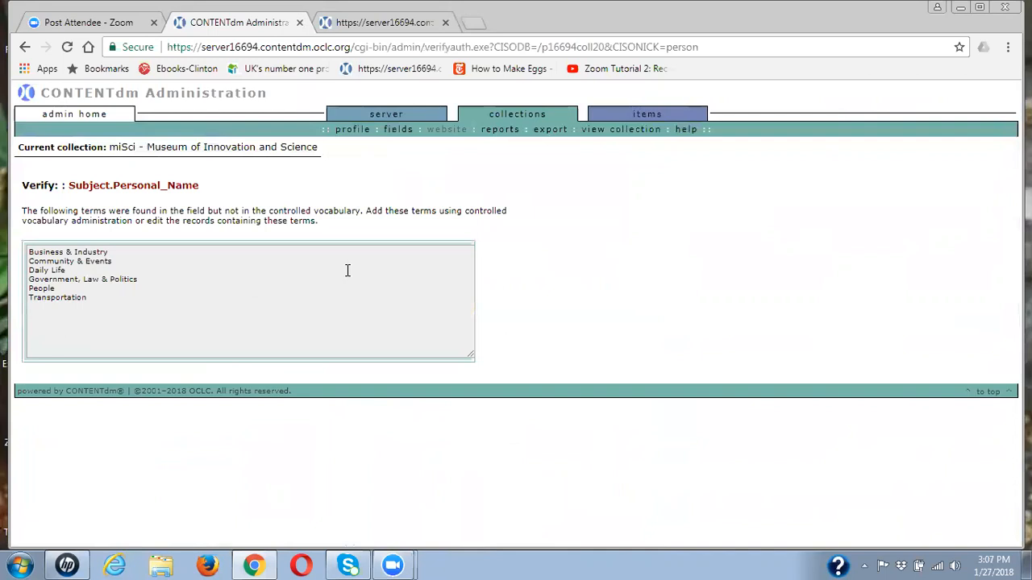
{"action": "mouse_move", "coordinate": [100, 304]}
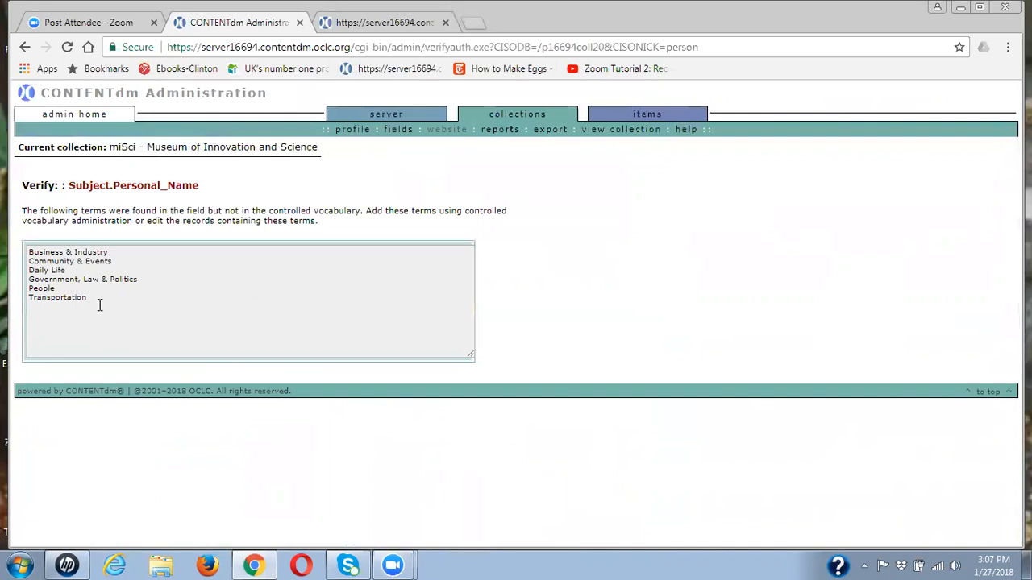
{"action": "double_click", "coordinate": [58, 296]}
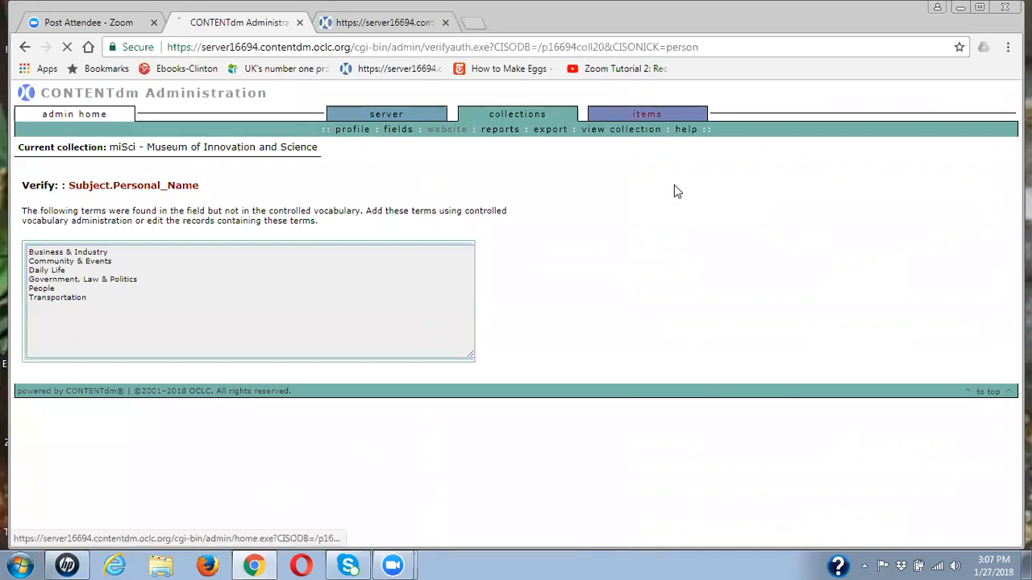
Step: Attempt another immediate reindex and dismiss the already-running warning
{"action": "left_click", "coordinate": [648, 113]}
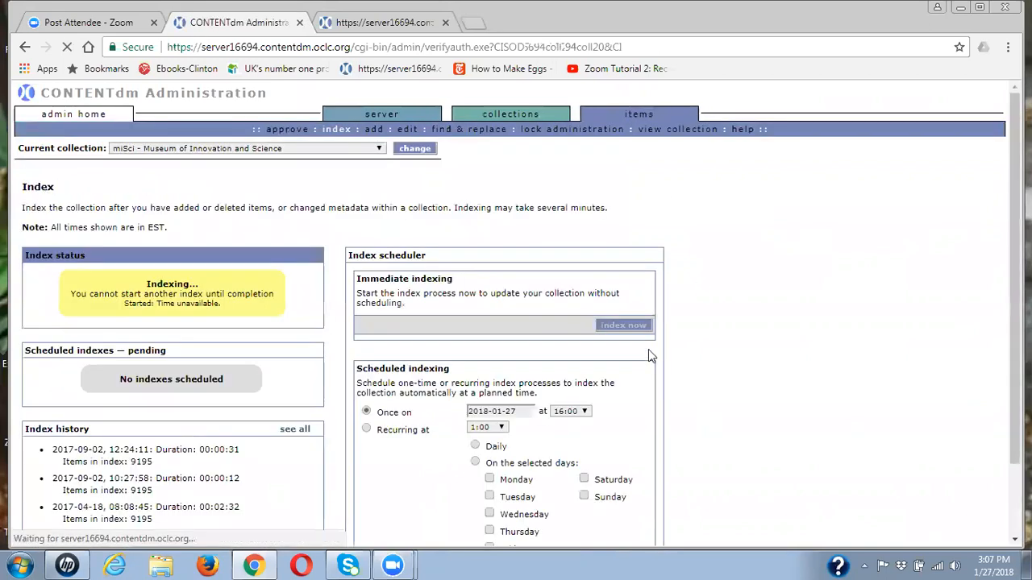
{"action": "left_click", "coordinate": [623, 326]}
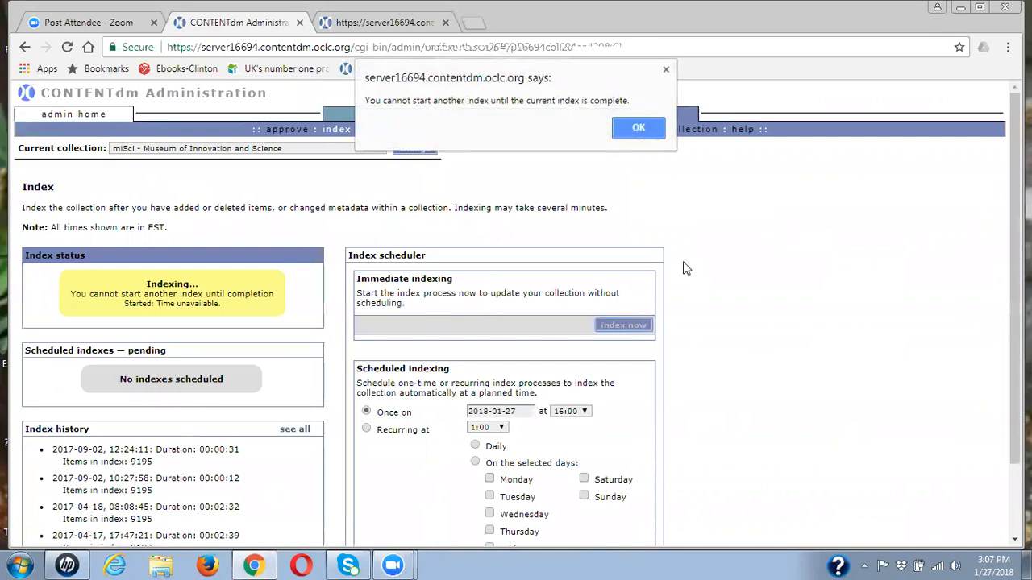
{"action": "left_click", "coordinate": [638, 127]}
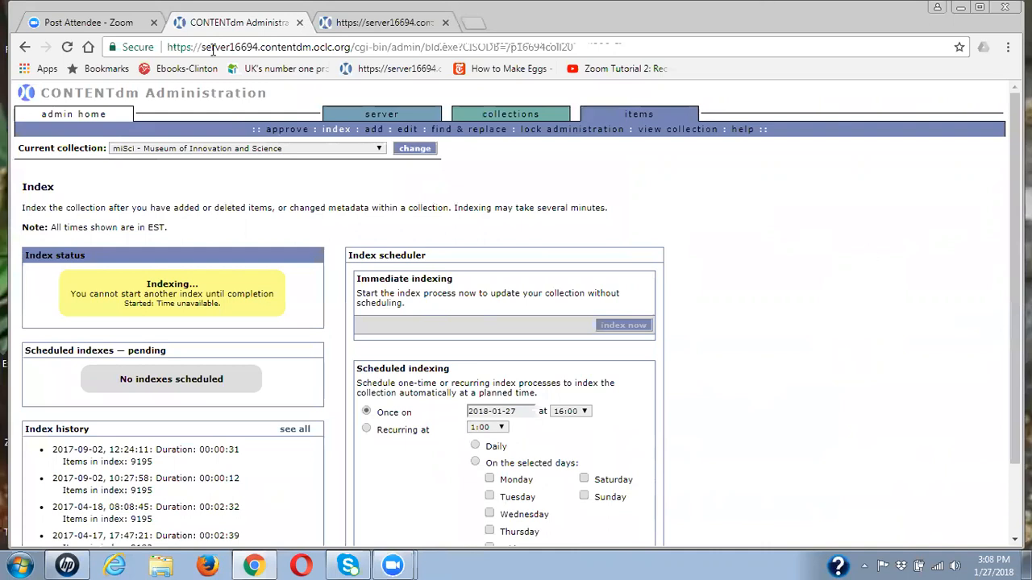
Step: Reload the indexing page to check whether the index is still in progress
{"action": "left_click", "coordinate": [68, 47]}
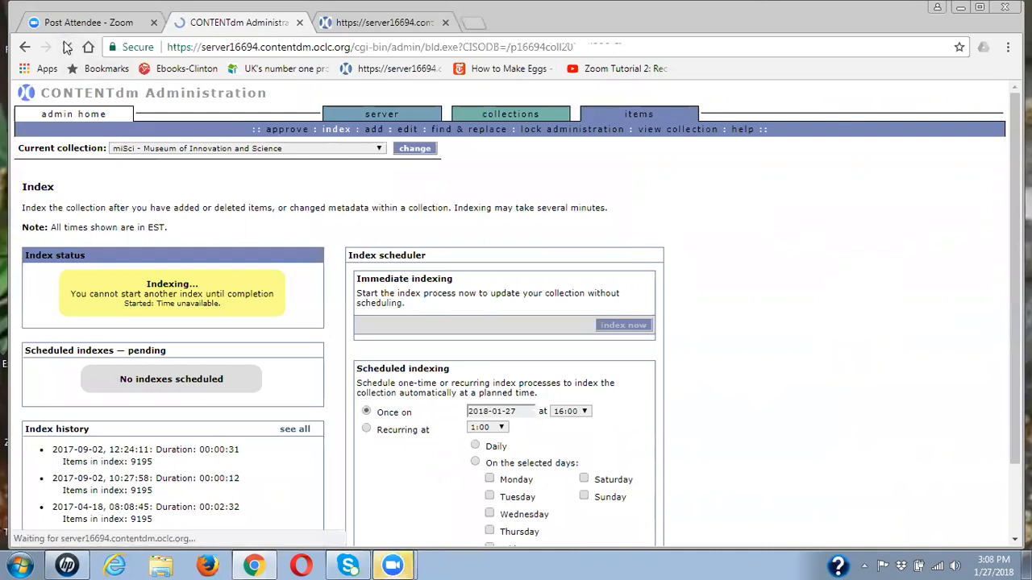
{"action": "left_click", "coordinate": [68, 47]}
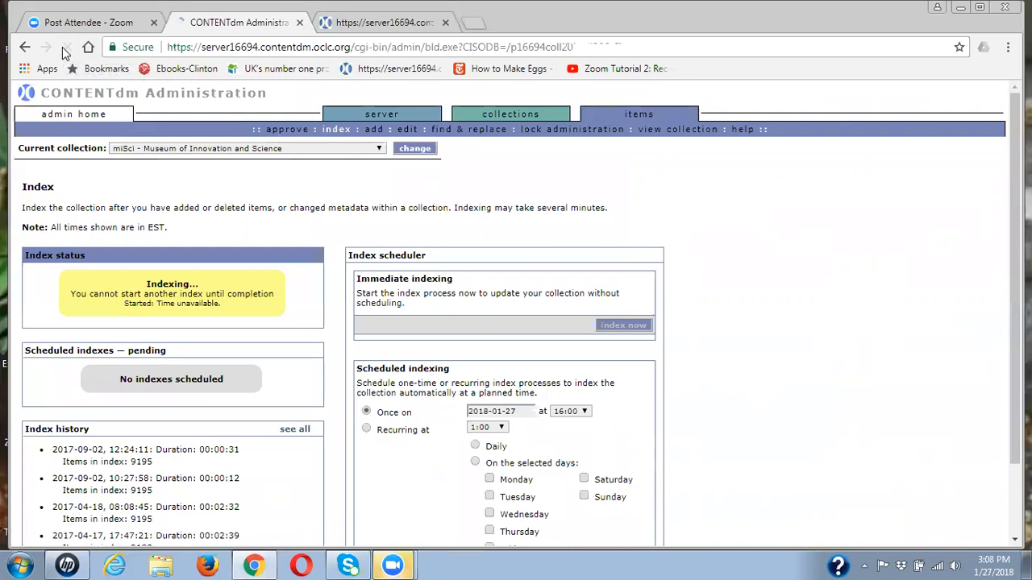
{"action": "left_click", "coordinate": [68, 47]}
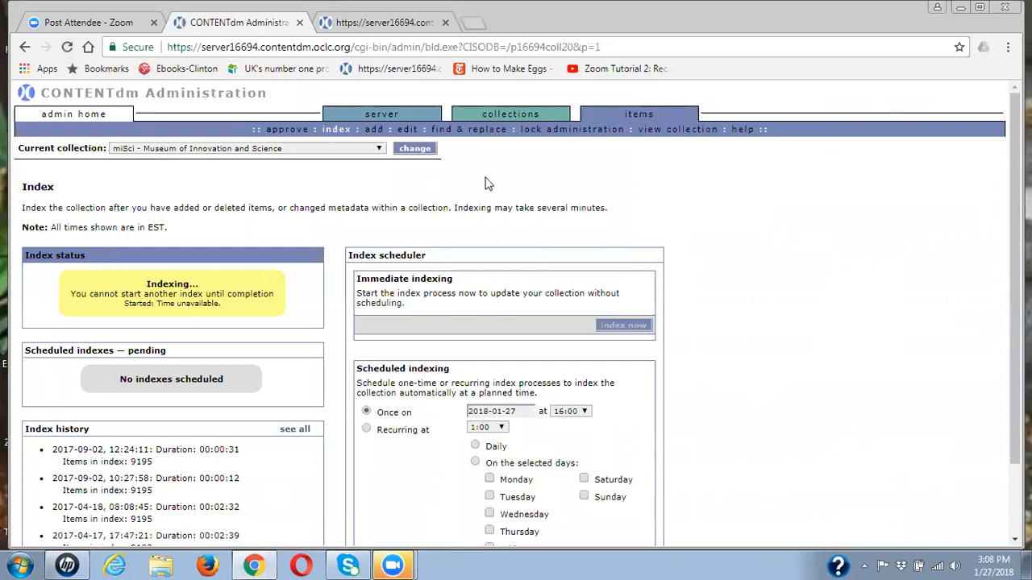
Step: View the collection's field properties and edit the Subject.Corporate_Name field
{"action": "left_click", "coordinate": [516, 113]}
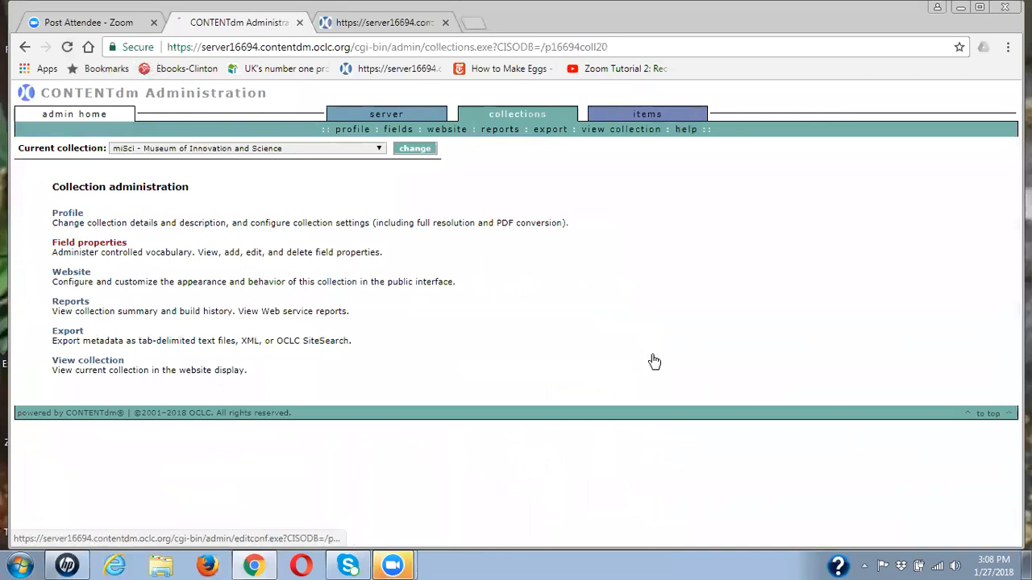
{"action": "left_click", "coordinate": [89, 242]}
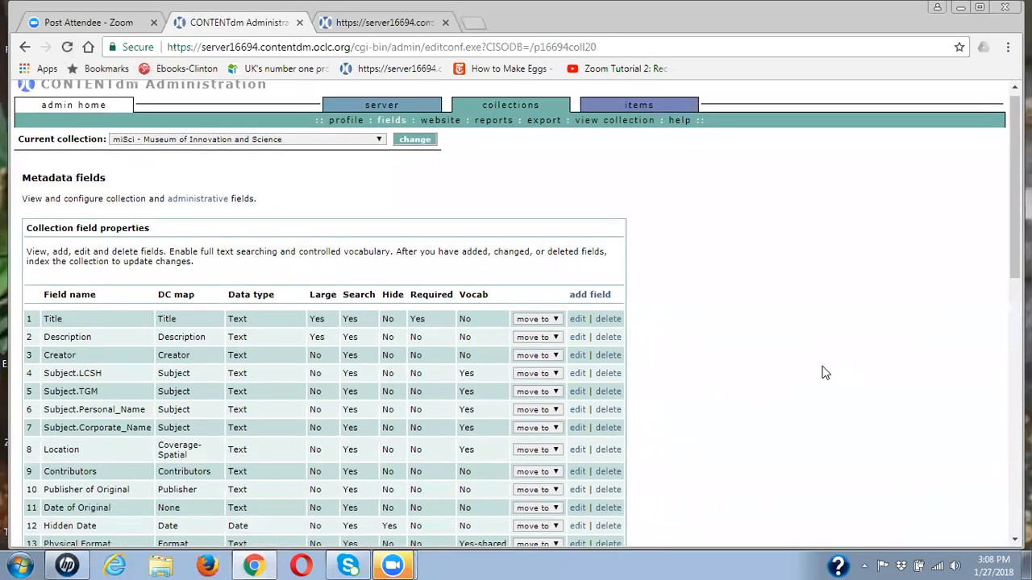
{"action": "scroll", "scroll_direction": "down", "scroll_amount": 3}
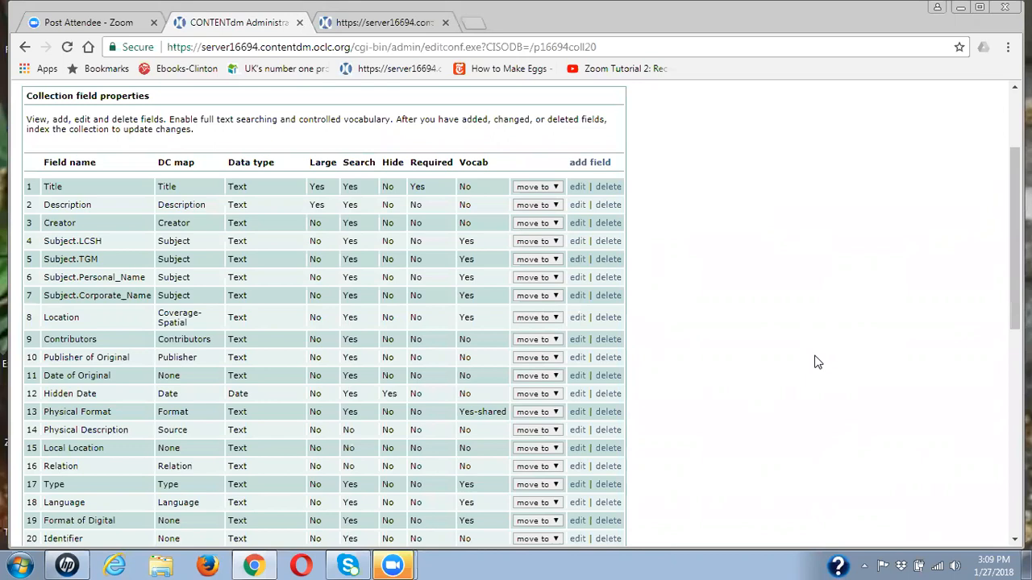
{"action": "mouse_move", "coordinate": [812, 340]}
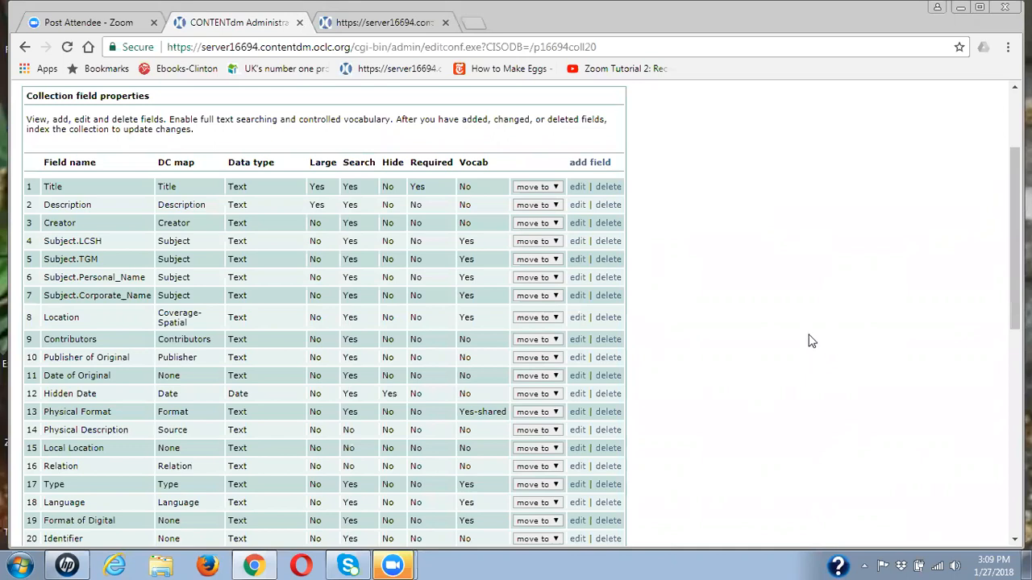
{"action": "mouse_move", "coordinate": [629, 315]}
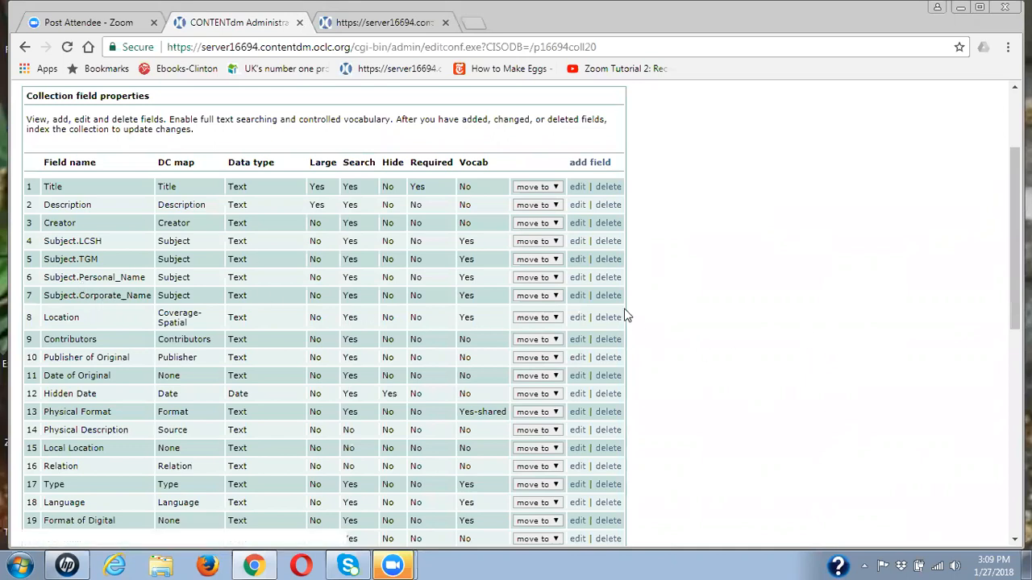
{"action": "mouse_move", "coordinate": [577, 295]}
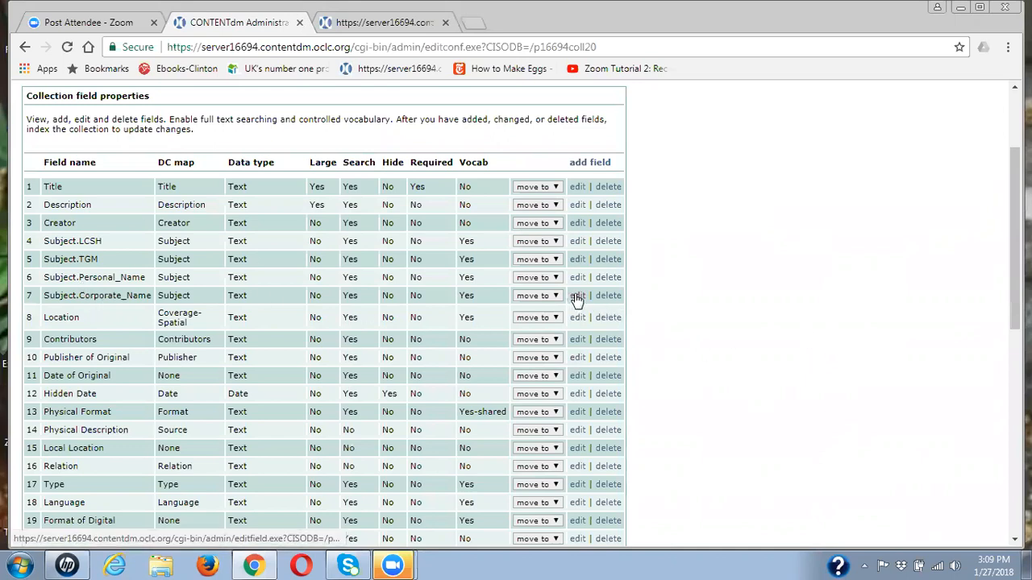
{"action": "left_click", "coordinate": [578, 295]}
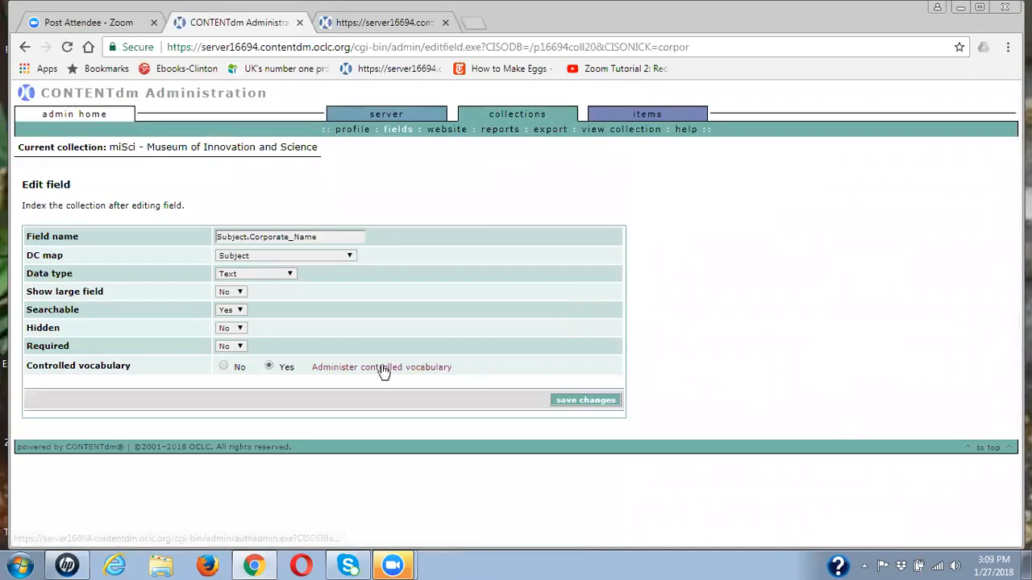
Step: Review the Subject.Corporate_Name controlled vocabulary, then return to item search and editing
{"action": "left_click", "coordinate": [380, 367]}
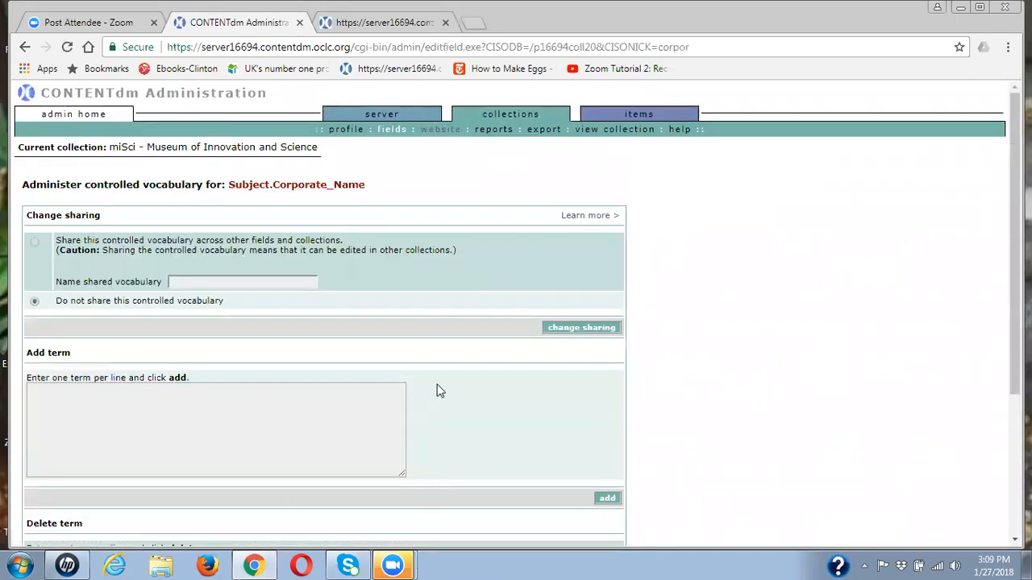
{"action": "scroll", "scroll_direction": "down", "scroll_amount": 3}
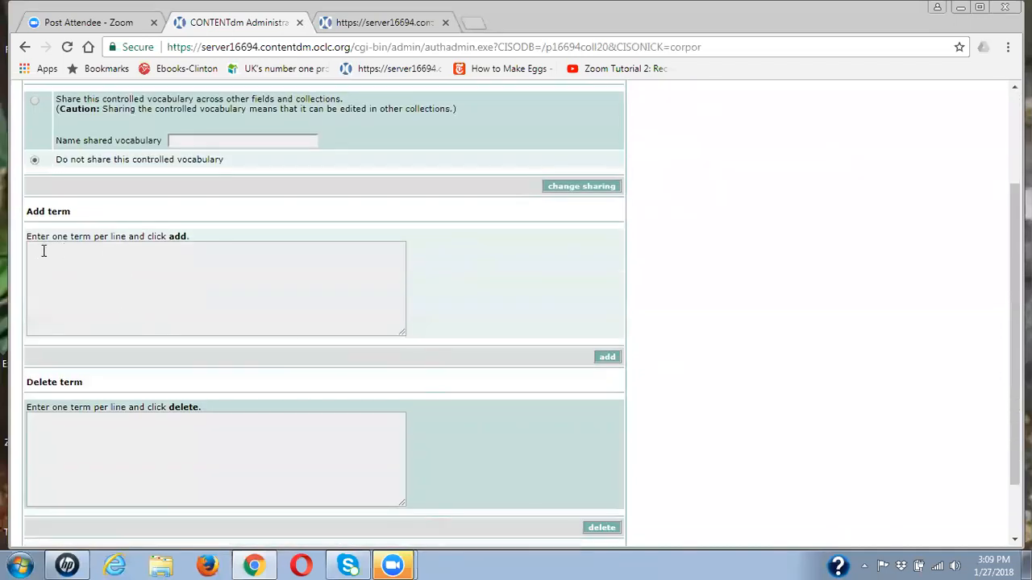
{"action": "mouse_move", "coordinate": [625, 370]}
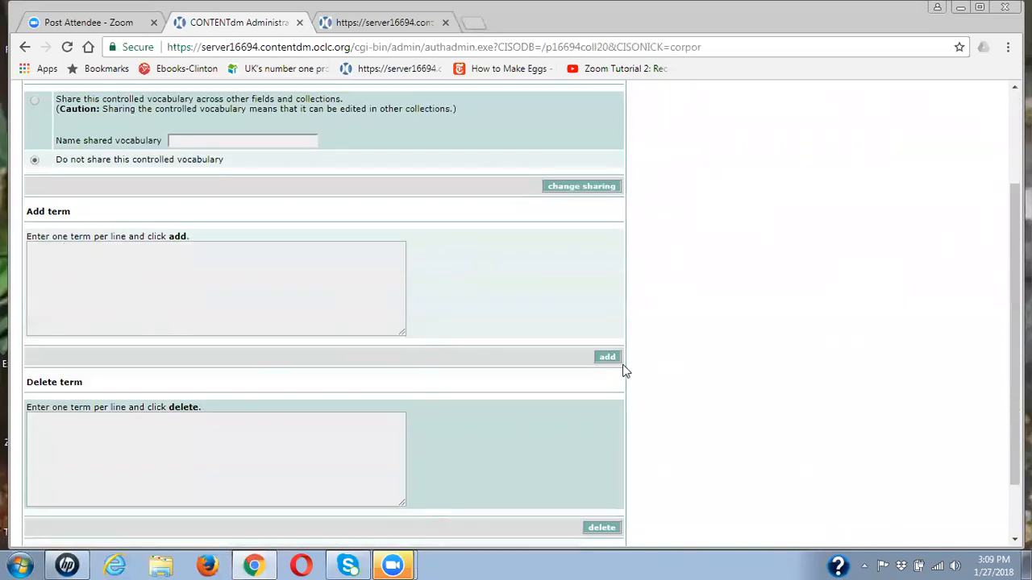
{"action": "mouse_move", "coordinate": [716, 395]}
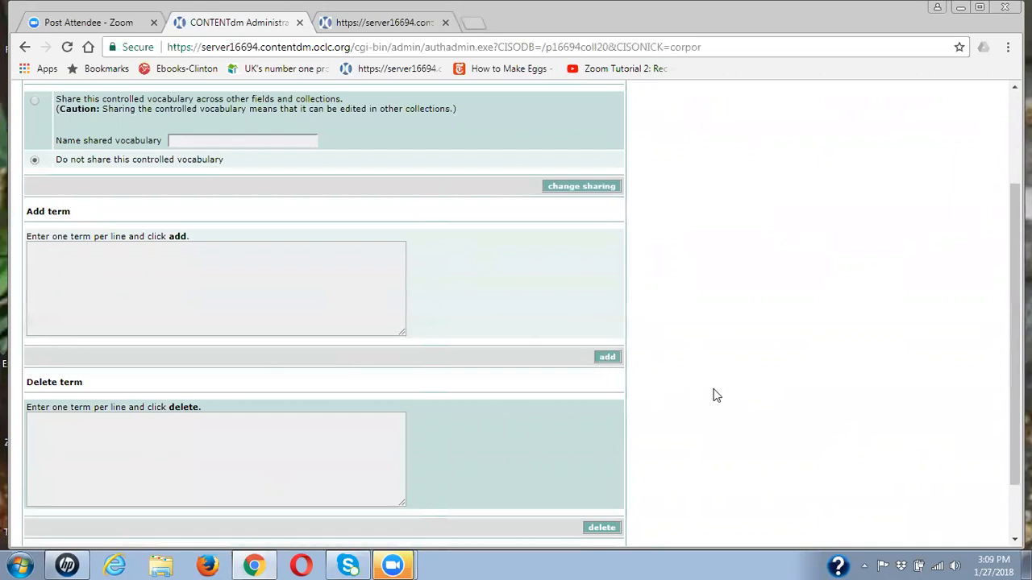
{"action": "scroll", "scroll_direction": "up", "scroll_amount": 3}
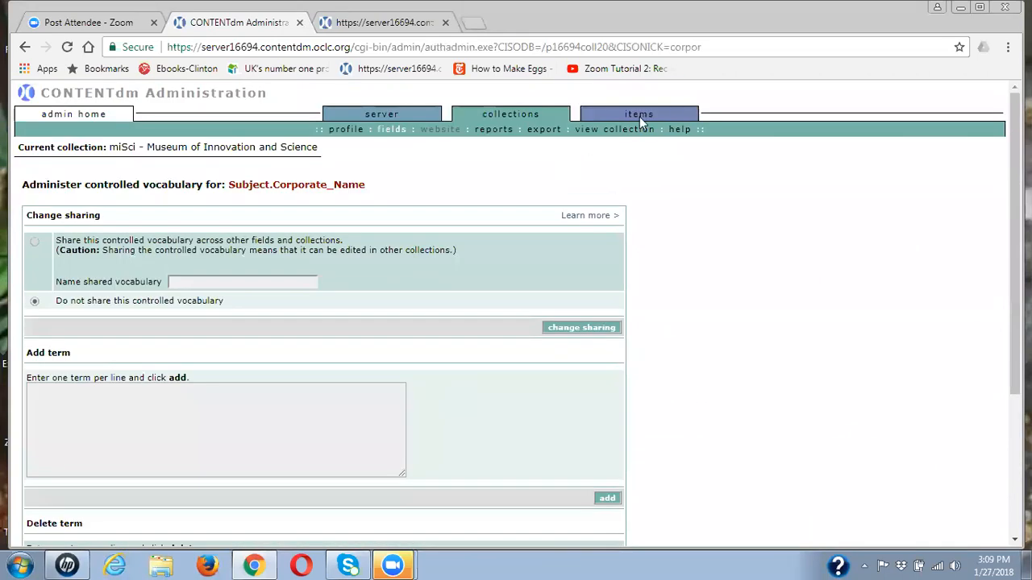
{"action": "left_click", "coordinate": [638, 113]}
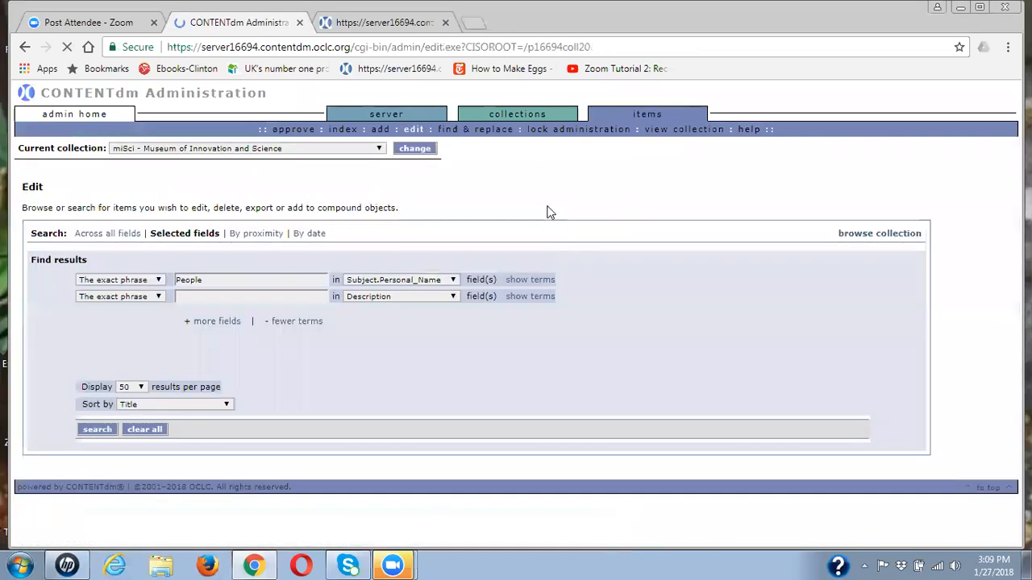
{"action": "mouse_move", "coordinate": [250, 338]}
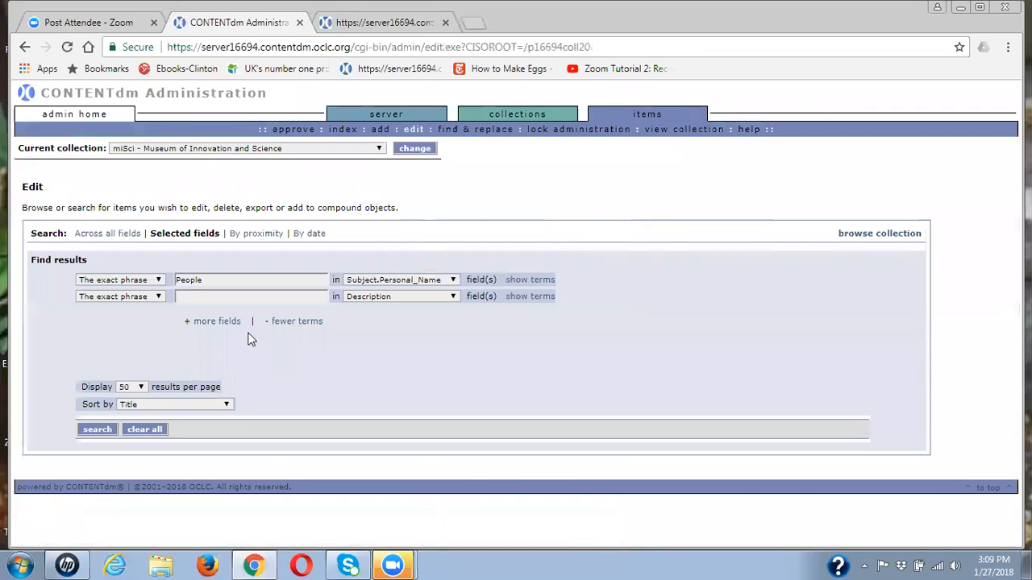
{"action": "mouse_move", "coordinate": [342, 128]}
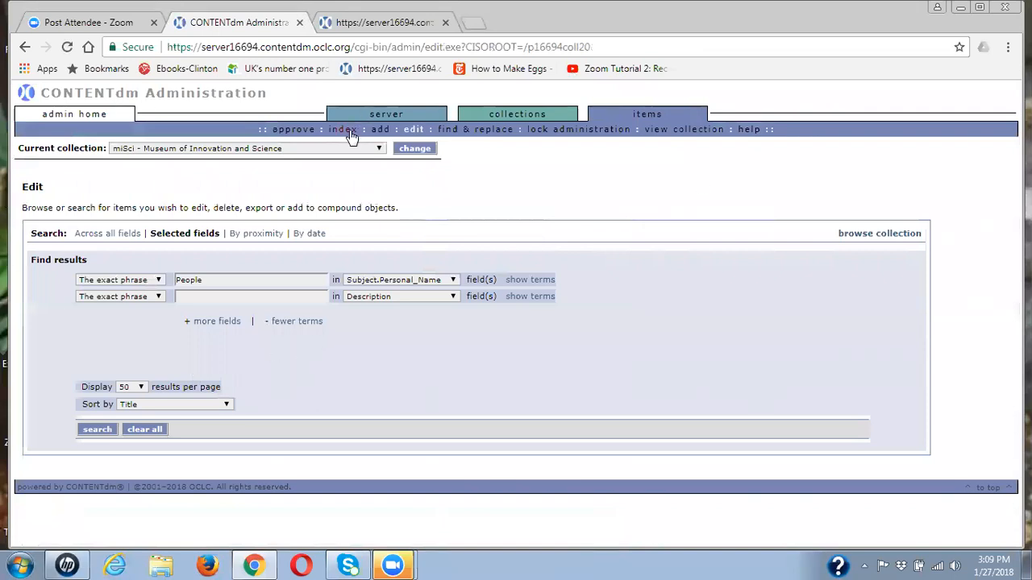
Step: Check the collection indexing page, still showing indexing in progress
{"action": "left_click", "coordinate": [337, 129]}
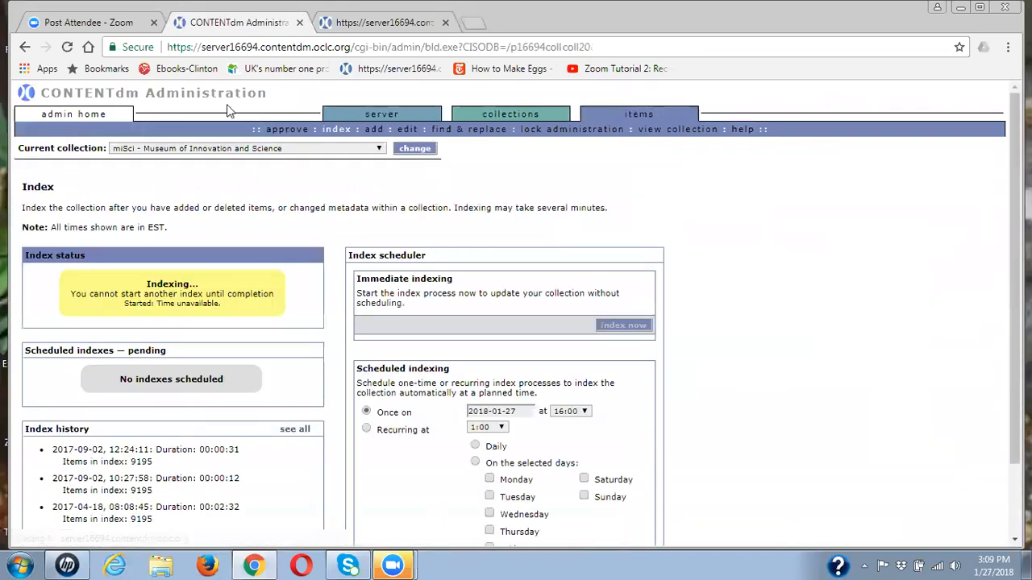
{"action": "left_click", "coordinate": [68, 47]}
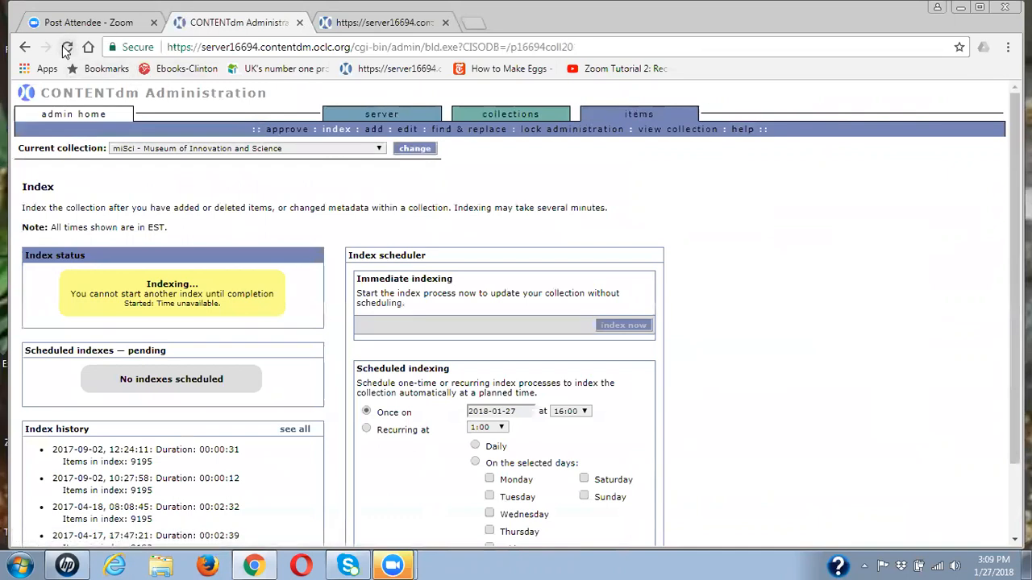
{"action": "mouse_move", "coordinate": [742, 363]}
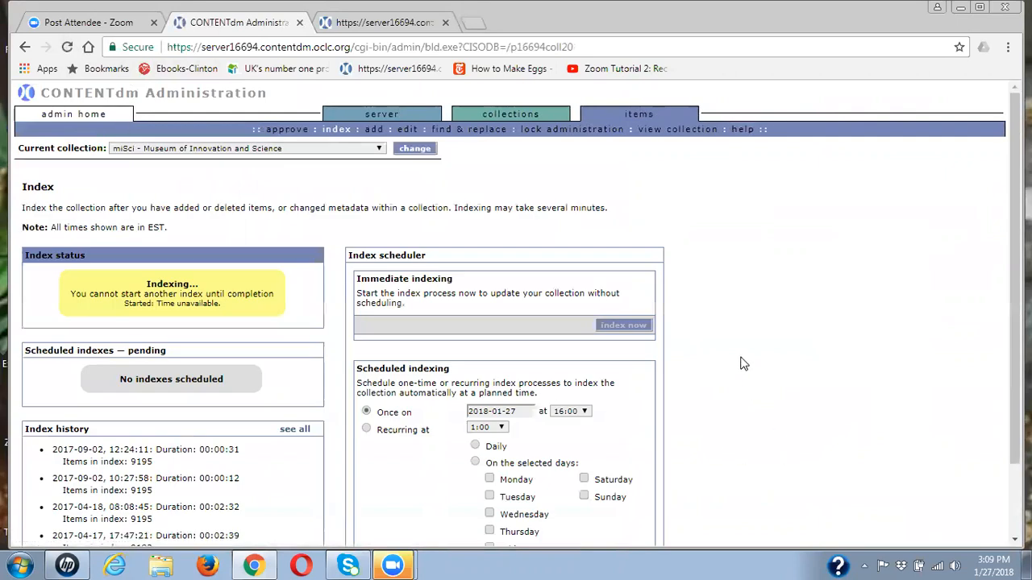
{"action": "mouse_move", "coordinate": [728, 372]}
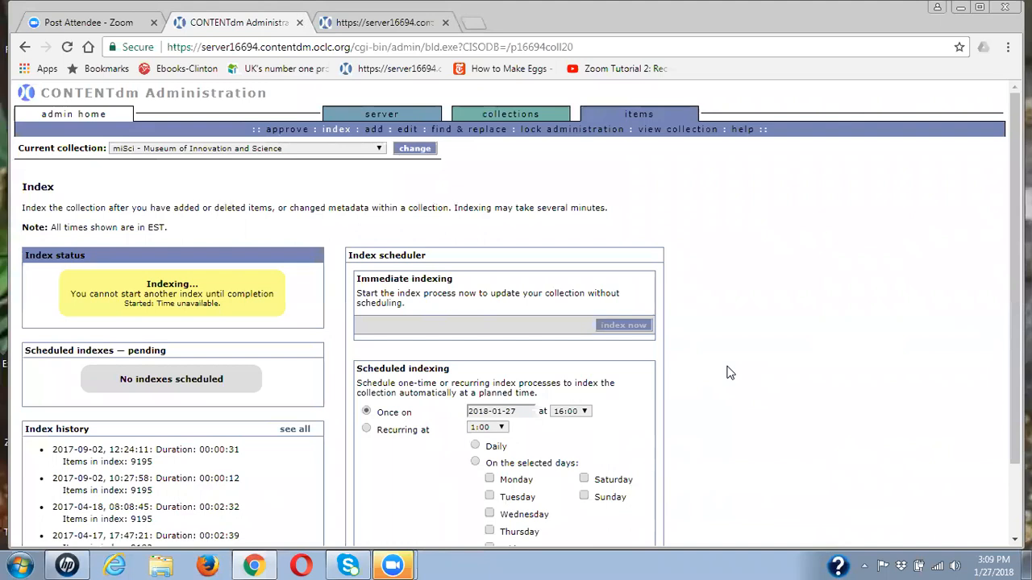
{"action": "mouse_move", "coordinate": [733, 371]}
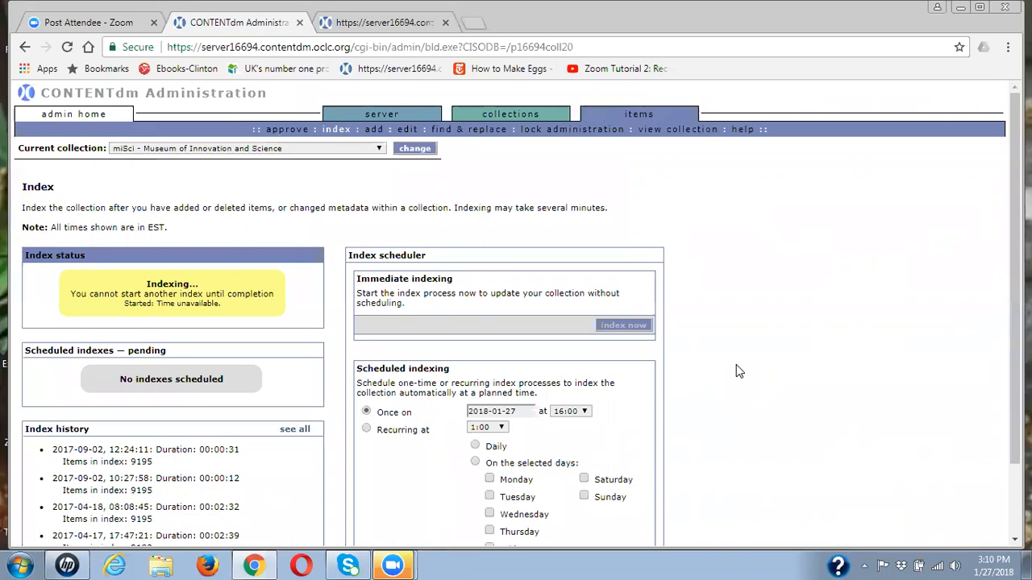
{"action": "mouse_move", "coordinate": [738, 71]}
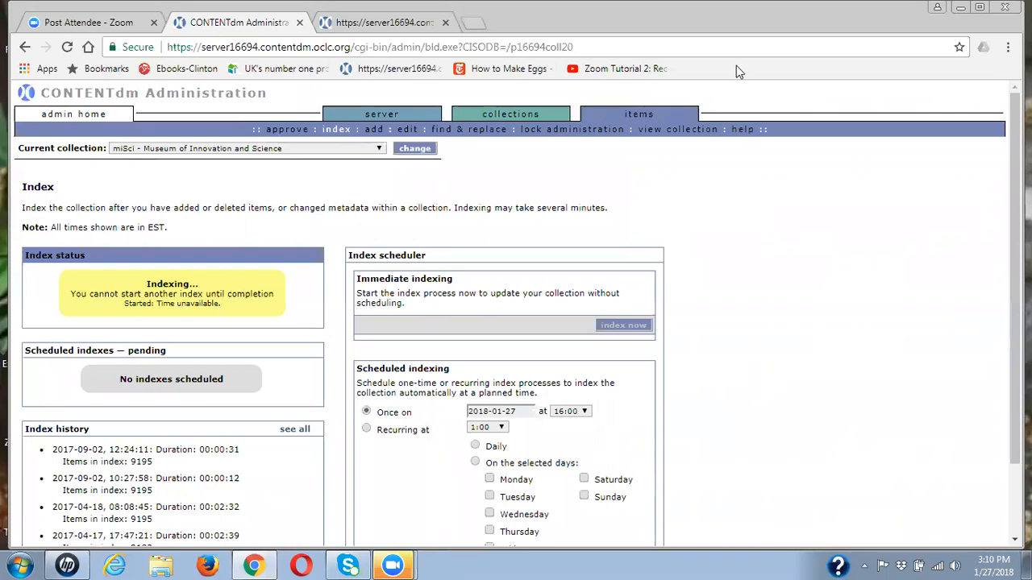